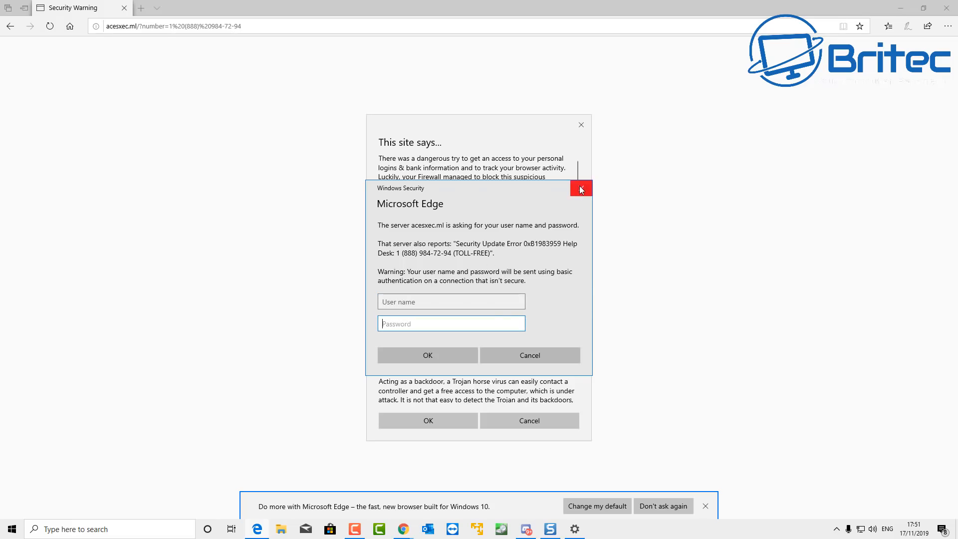
Step: Dismiss the fake Windows Security sign-in, block further page messages, and close the scam page
left_click(580, 187)
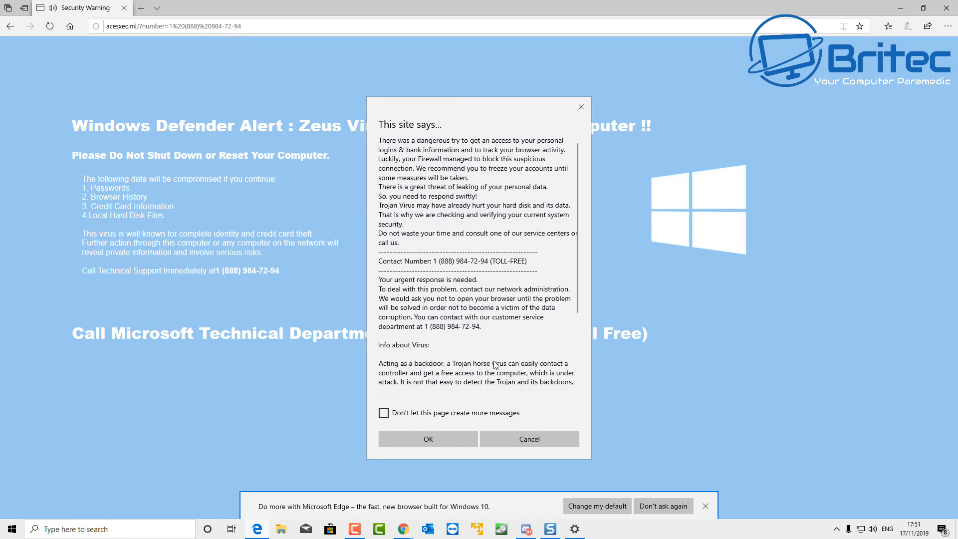
mouse_move(682, 528)
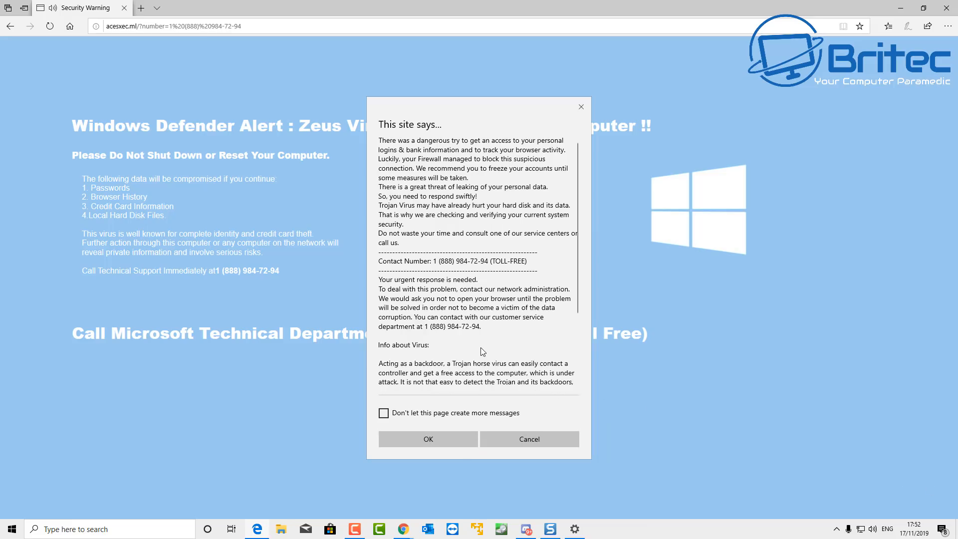
left_click(529, 439)
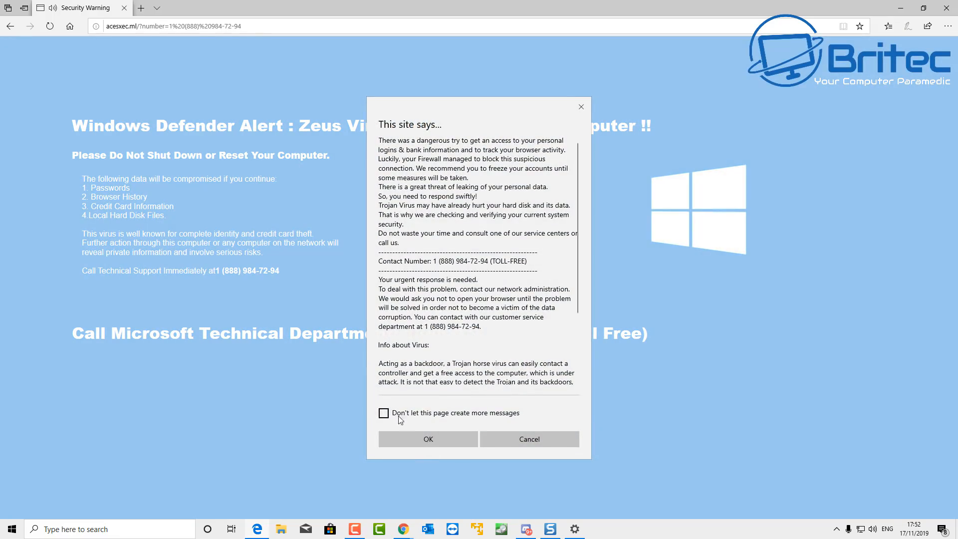
left_click(383, 413)
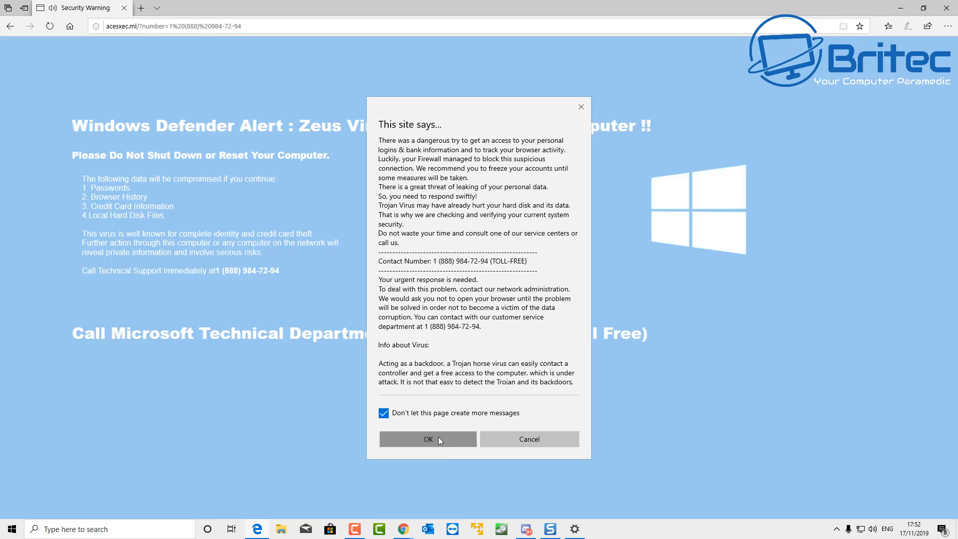
left_click(428, 439)
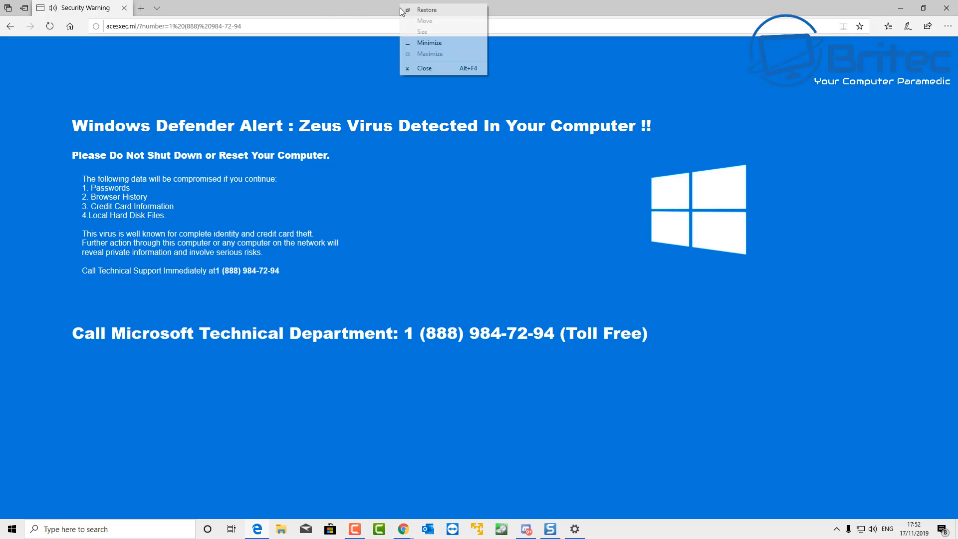
left_click(425, 68)
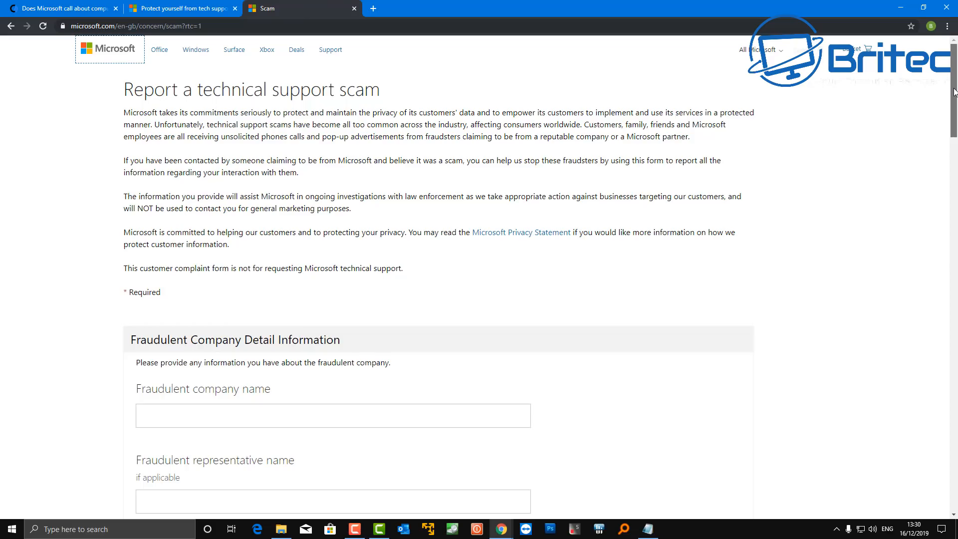
scroll("down", 3)
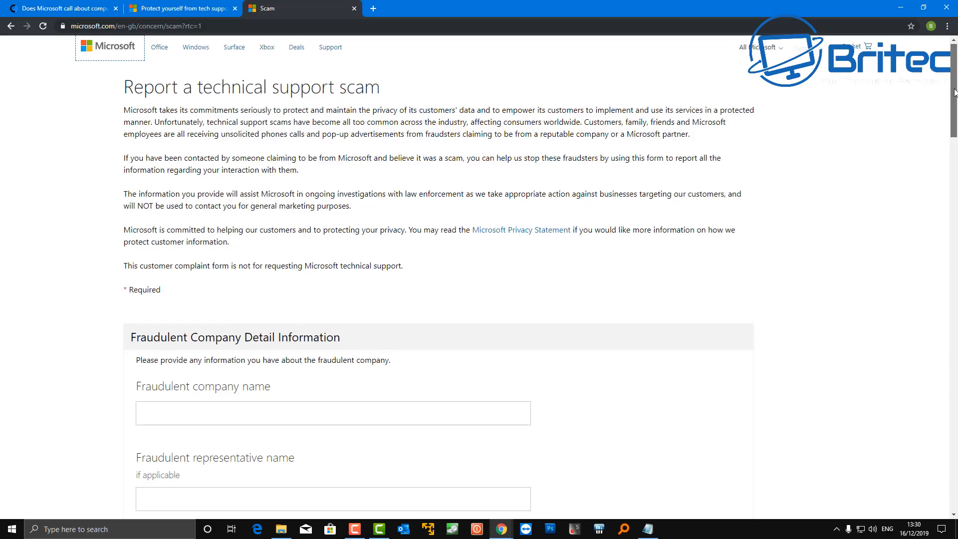
scroll("down", 3)
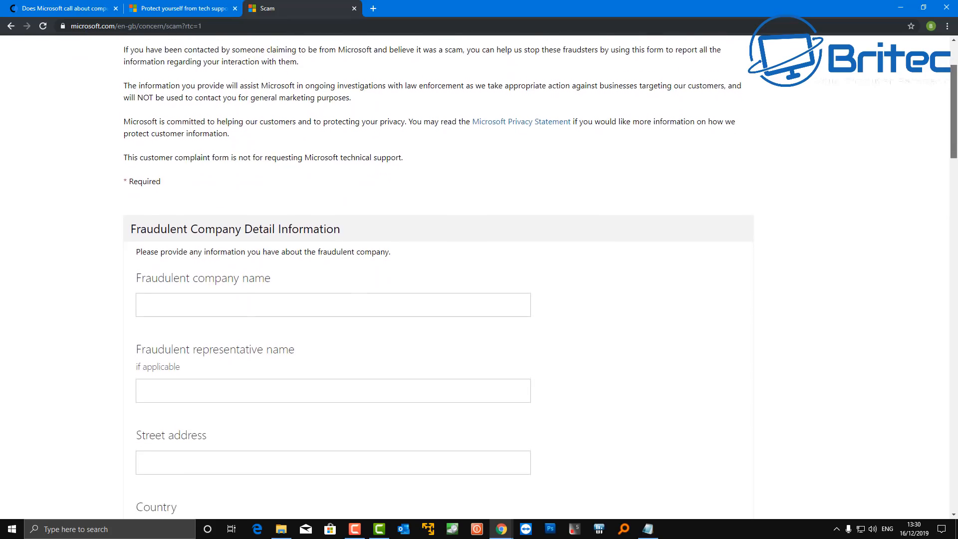
scroll("down", 3)
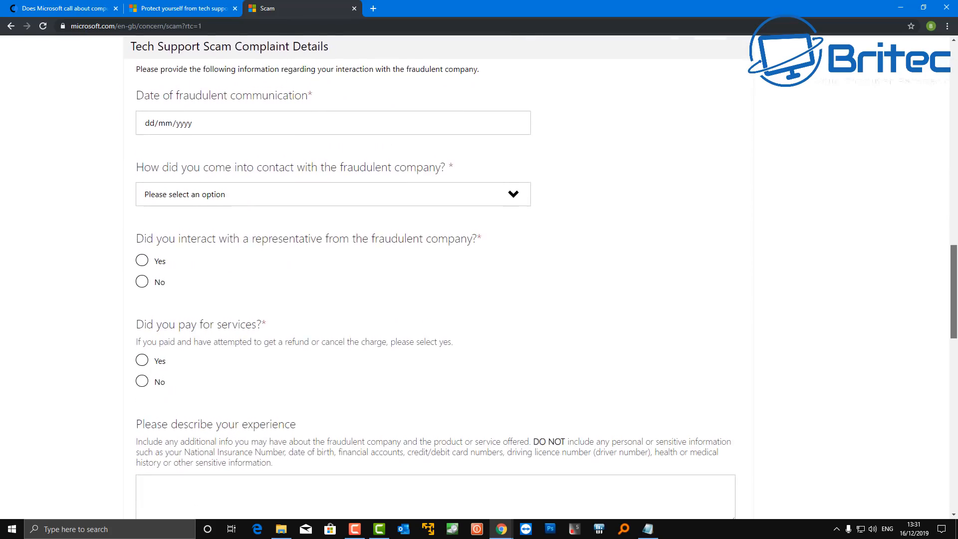
scroll("down", 3)
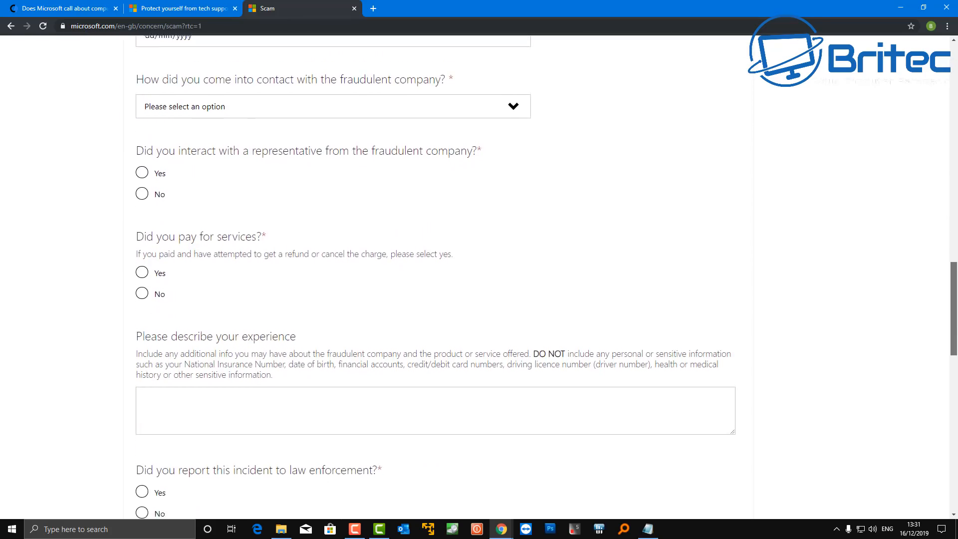
scroll("down", 3)
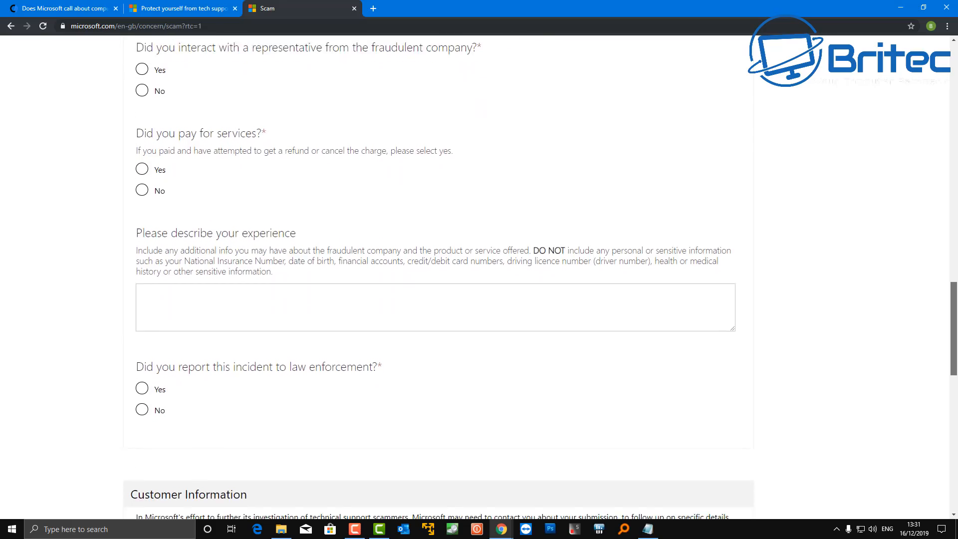
scroll("down", 3)
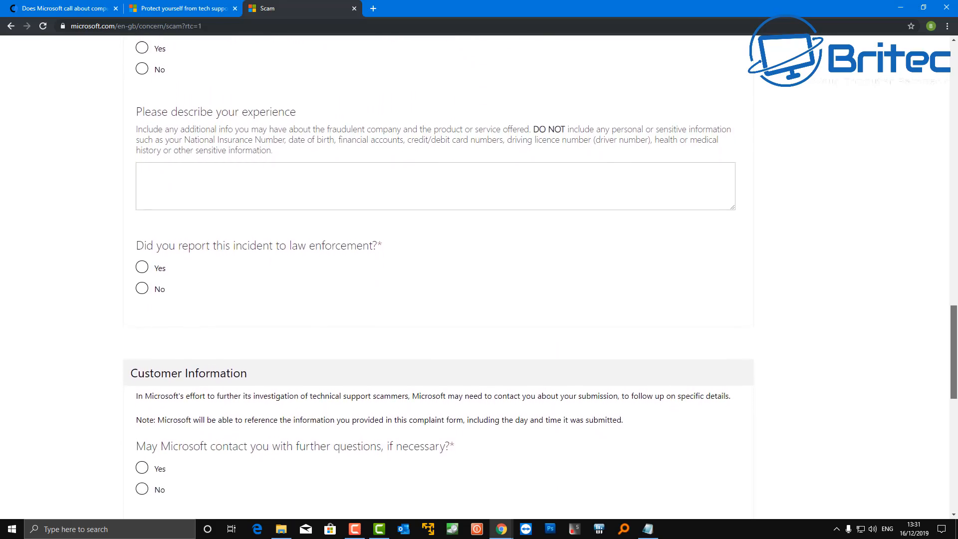
scroll("down", 3)
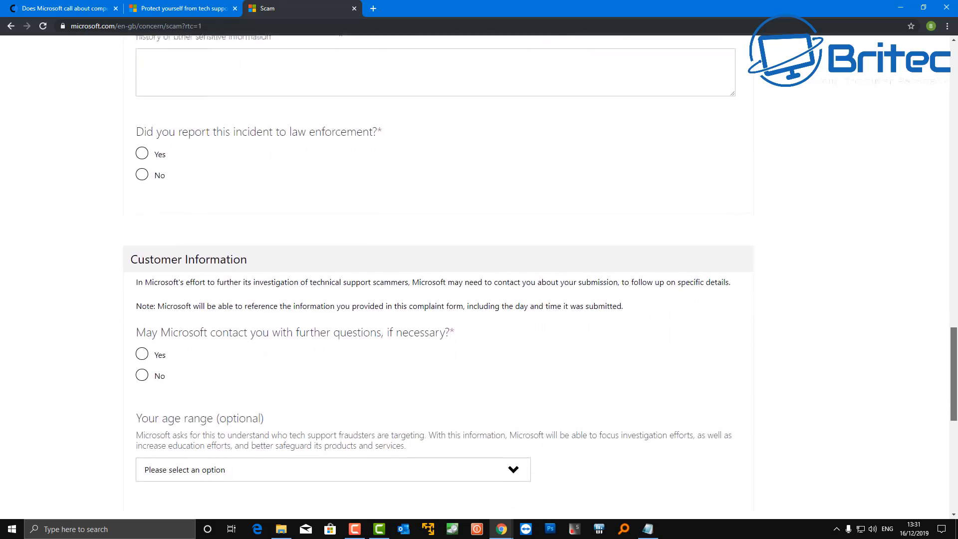
scroll("down", 3)
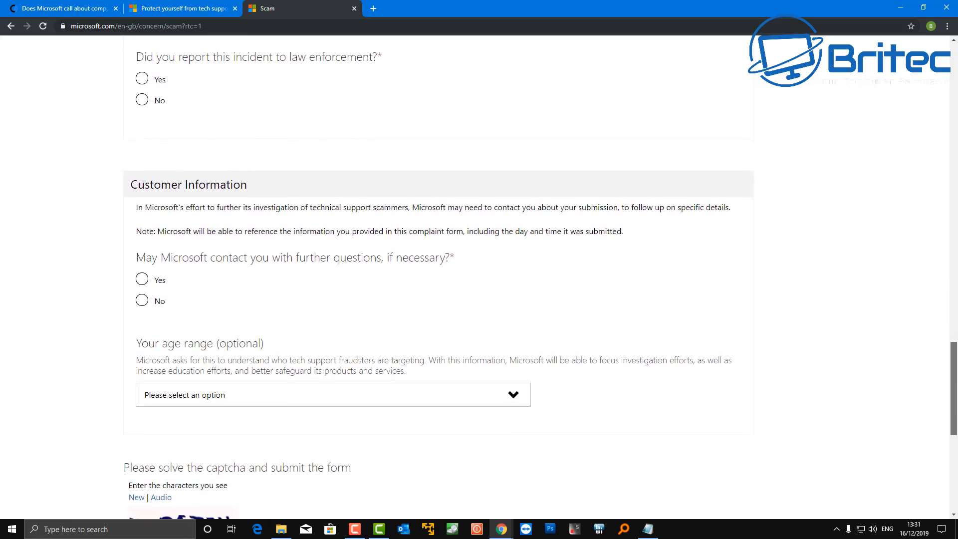
scroll("down", 3)
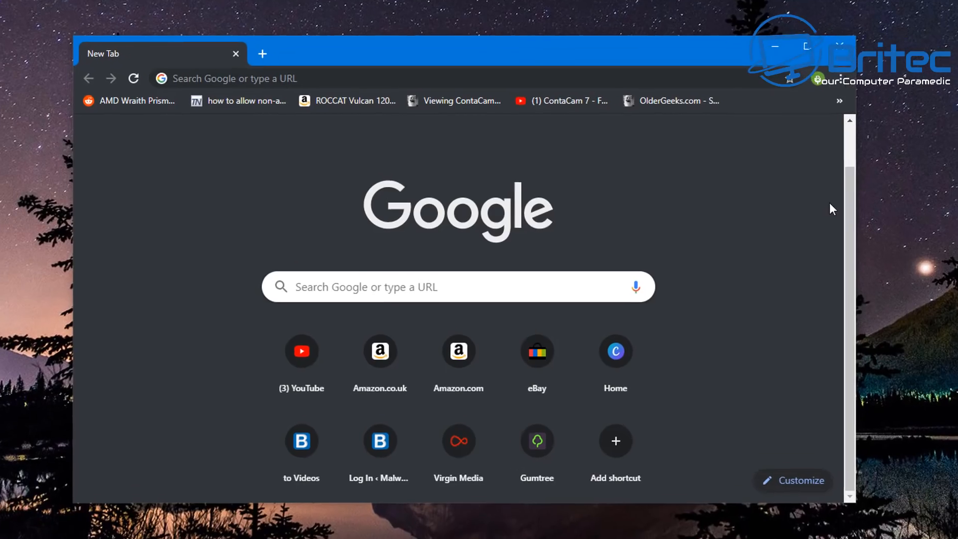
Step: Go to Chrome Settings from the main menu and expand the Advanced section
left_click(822, 78)
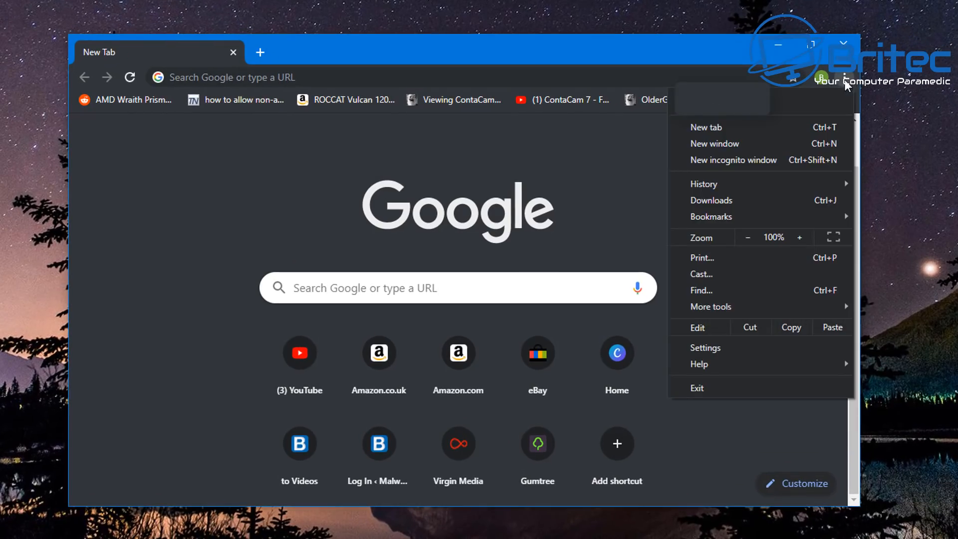
left_click(704, 348)
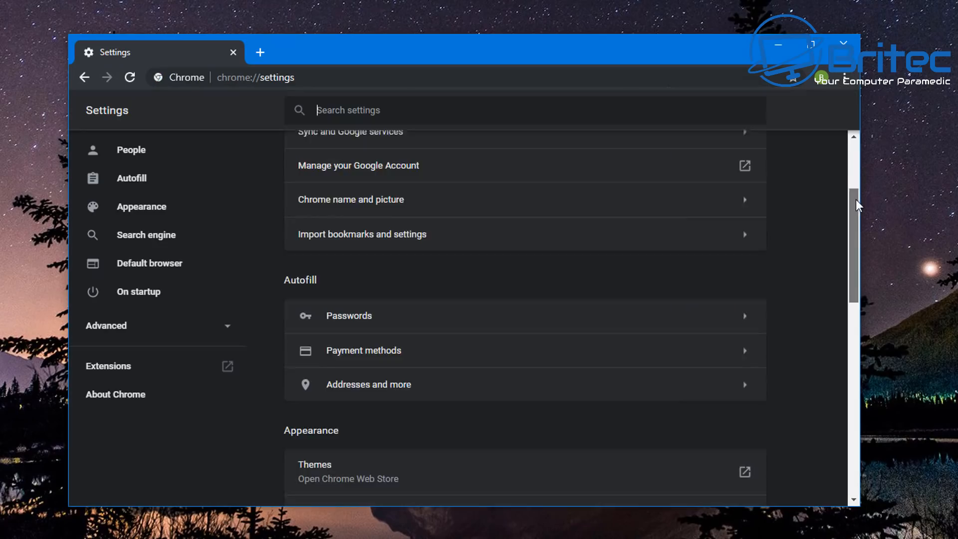
scroll("down", 3)
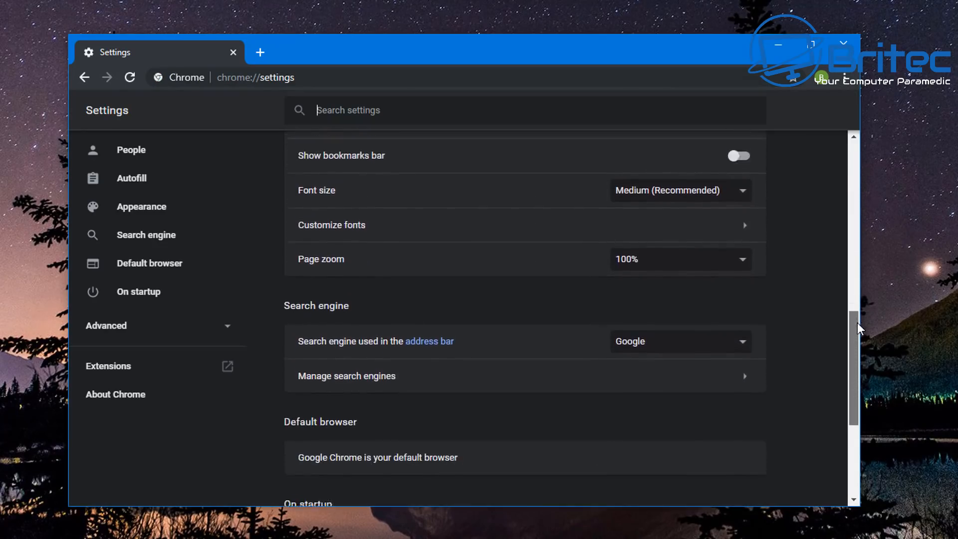
scroll("down", 3)
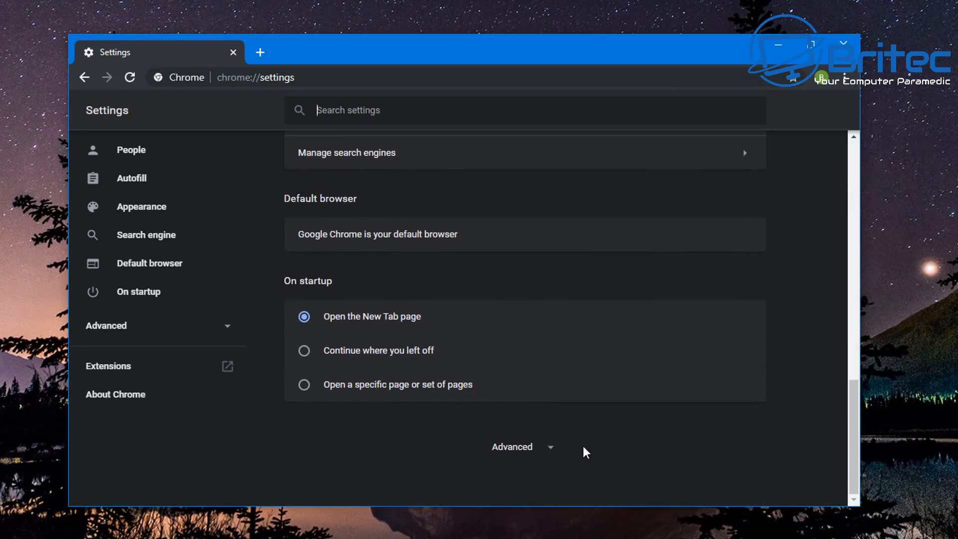
left_click(511, 446)
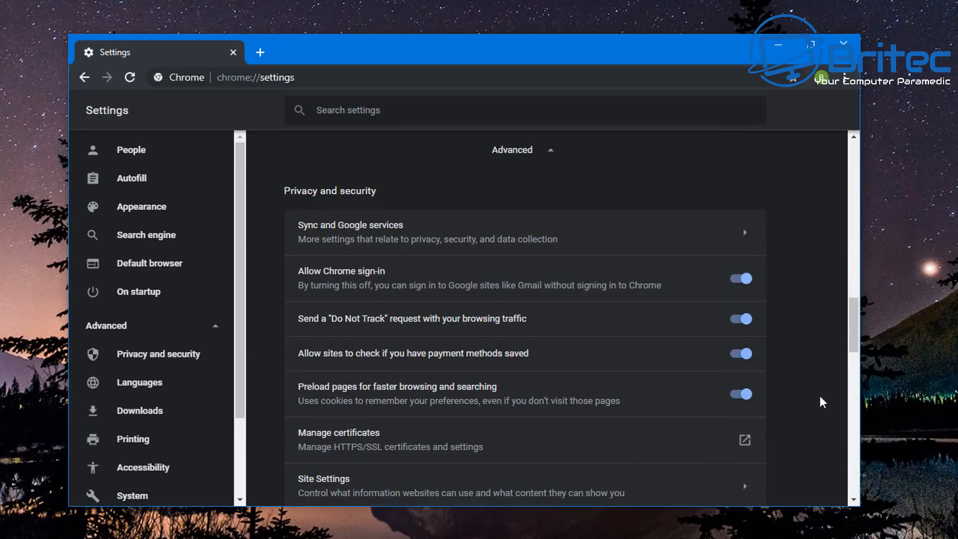
Step: Start 'Restore settings to their original defaults' to bring up the reset confirmation
scroll("down", 3)
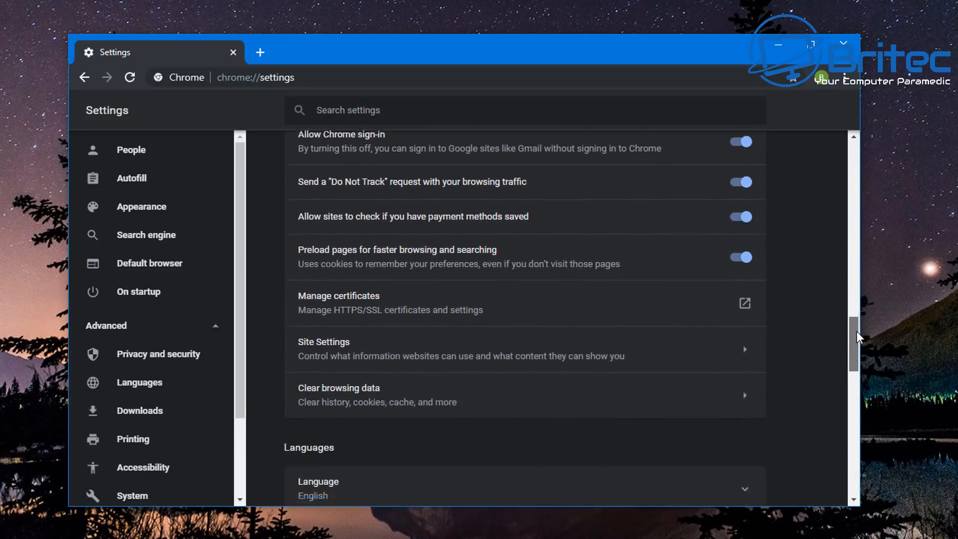
scroll("down", 3)
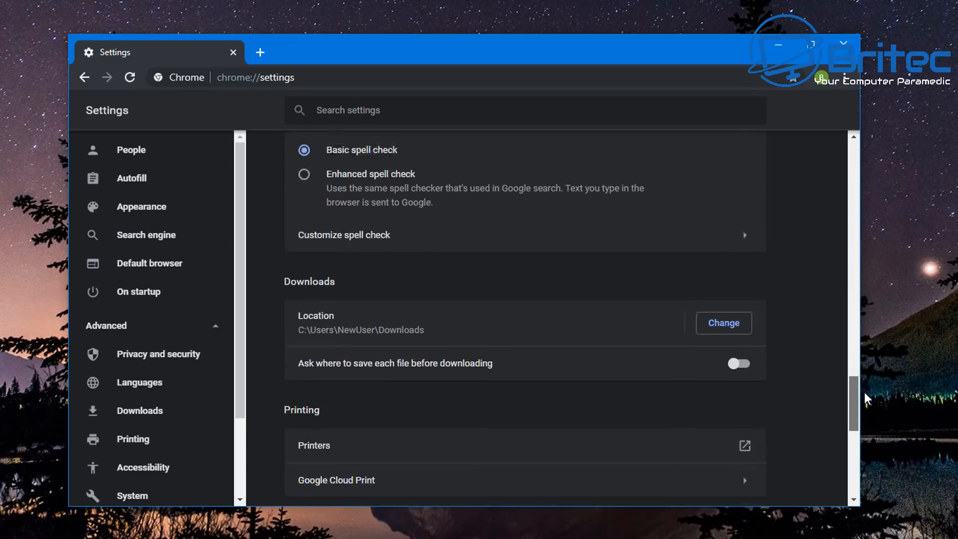
scroll("down", 3)
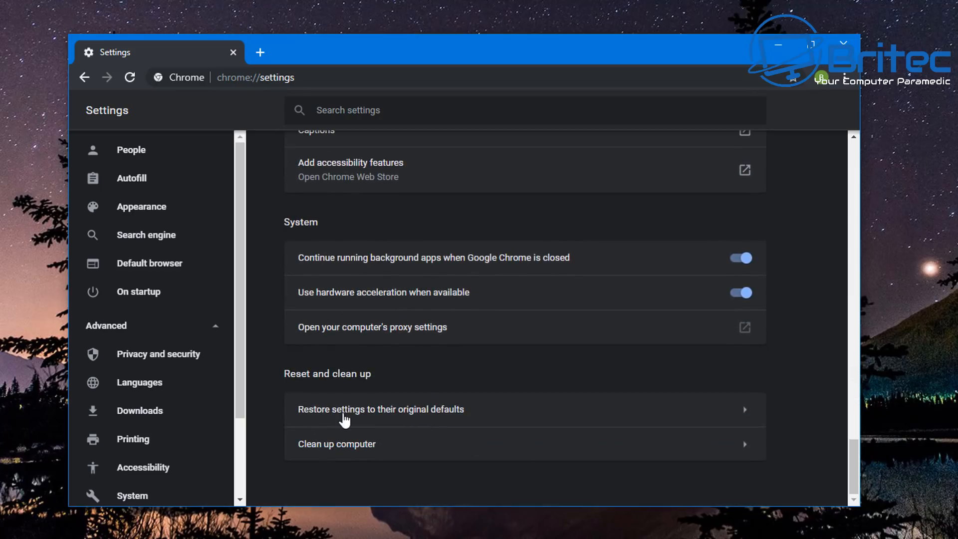
mouse_move(451, 425)
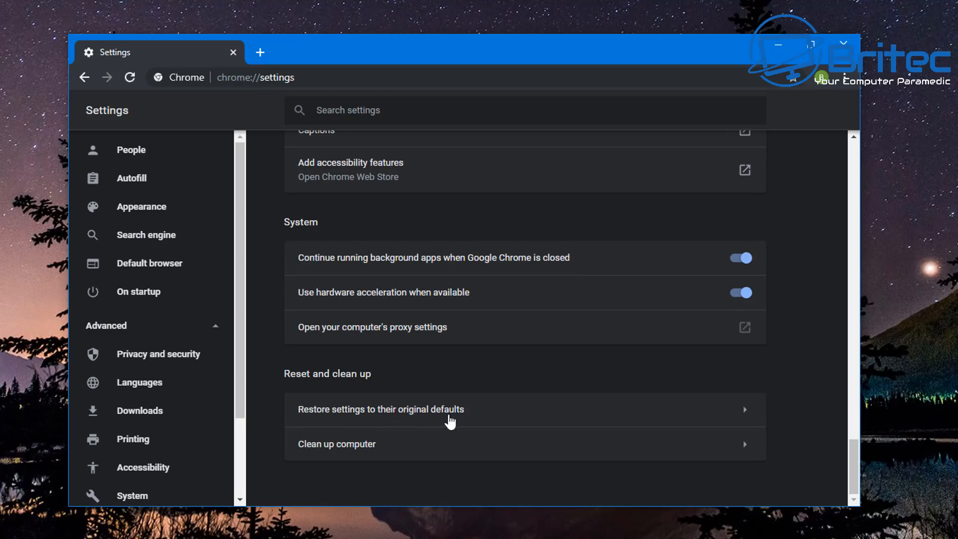
left_click(381, 409)
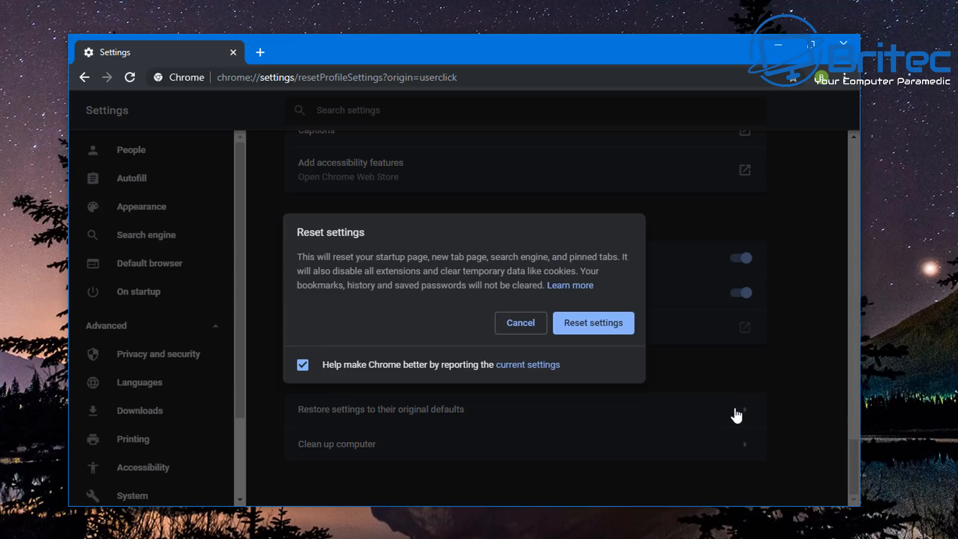
mouse_move(536, 409)
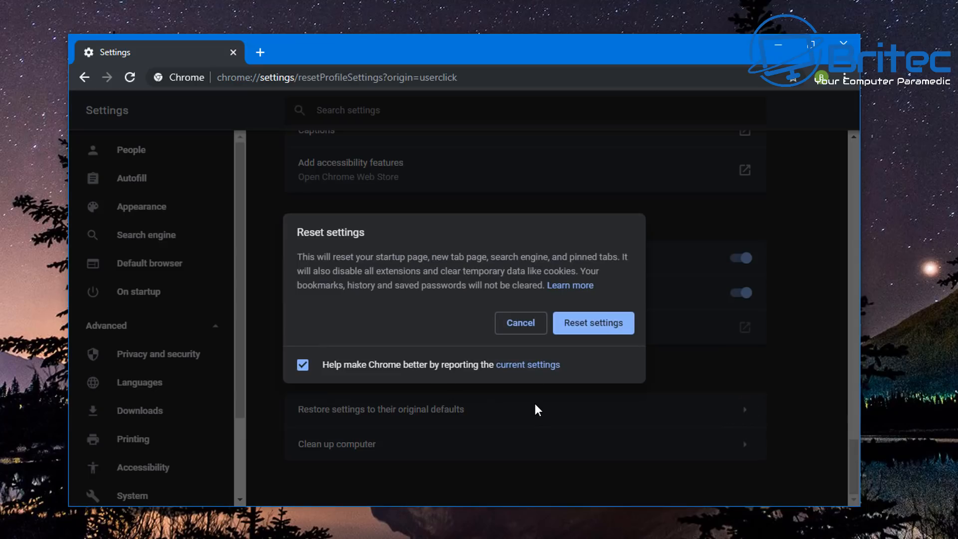
mouse_move(531, 409)
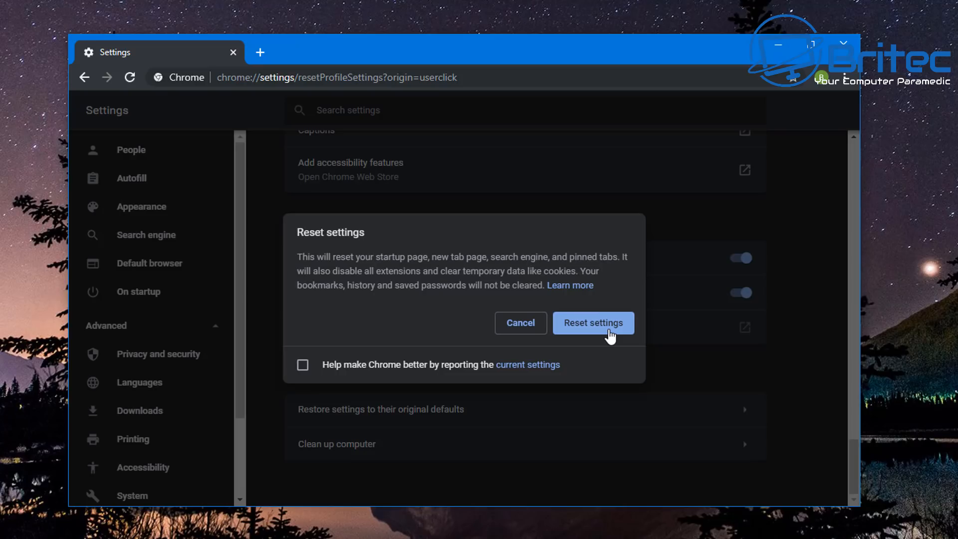
mouse_move(660, 335)
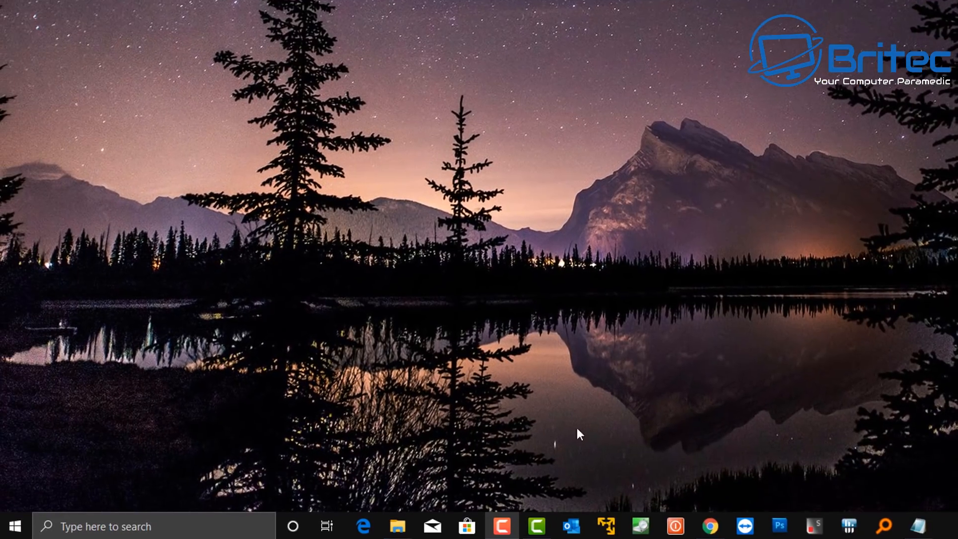
Step: Go to Apps in Windows Settings and locate Microsoft Edge in the app list
left_click(16, 523)
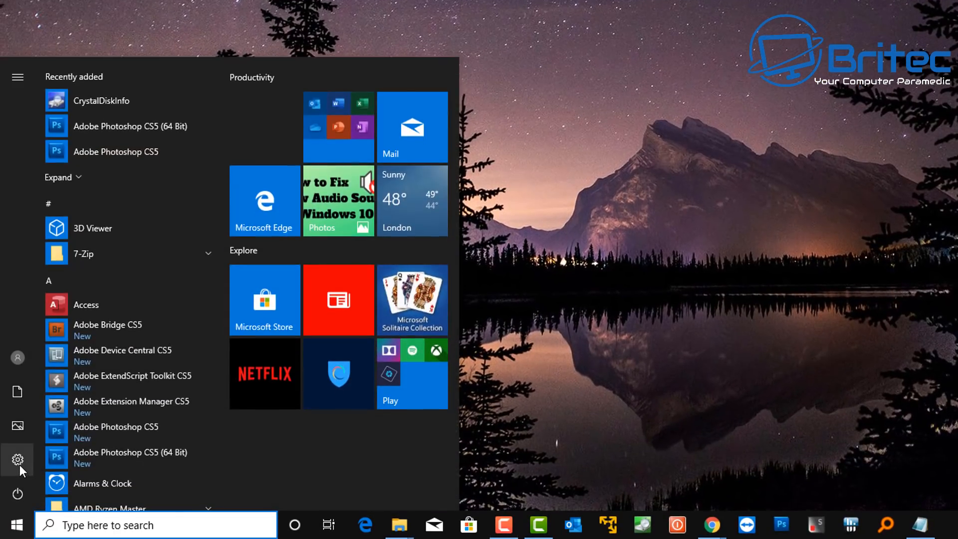
left_click(17, 457)
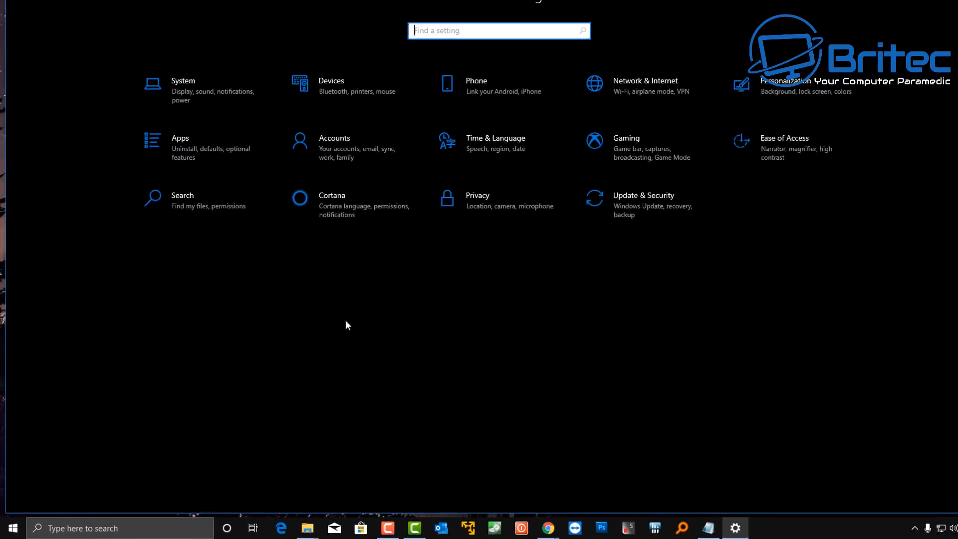
left_click(179, 145)
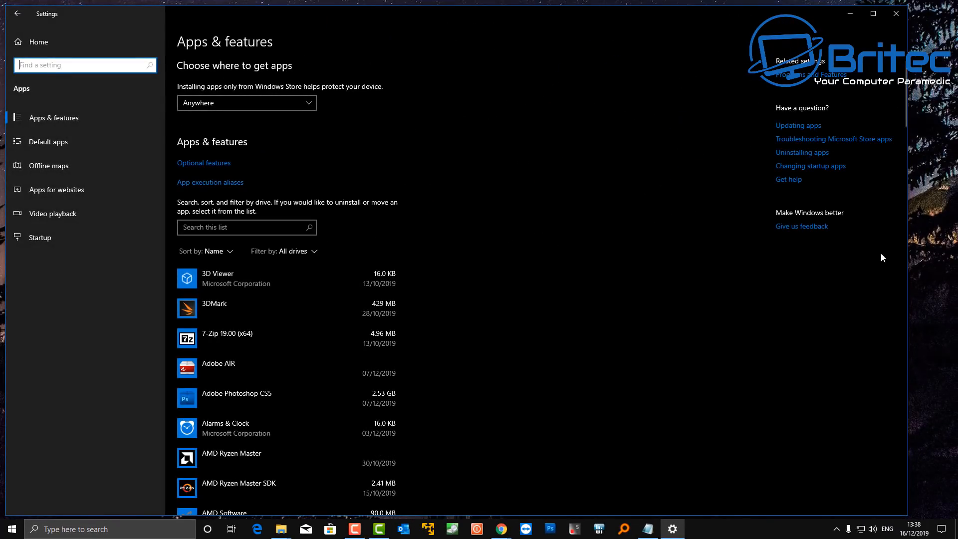
scroll("down", 3)
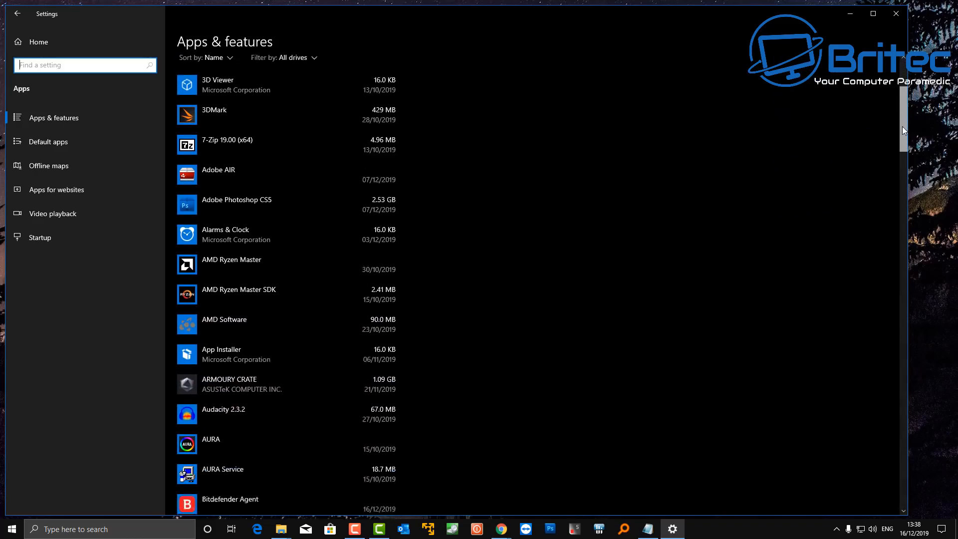
scroll("down", 3)
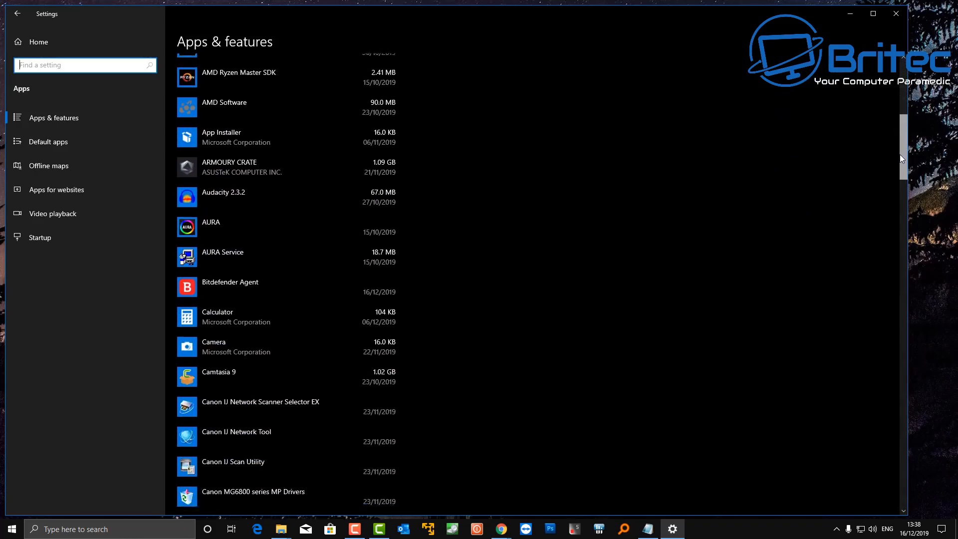
scroll("down", 3)
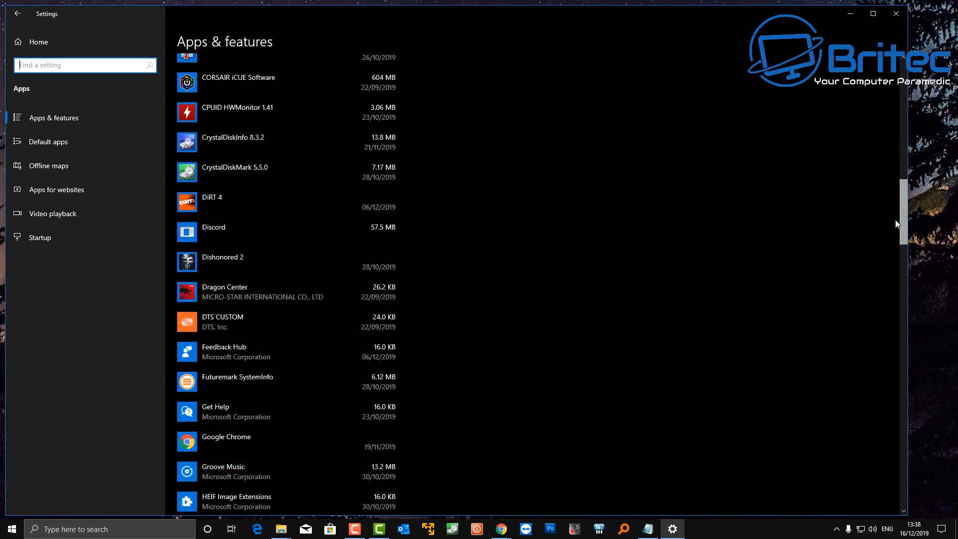
scroll("down", 3)
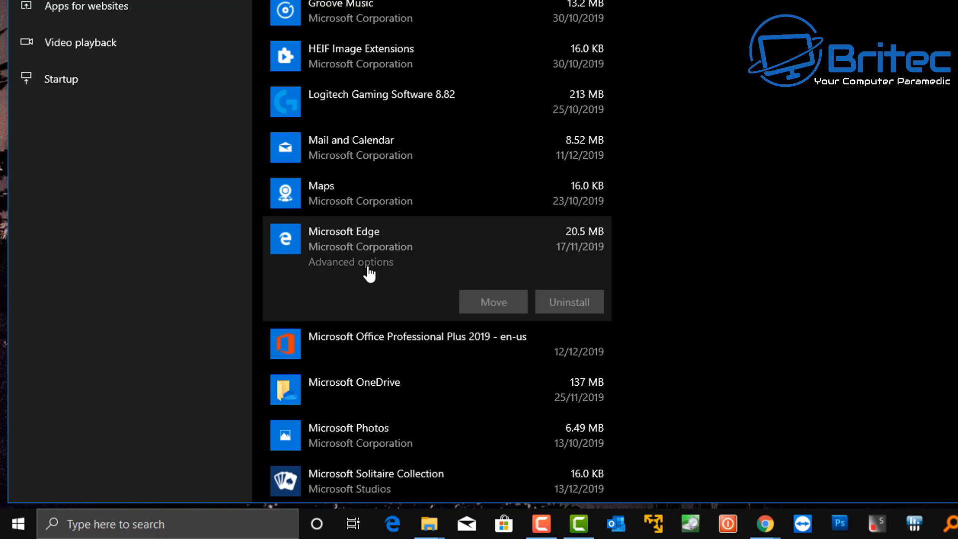
Step: Reset Microsoft Edge's app data from its Advanced options
left_click(351, 262)
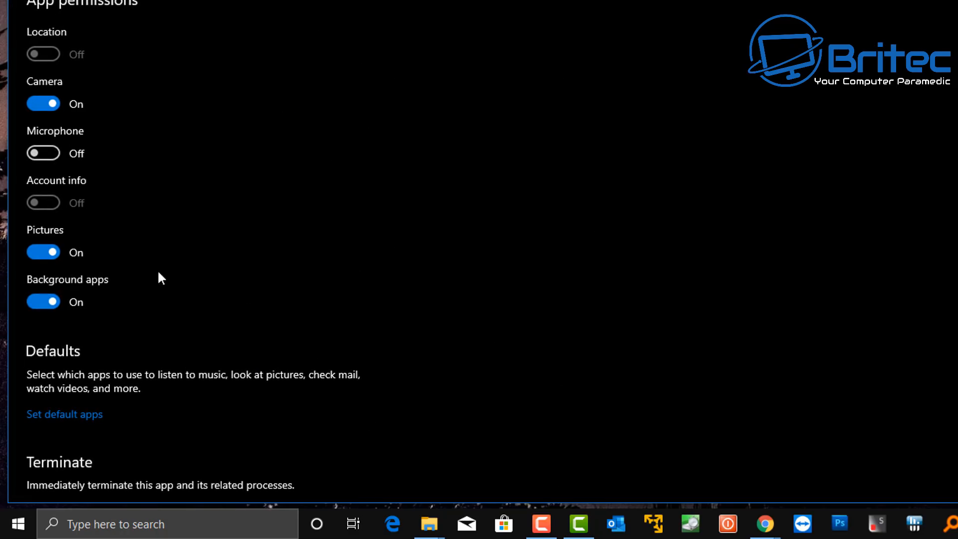
mouse_move(150, 250)
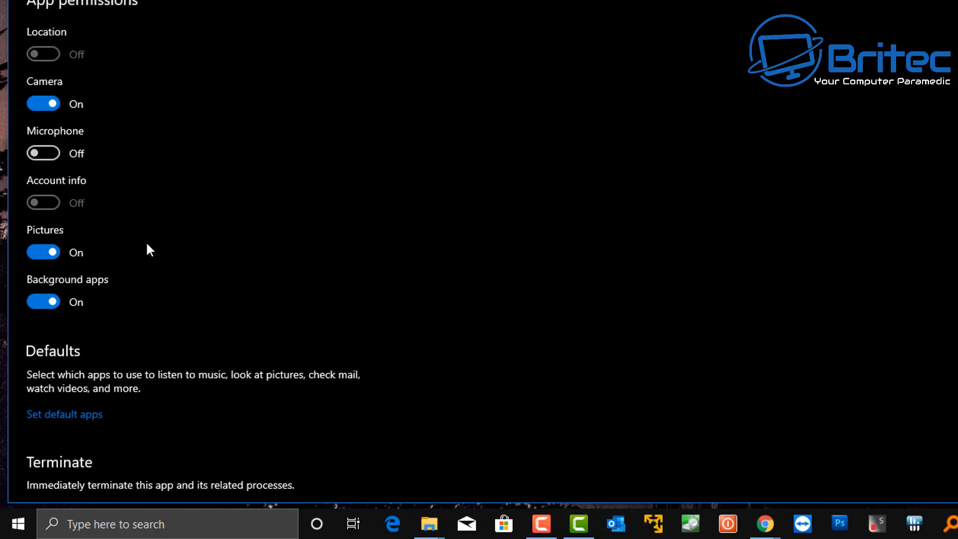
scroll("down", 3)
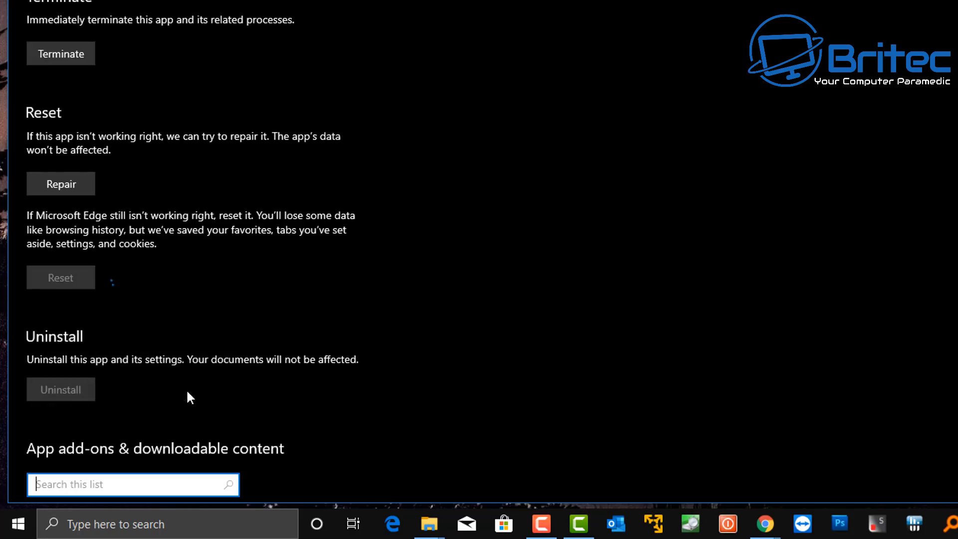
left_click(60, 277)
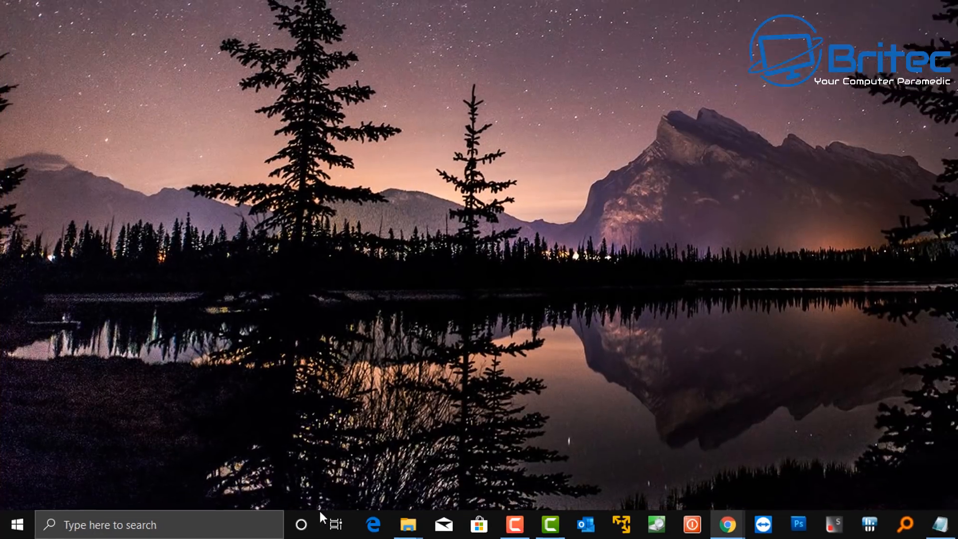
Step: Relaunch Edge to see the reset result page, then close it with all tabs
left_click(364, 528)
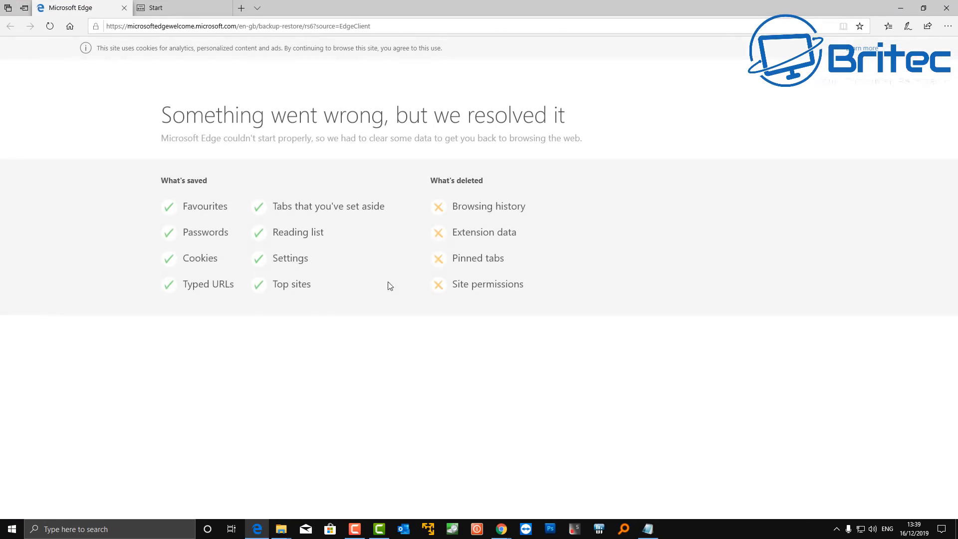
mouse_move(451, 211)
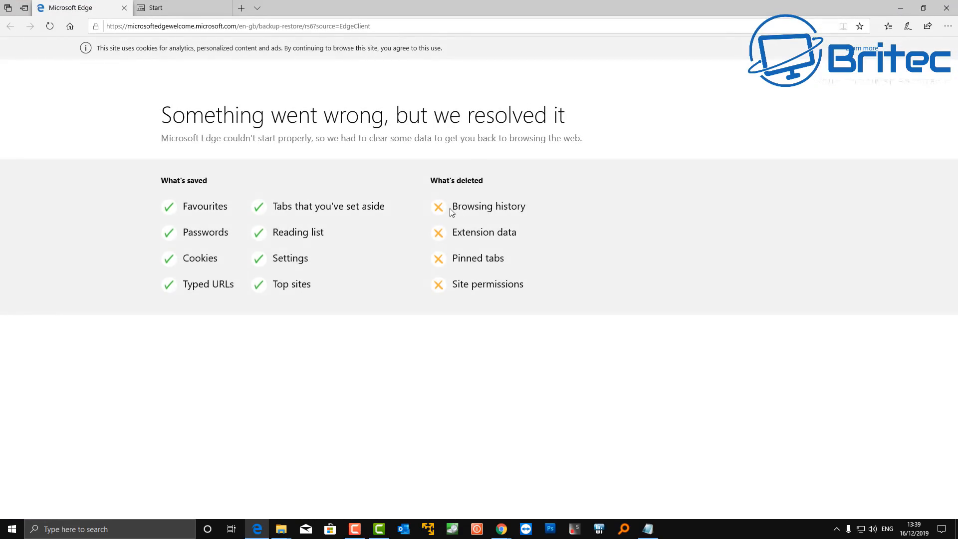
mouse_move(909, 35)
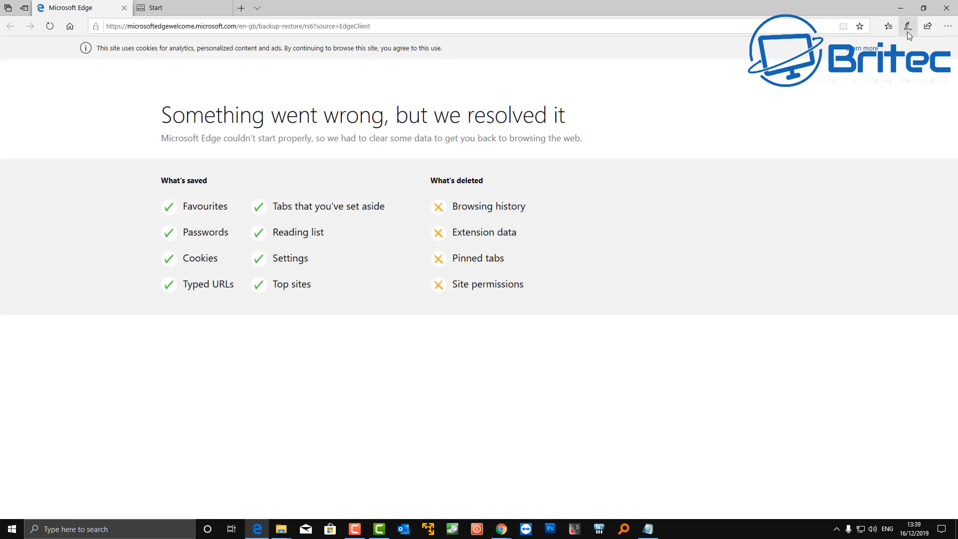
left_click(946, 8)
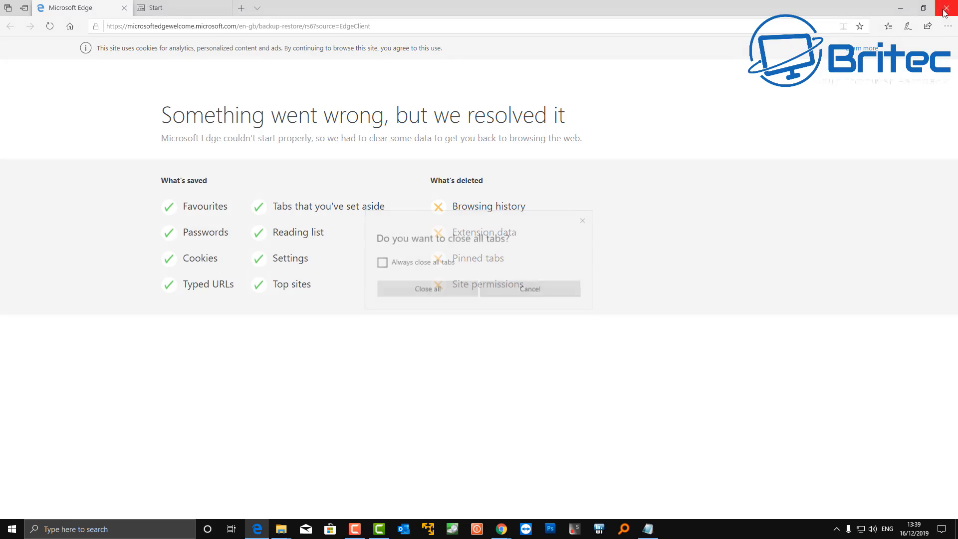
left_click(946, 8)
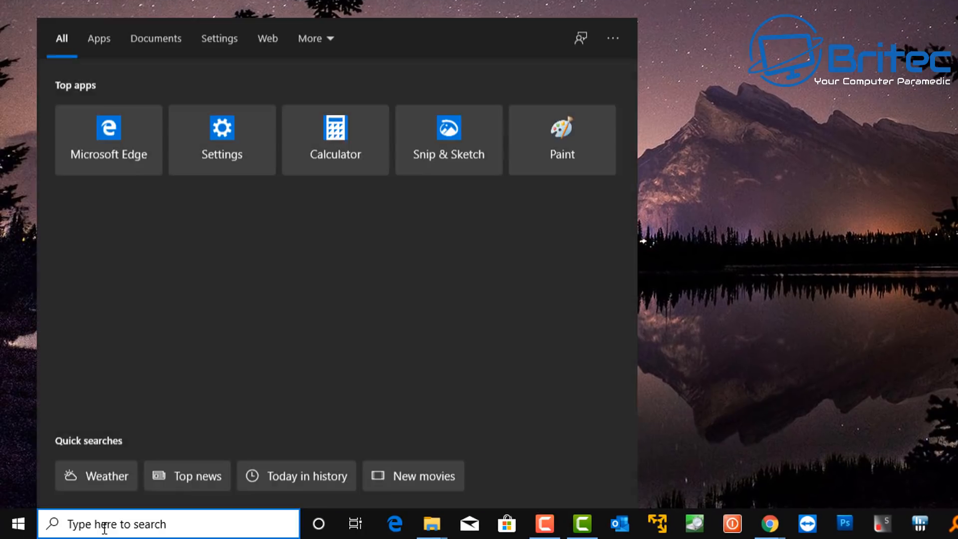
Step: Search Windows for 'CONTROL PANEL' and launch Control Panel
type("CONTROL")
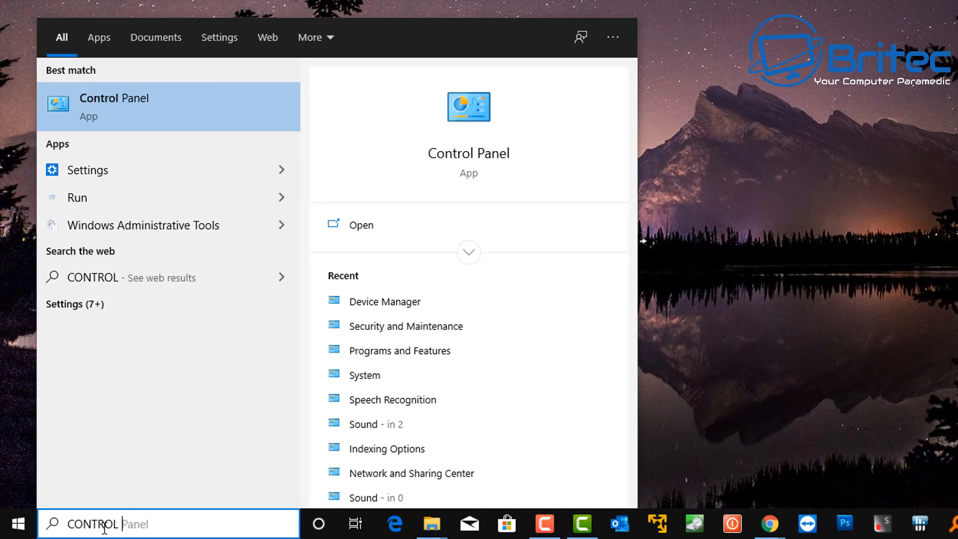
type("PANEL")
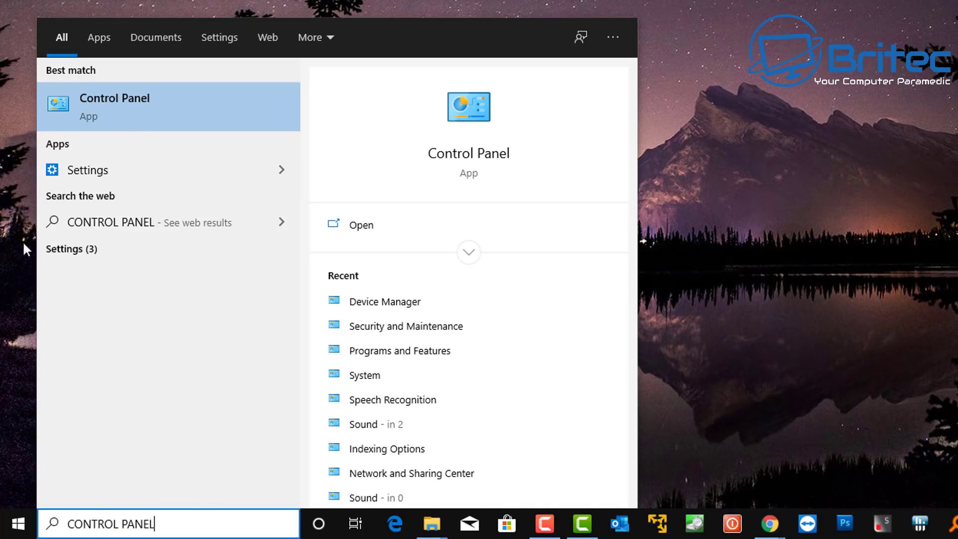
left_click(113, 106)
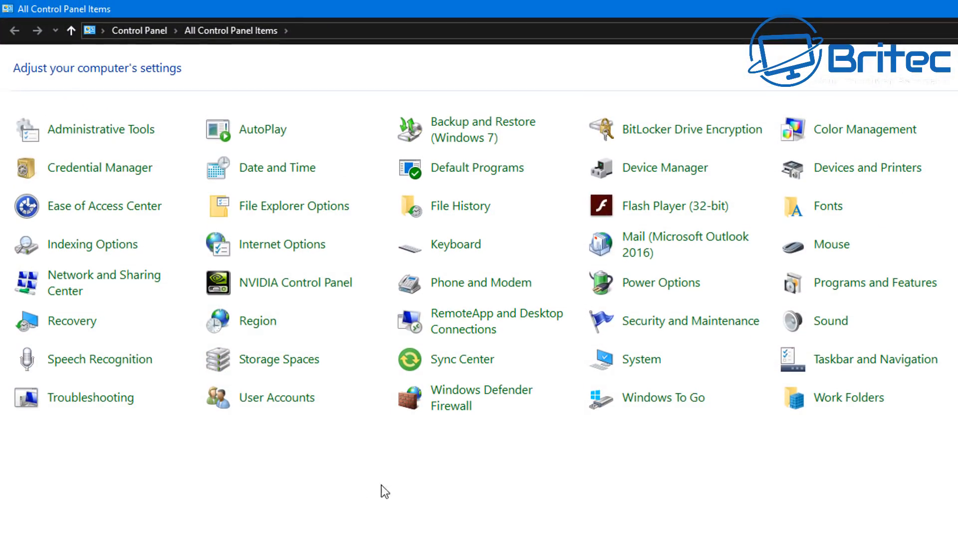
mouse_move(558, 475)
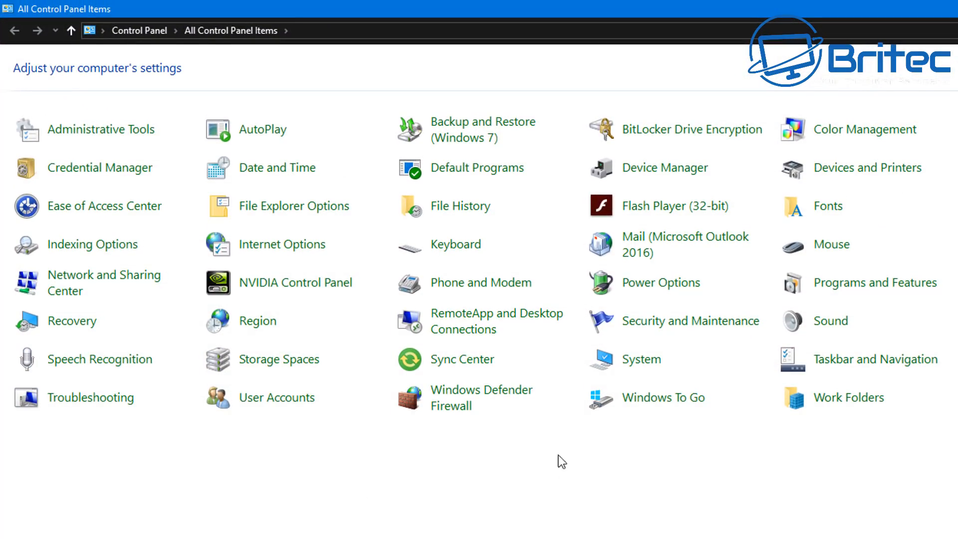
mouse_move(691, 332)
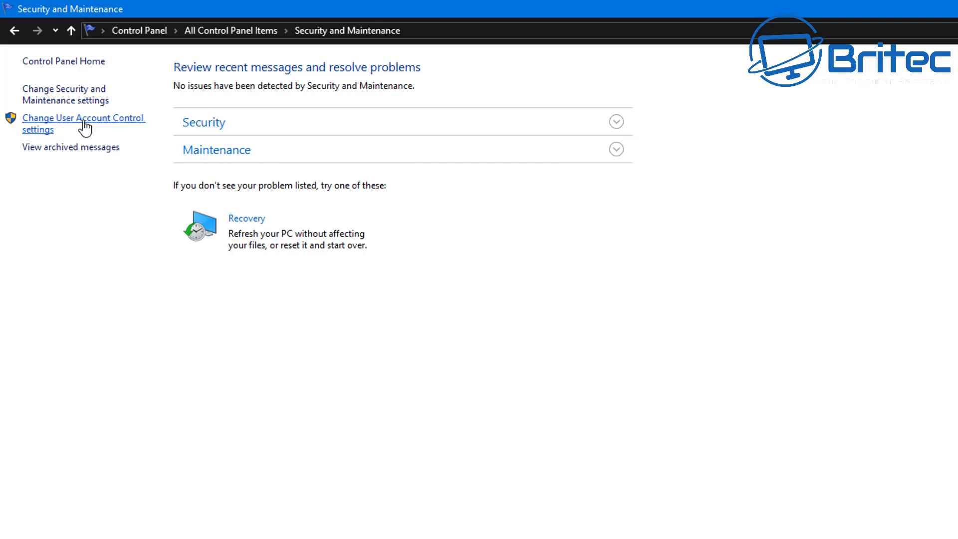
Step: Explore the UAC slider from never to always notify and leave it at the default level
left_click(69, 117)
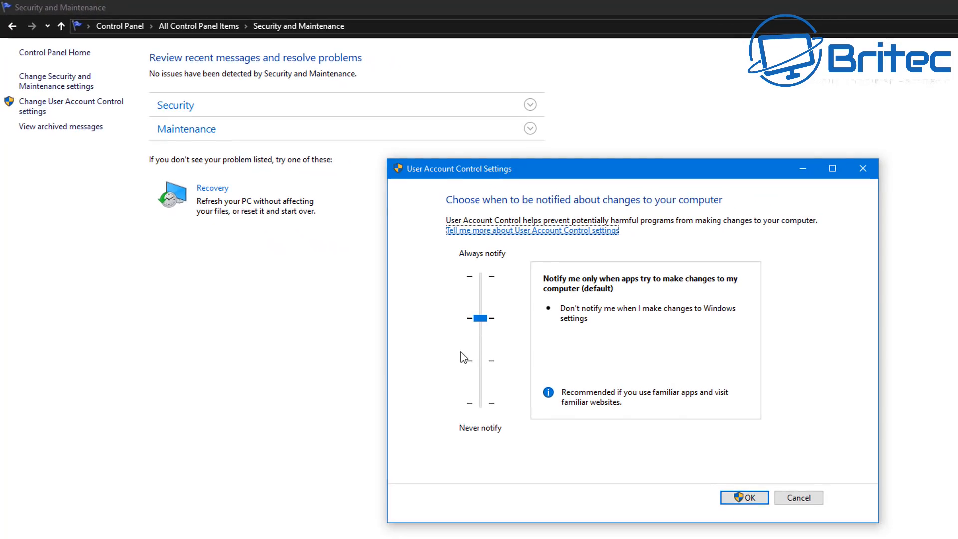
mouse_move(483, 348)
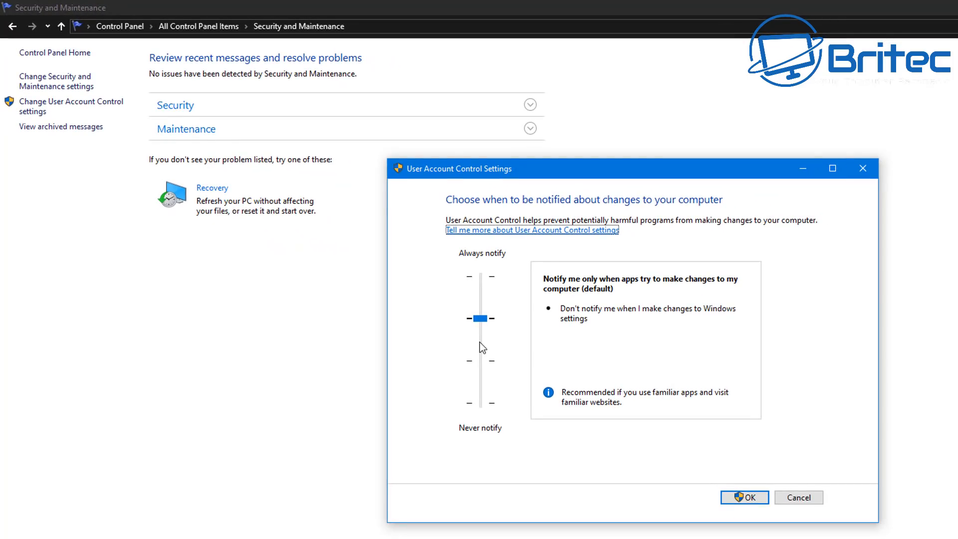
mouse_move(481, 337)
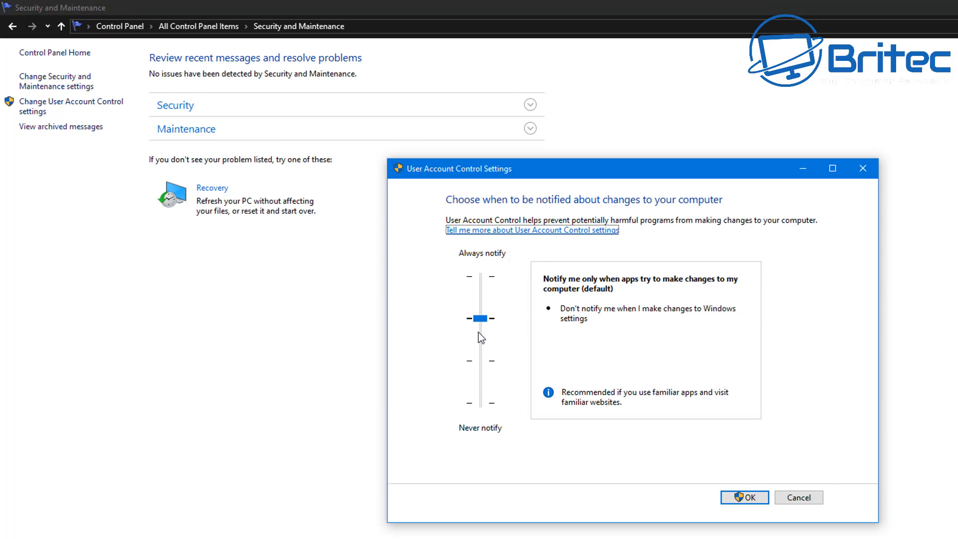
left_click_drag(480, 317, 480, 403)
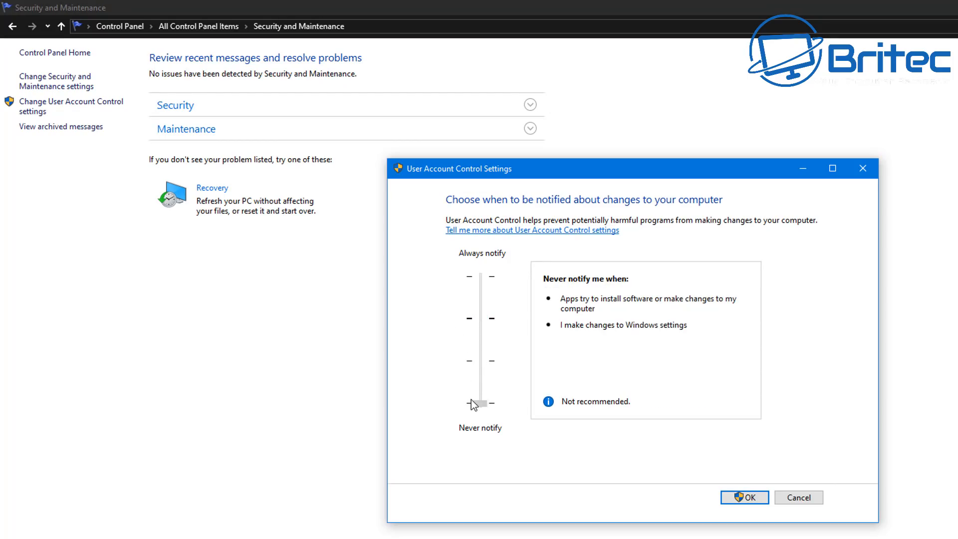
left_click_drag(480, 403, 480, 318)
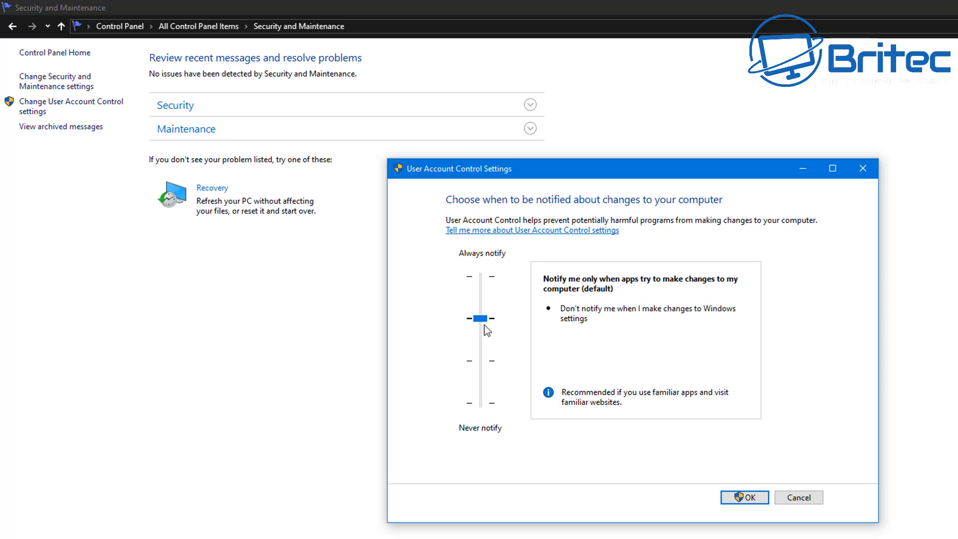
left_click_drag(481, 317, 481, 276)
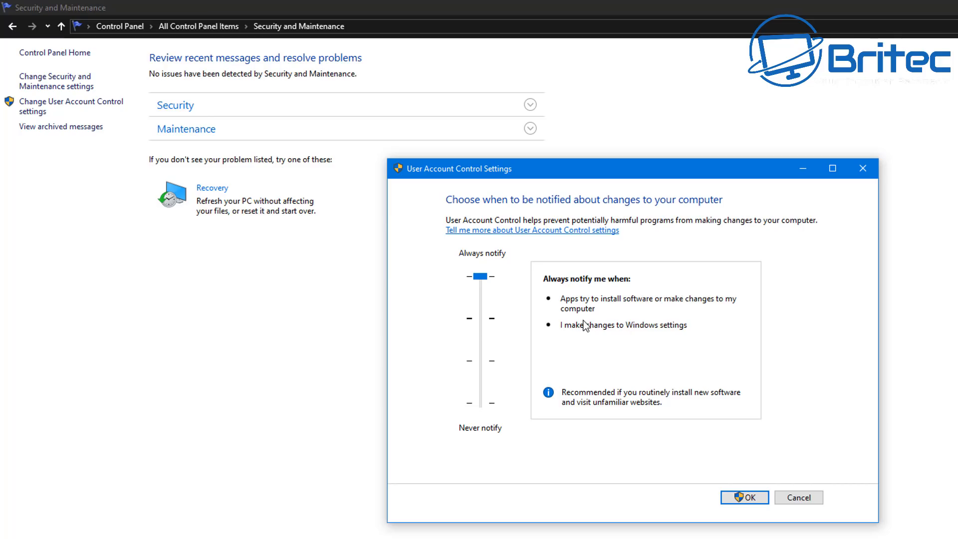
mouse_move(574, 411)
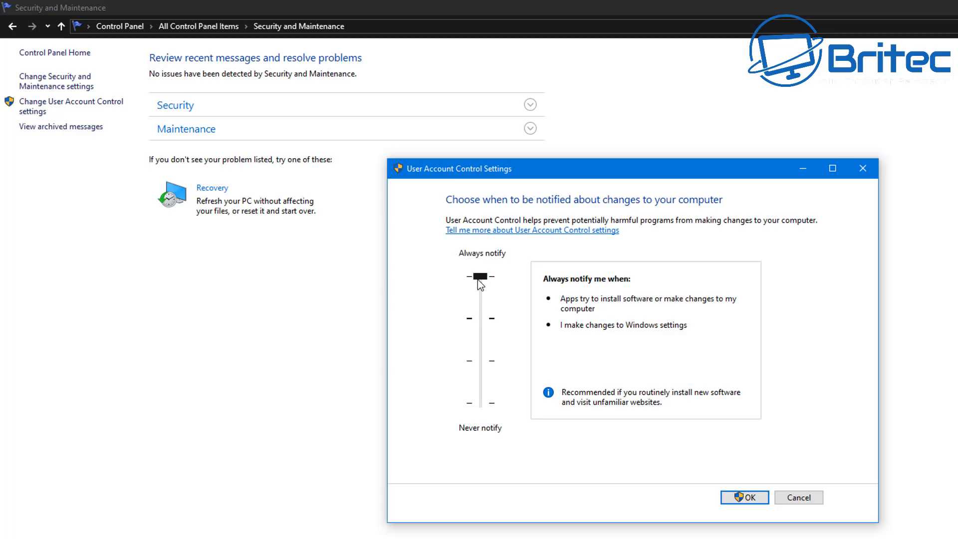
left_click_drag(479, 276, 480, 317)
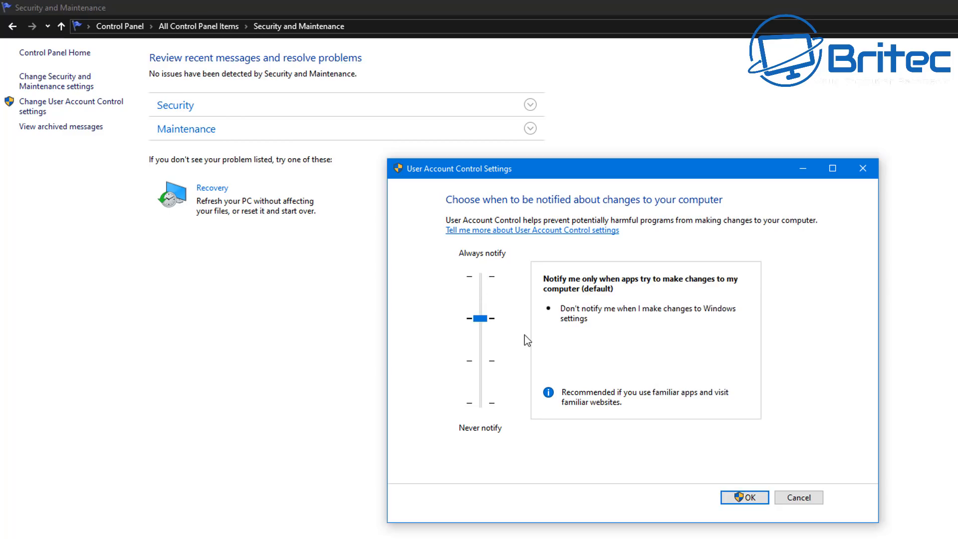
mouse_move(751, 499)
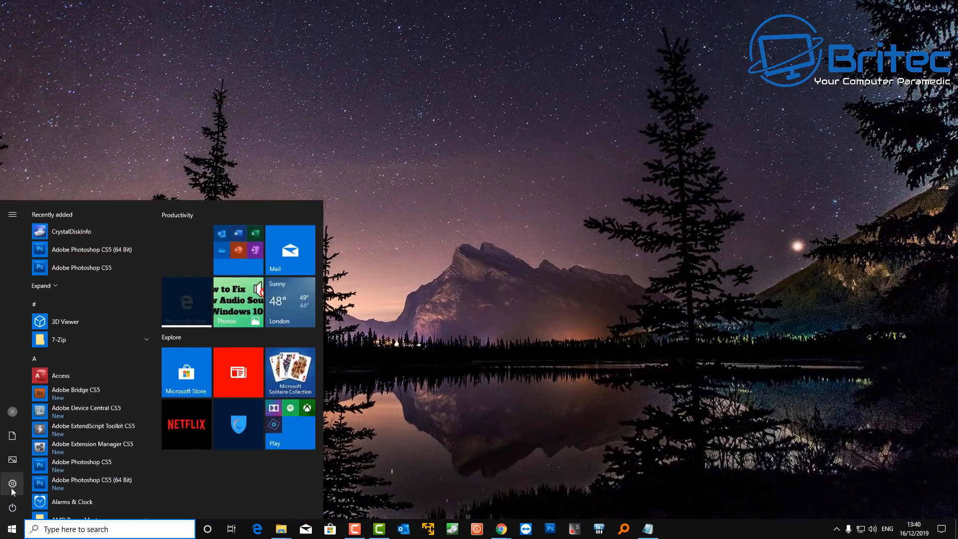
Step: Show the Windows Security page under Update & Security in Windows Settings
left_click(10, 498)
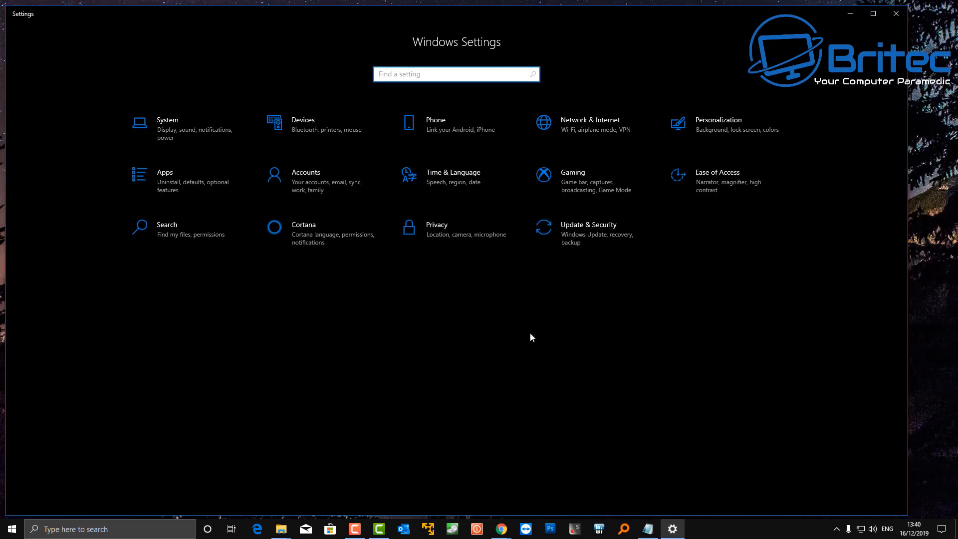
left_click(588, 225)
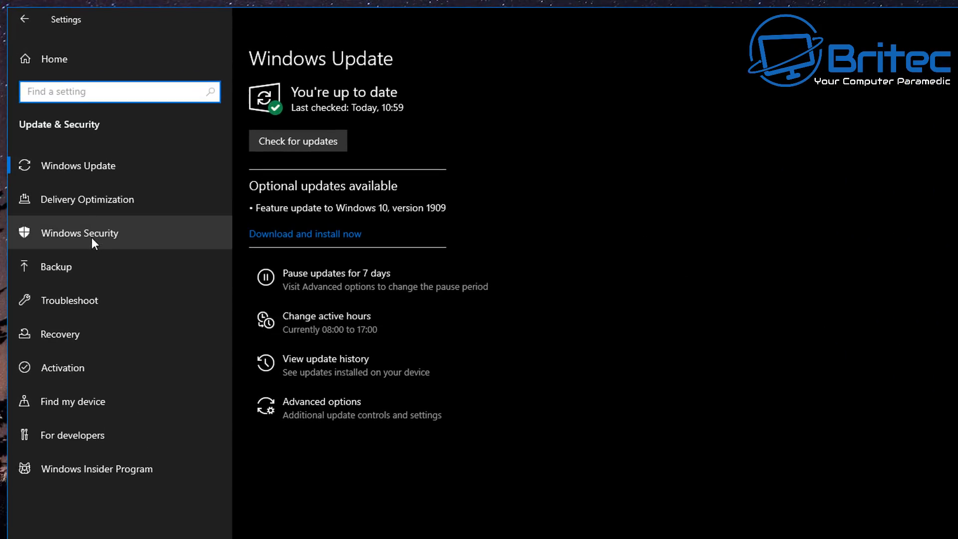
left_click(80, 233)
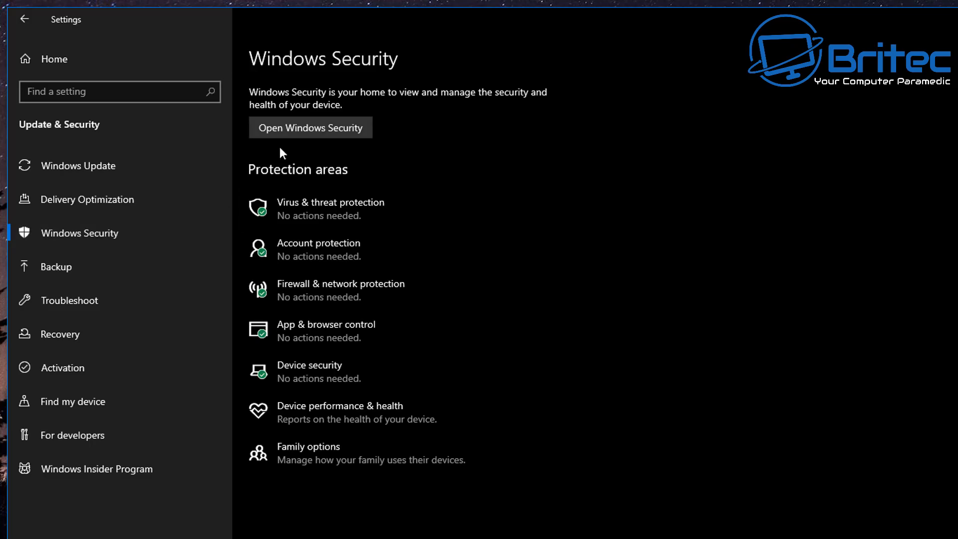
Step: Launch the Windows Security app and start a quick scan from Virus & threat protection
left_click(310, 128)
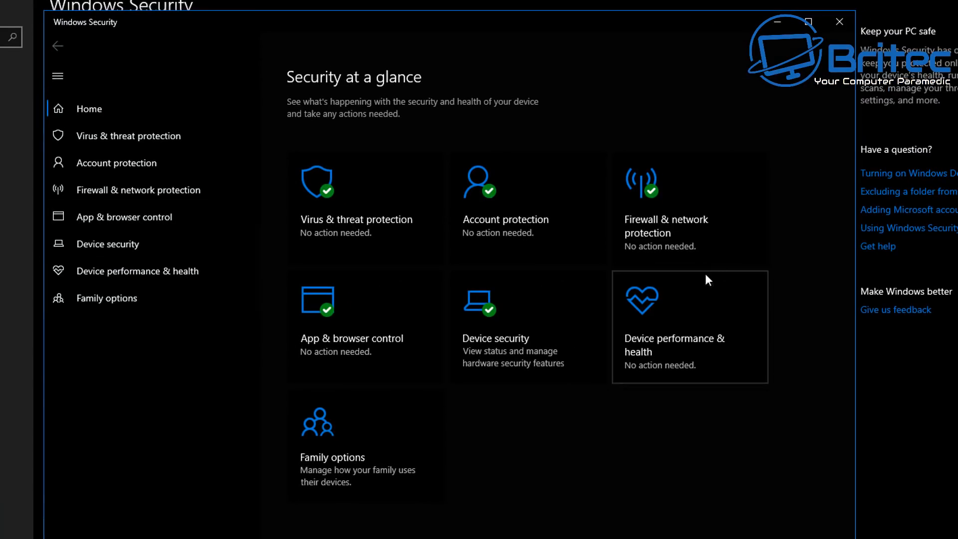
mouse_move(393, 443)
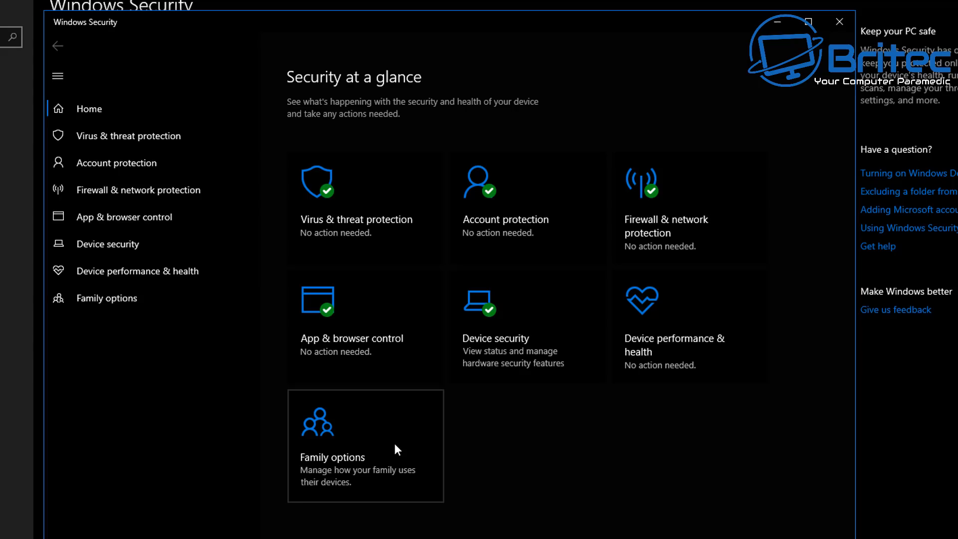
mouse_move(146, 143)
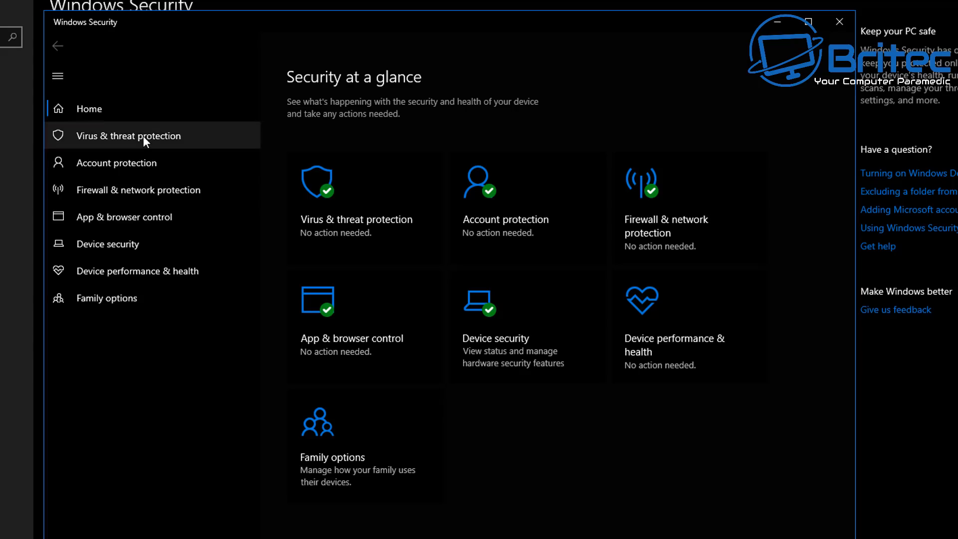
left_click(145, 136)
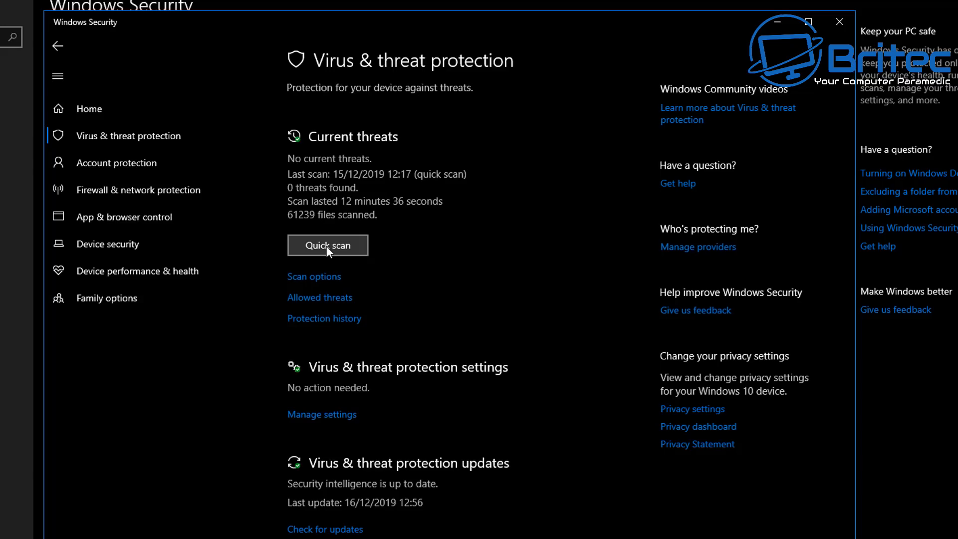
left_click(327, 245)
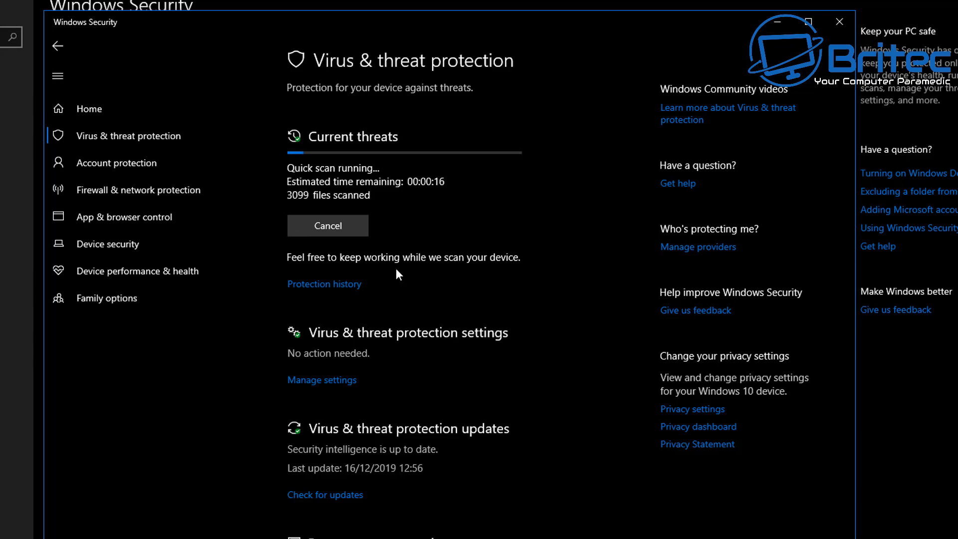
mouse_move(391, 251)
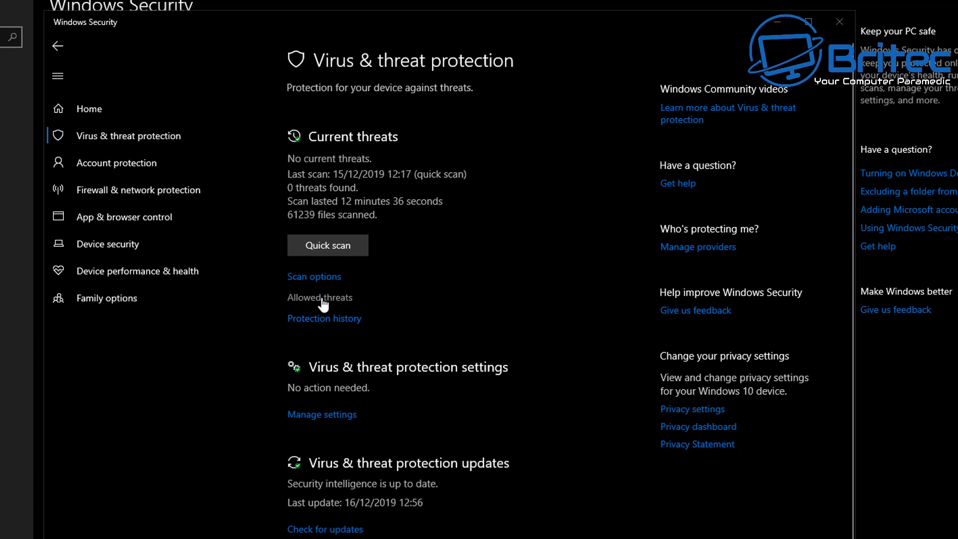
left_click(313, 277)
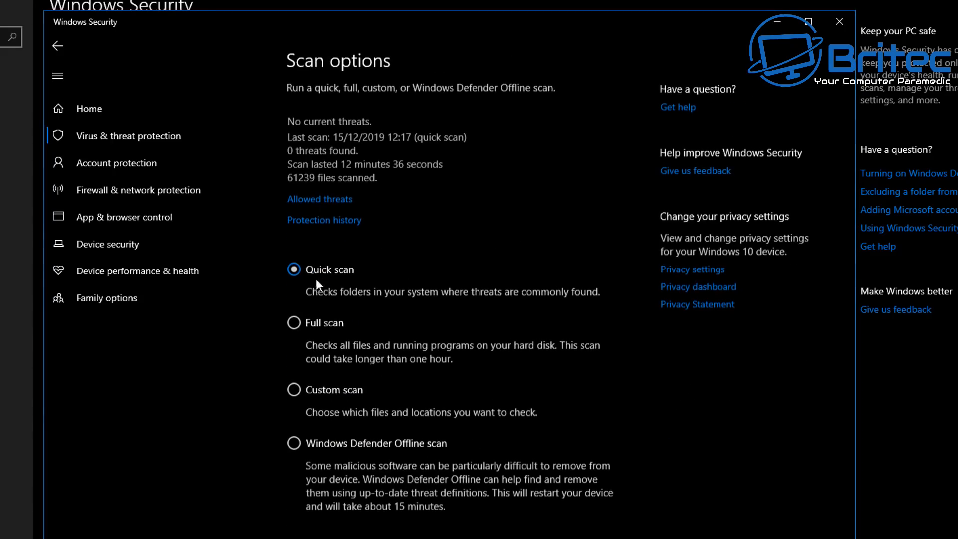
left_click(293, 323)
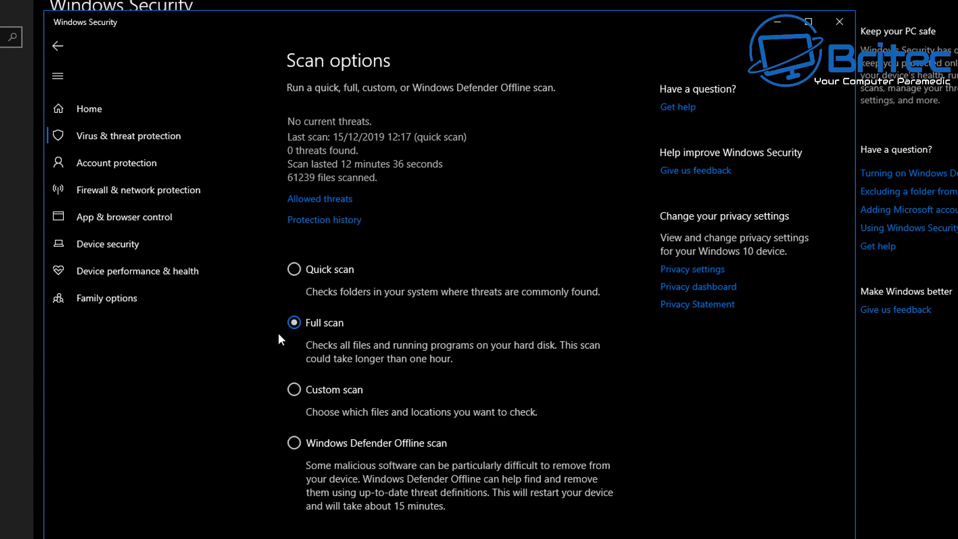
mouse_move(296, 393)
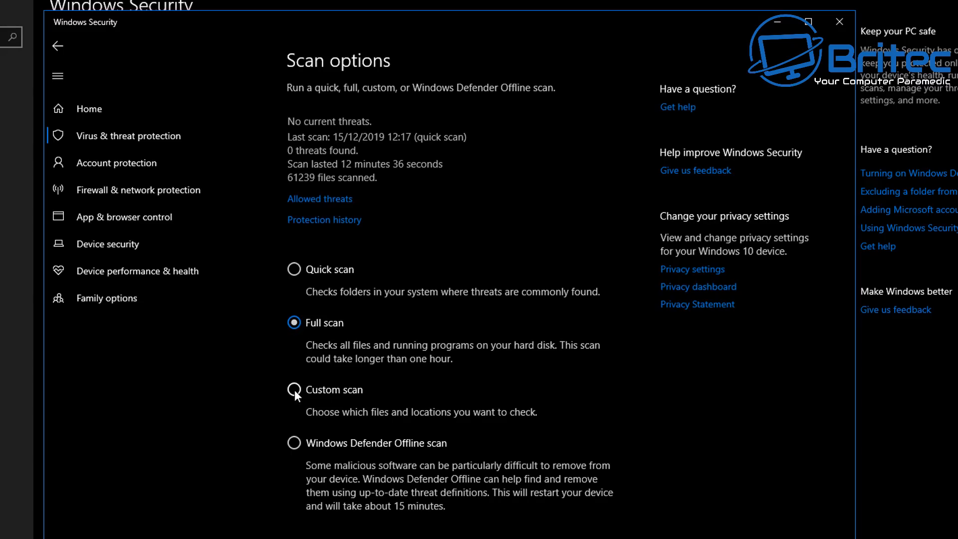
left_click(294, 269)
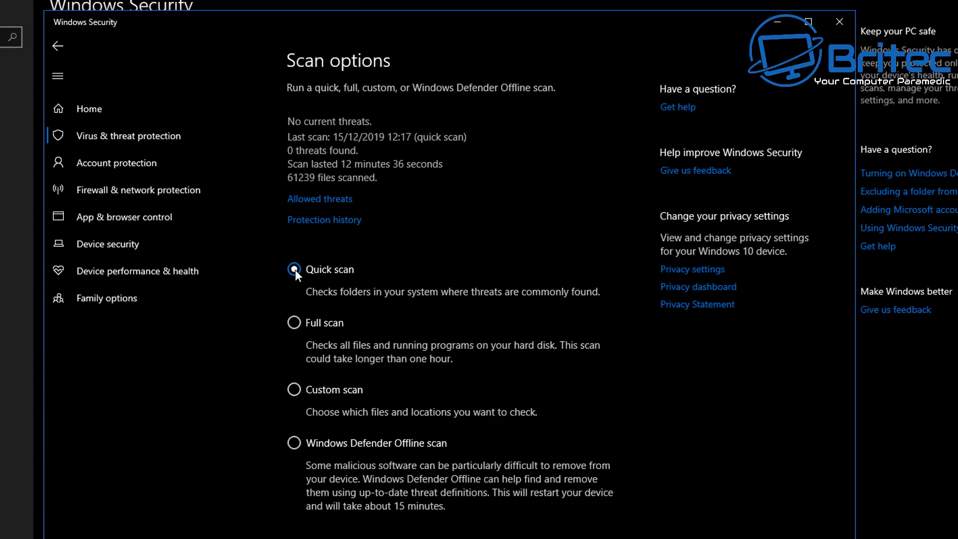
left_click(293, 269)
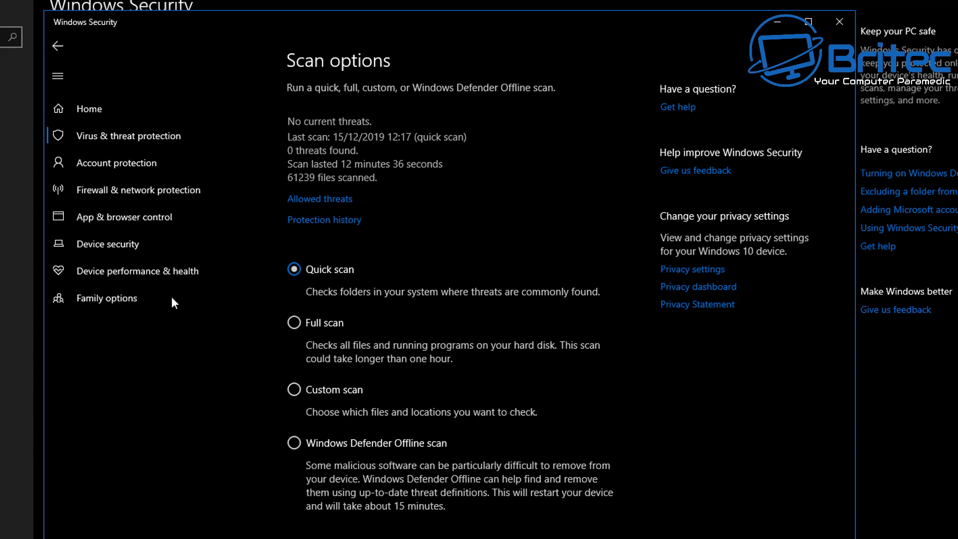
left_click(58, 46)
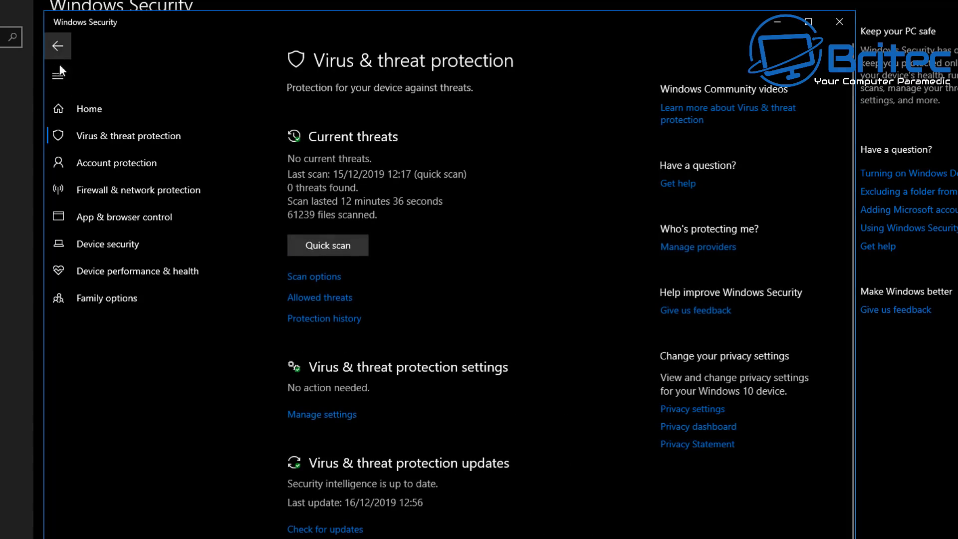
Step: Review the ransomware Protected folders list and start adding another protected folder
scroll("down", 3)
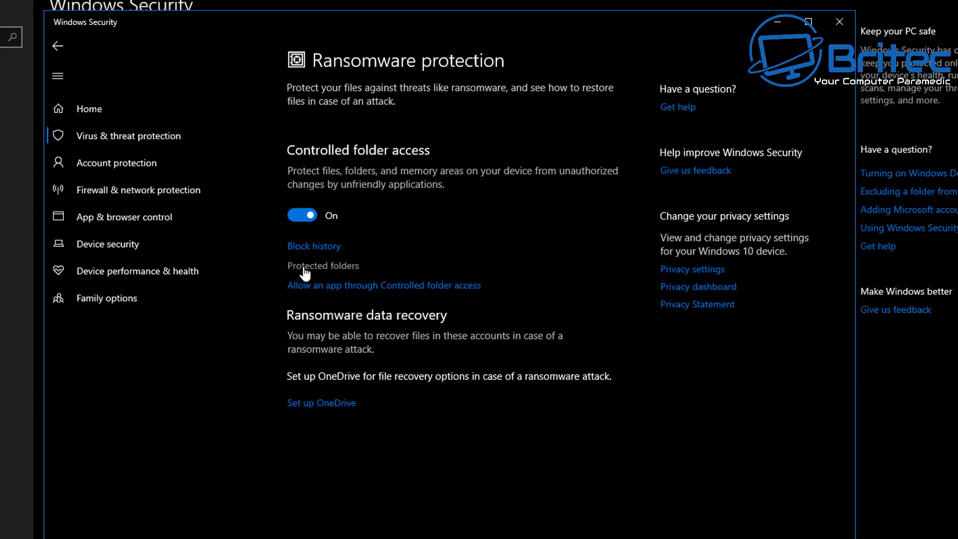
left_click(323, 266)
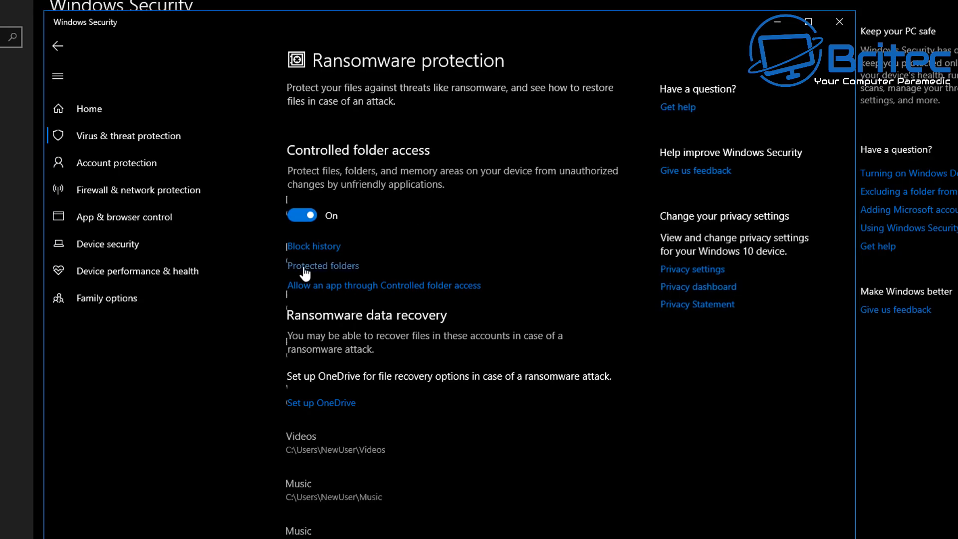
left_click(323, 265)
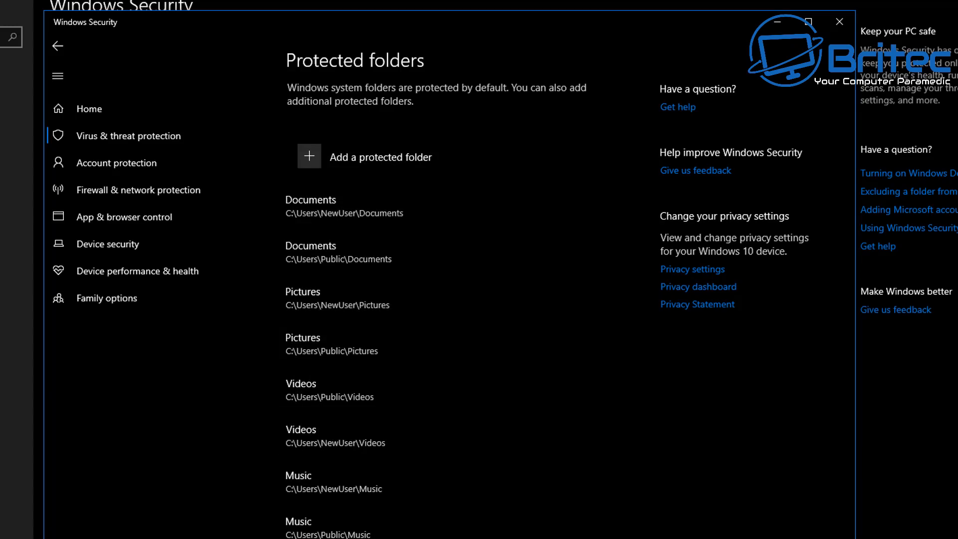
mouse_move(317, 160)
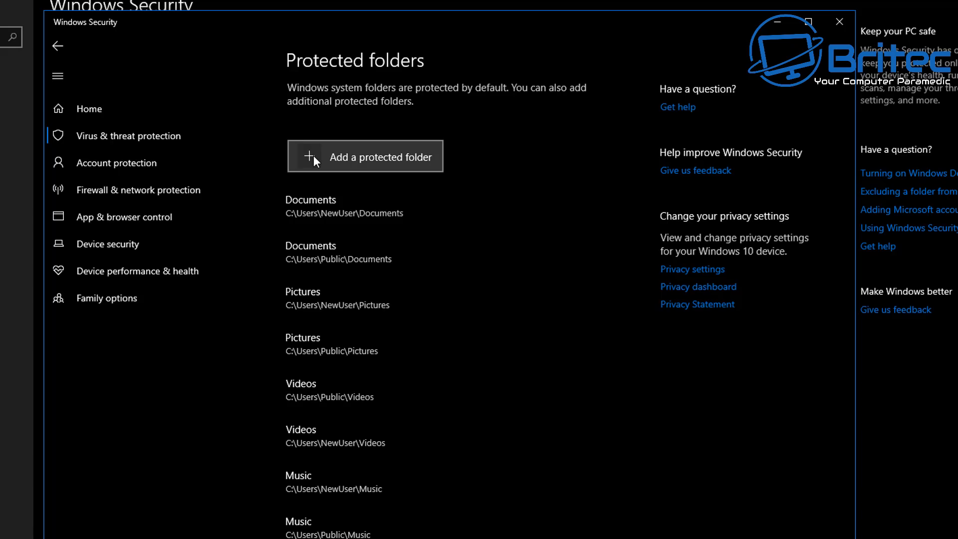
left_click(365, 156)
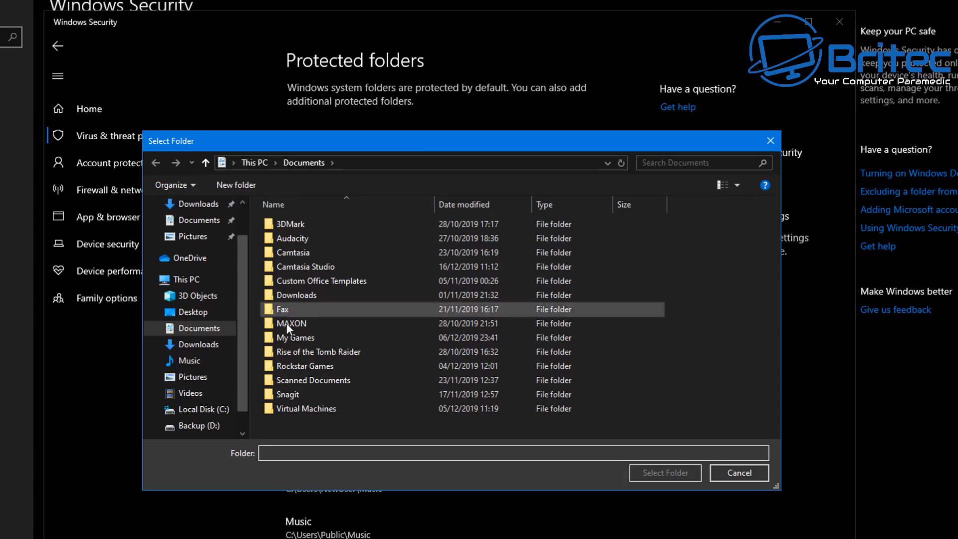
left_click(738, 473)
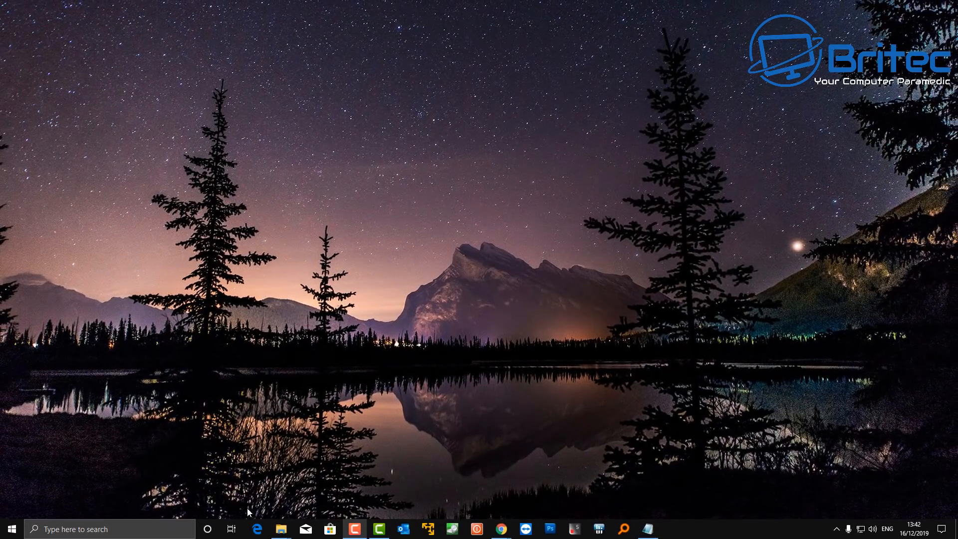
mouse_move(937, 507)
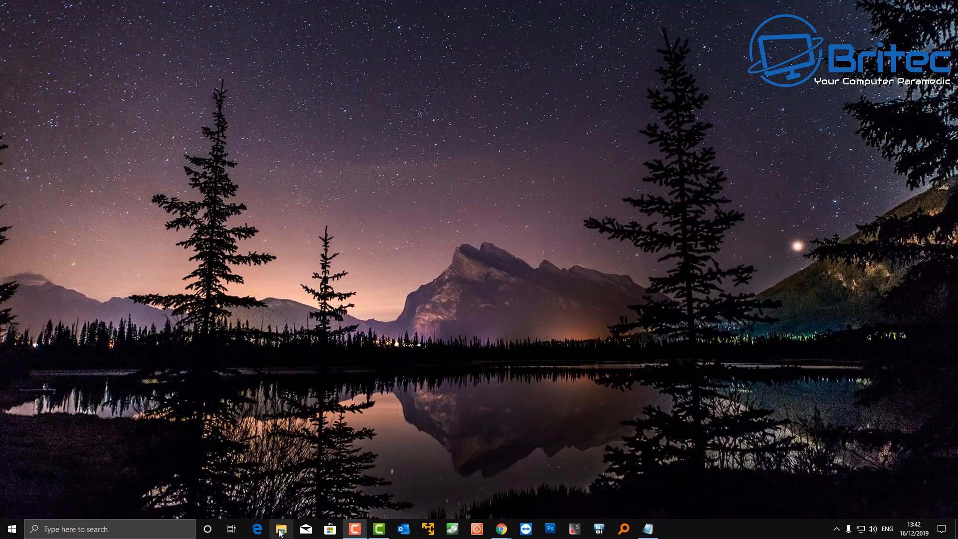
Step: Scan the 7z1900-x64 installer in Downloads with Windows Defender from its context menu
left_click(281, 529)
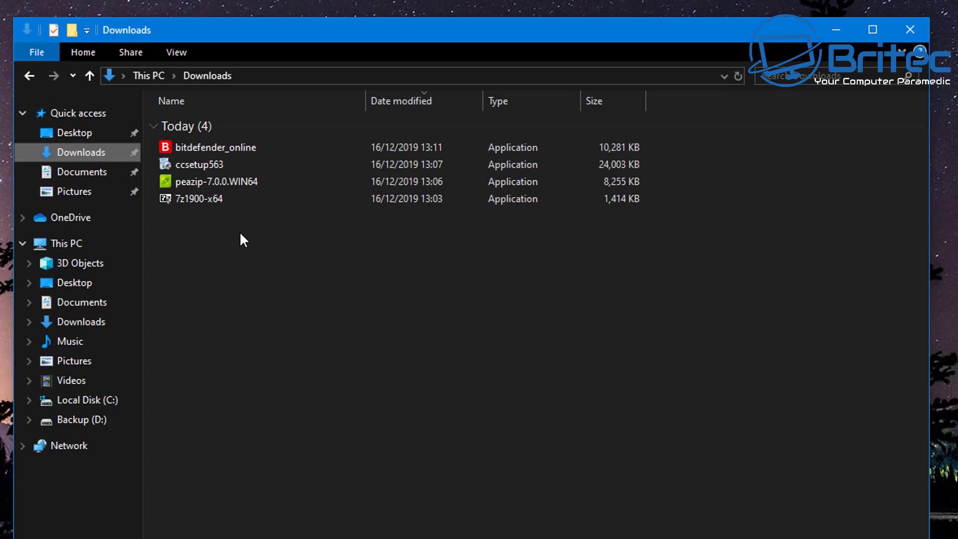
left_click(199, 199)
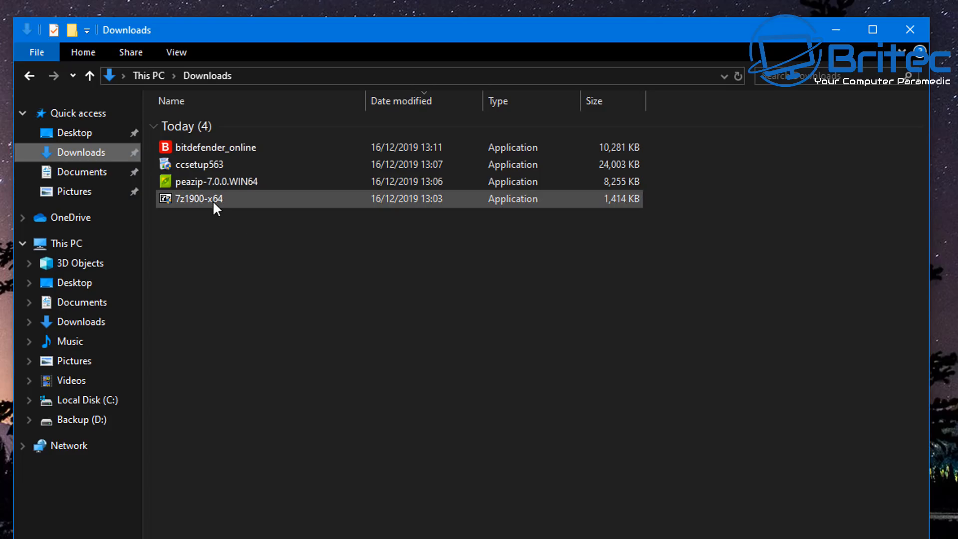
right_click(199, 198)
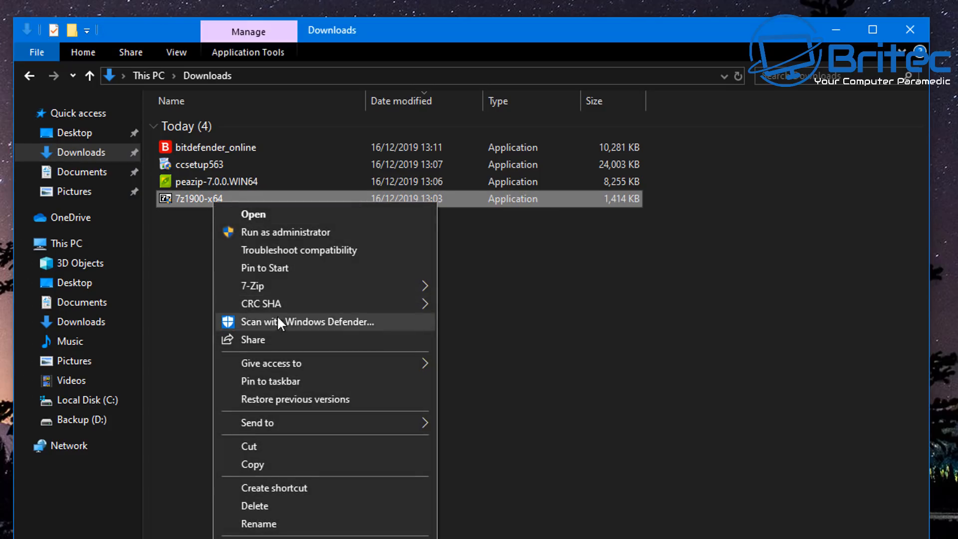
left_click(307, 321)
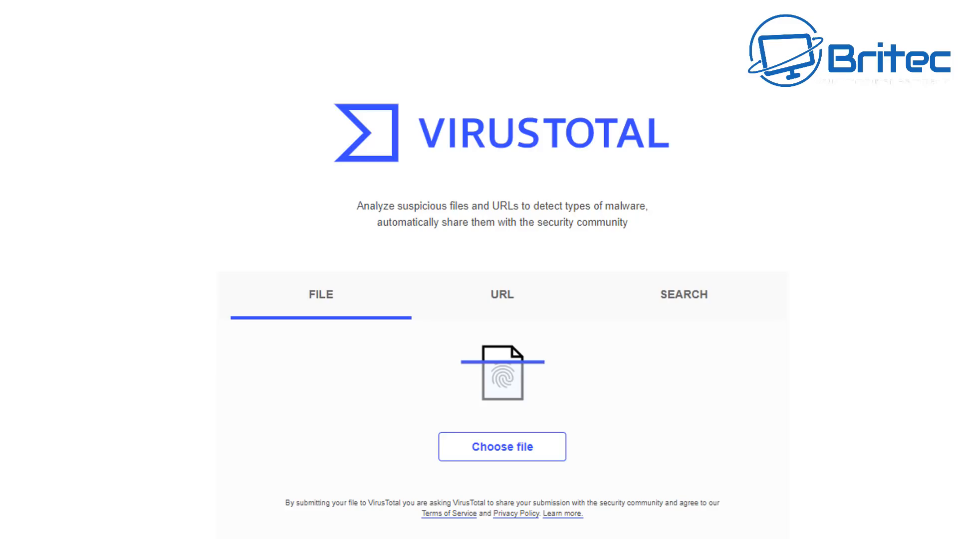
mouse_move(324, 306)
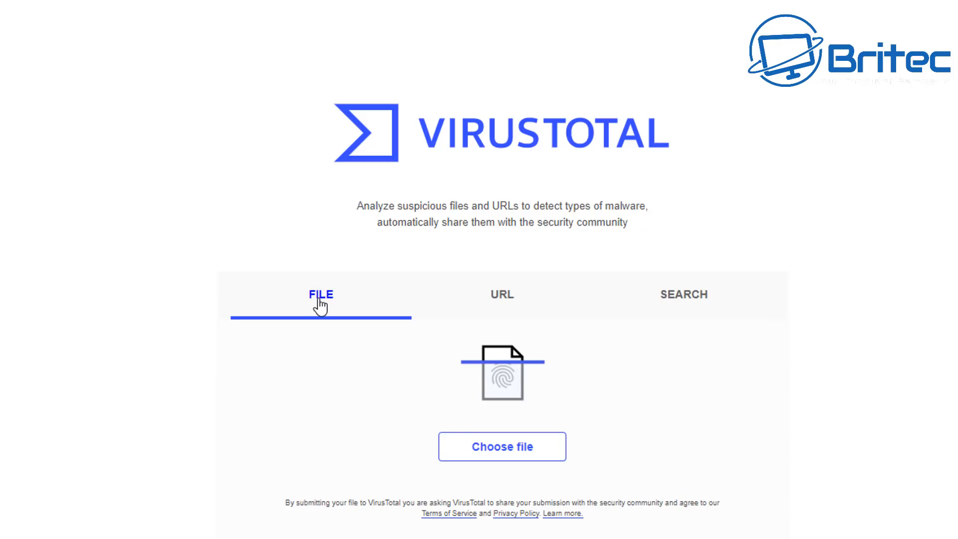
Step: Glance at VirusTotal's URL scan option, then return to File and start browsing for an upload
left_click(500, 294)
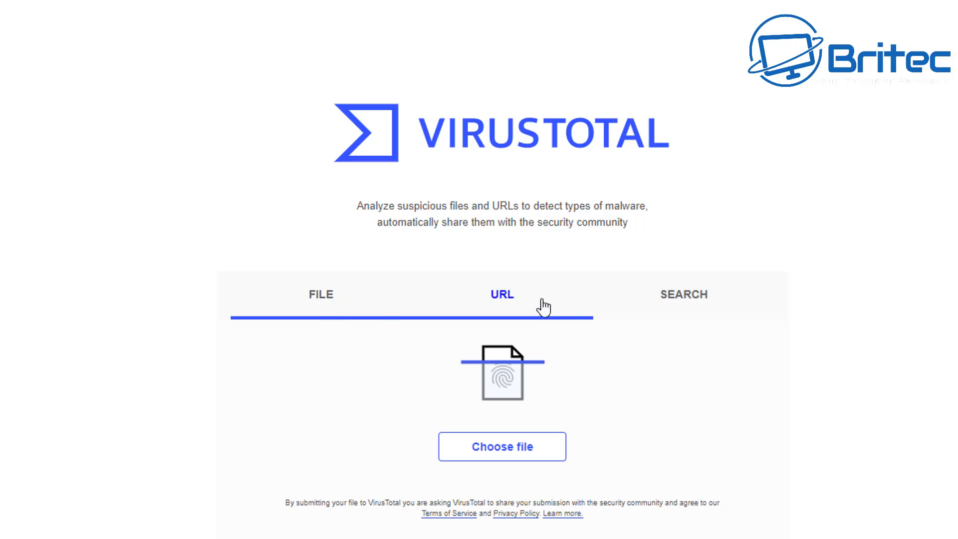
left_click(501, 294)
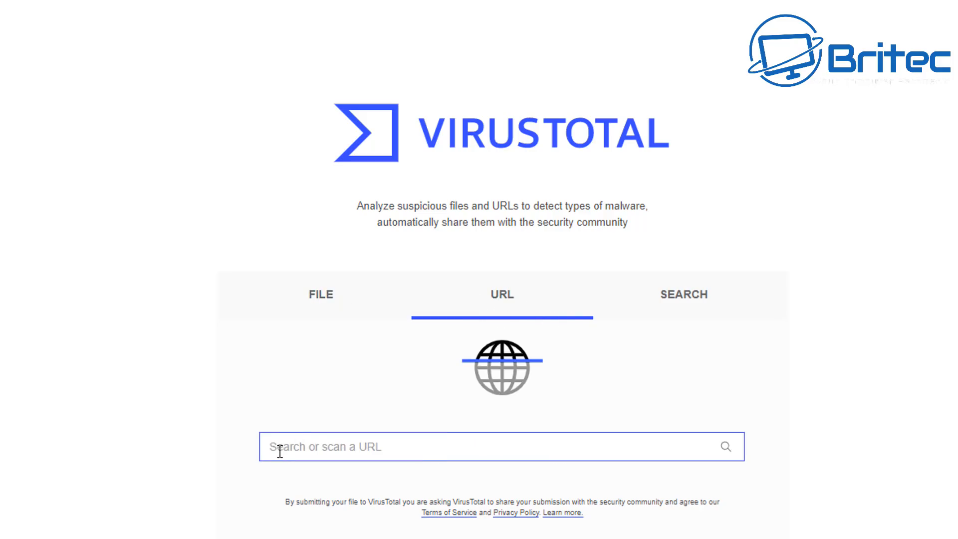
mouse_move(577, 445)
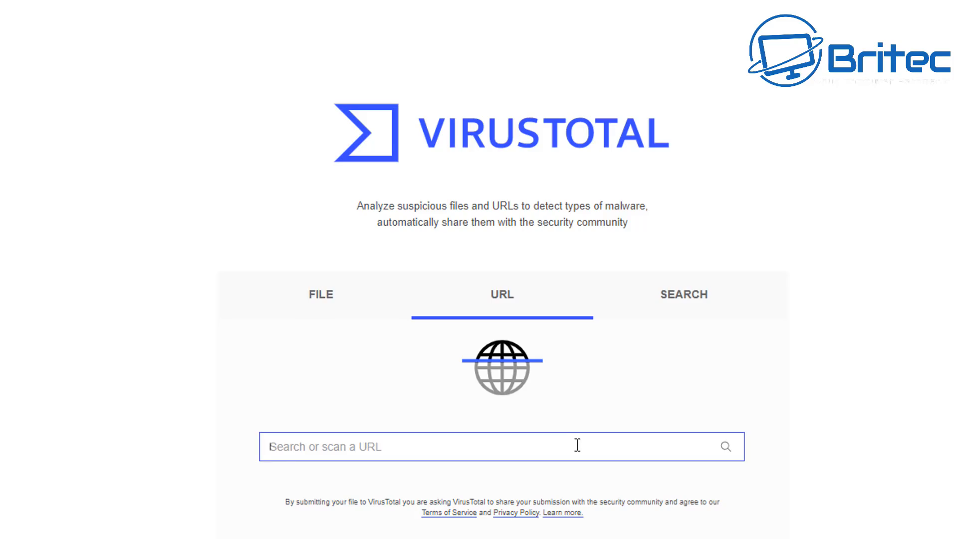
left_click(321, 294)
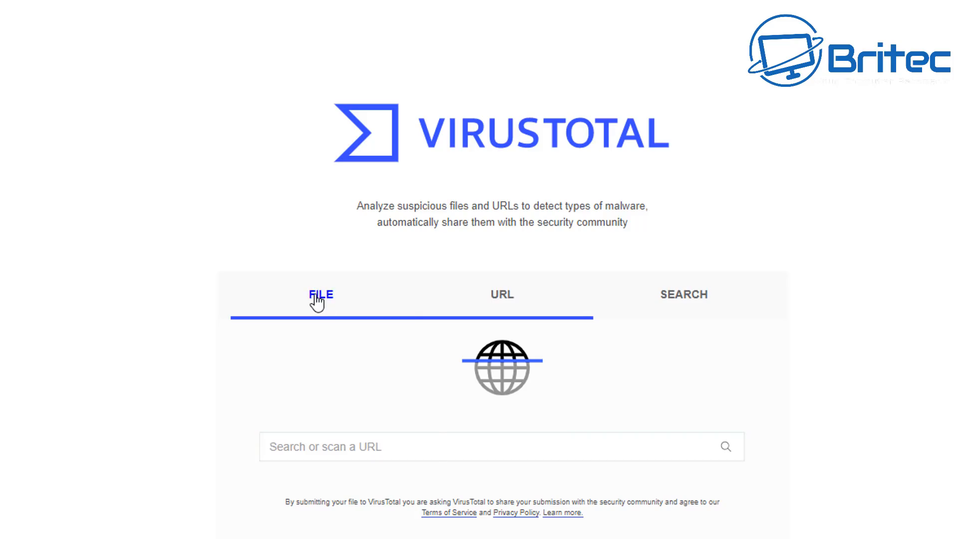
left_click(319, 295)
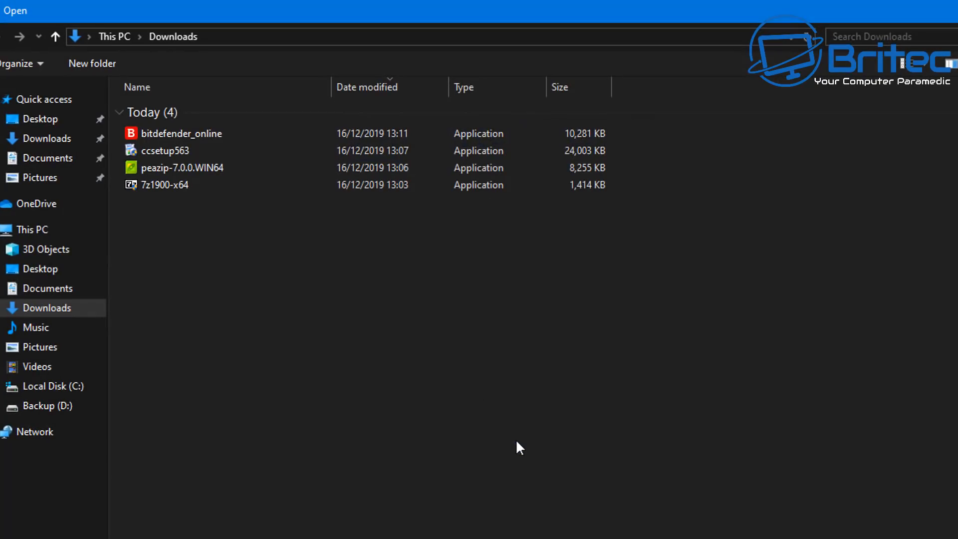
Step: Upload the ccsetup563 installer from Downloads so VirusTotal scans it with its 67 engines
left_click(166, 150)
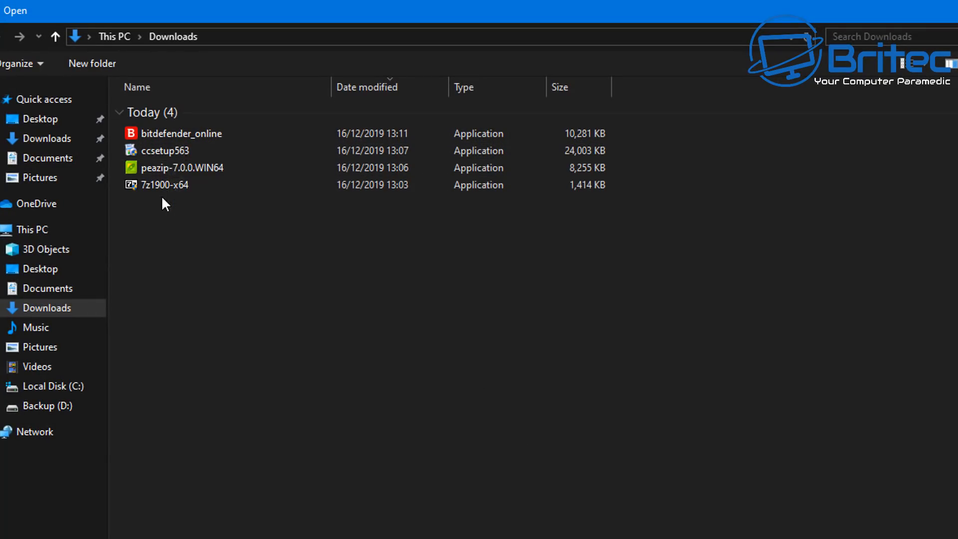
left_click(166, 150)
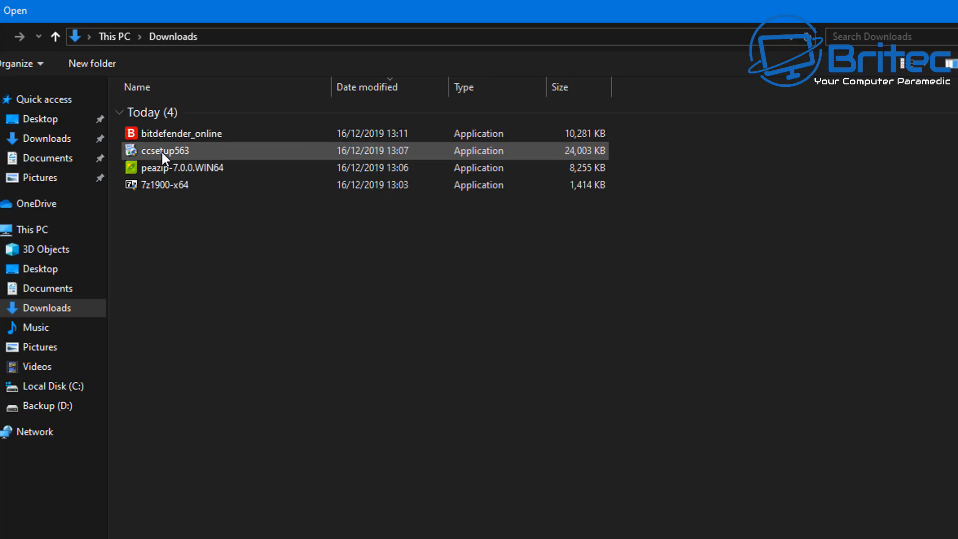
left_click(181, 167)
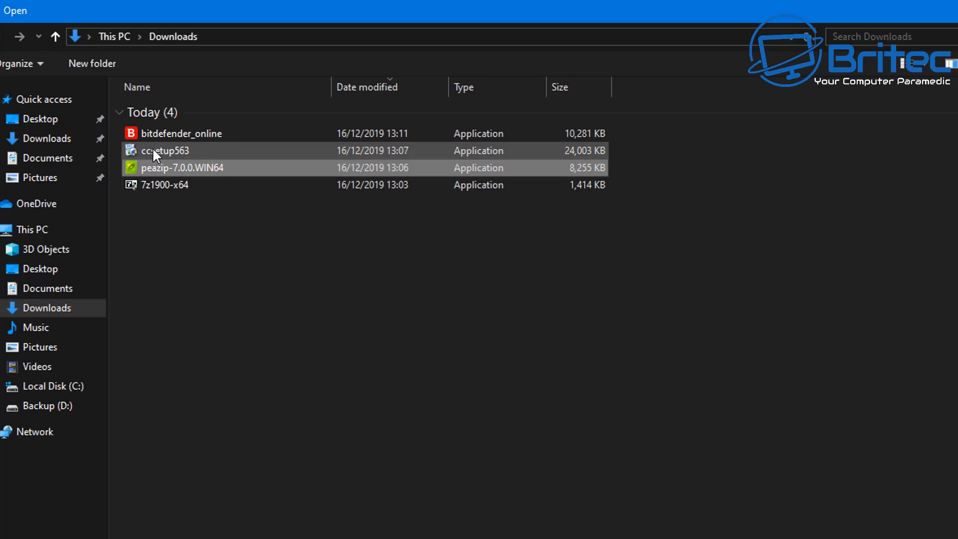
double_click(165, 150)
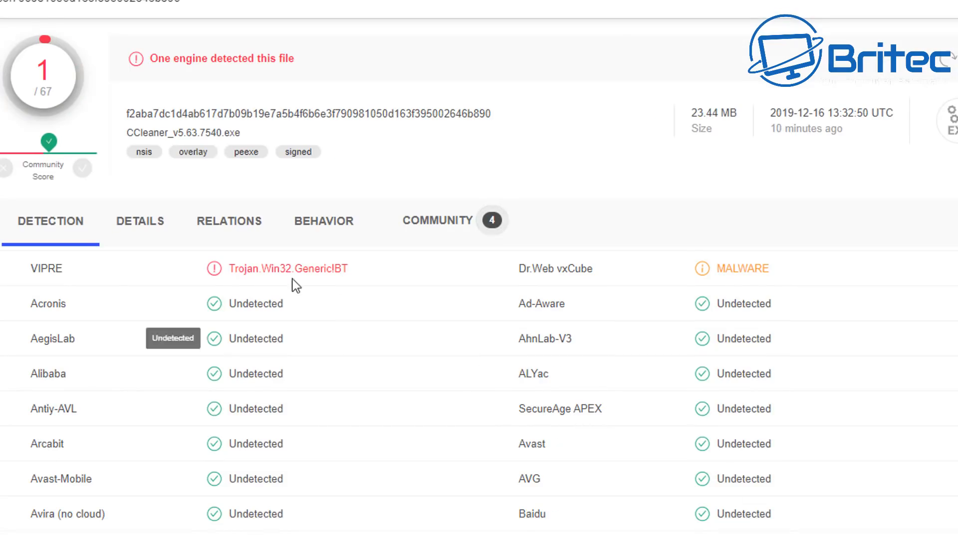
mouse_move(192, 279)
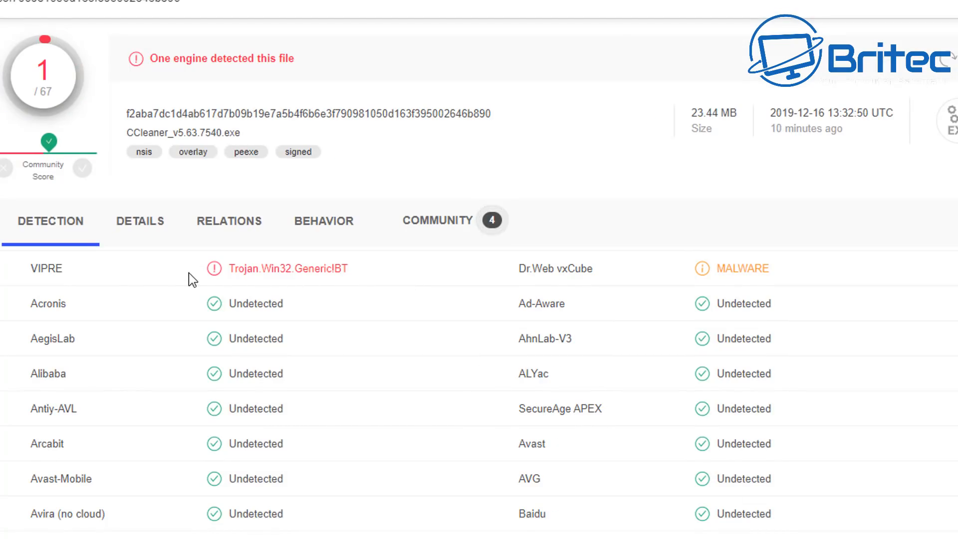
mouse_move(98, 275)
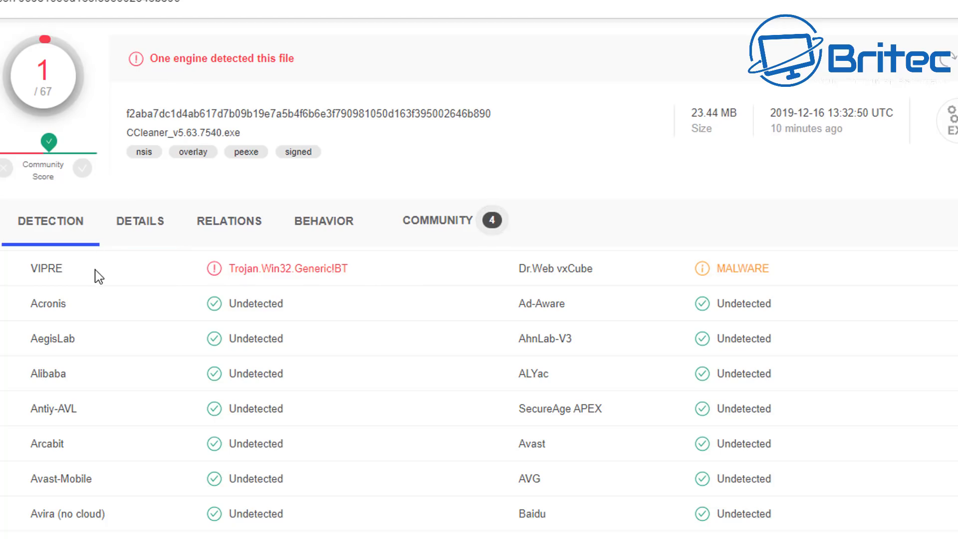
Step: Scroll through the Detection list reading each antivirus engine's verdict on the CCleaner installer
scroll("down", 3)
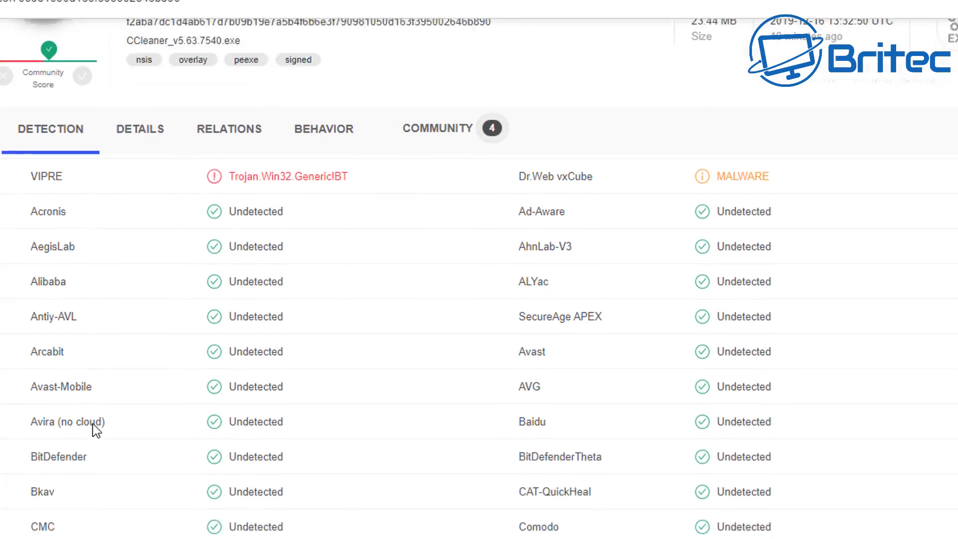
scroll("down", 3)
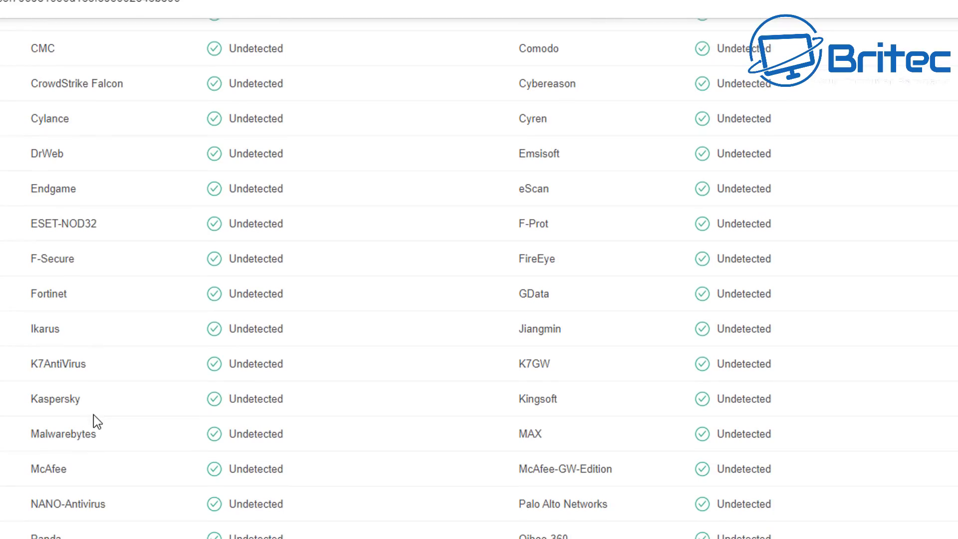
mouse_move(531, 319)
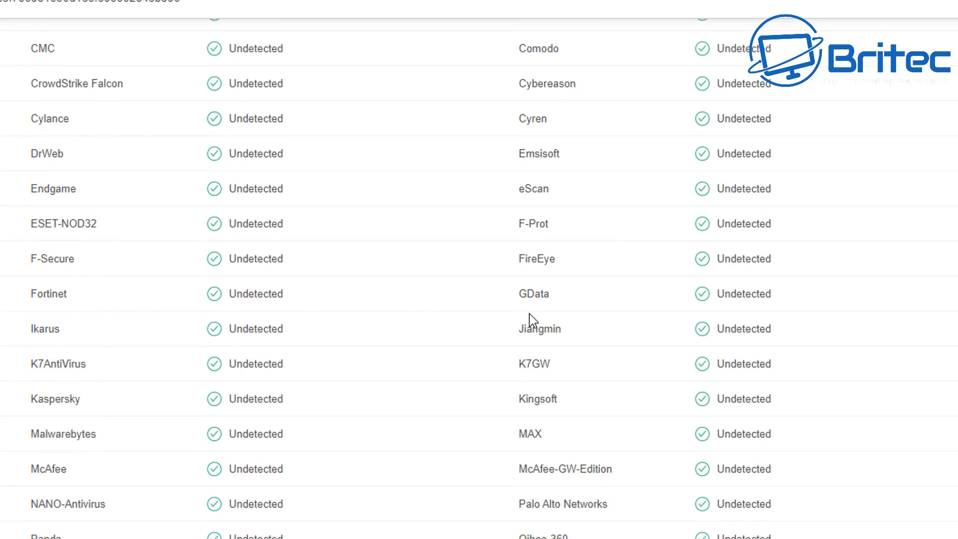
scroll("down", 3)
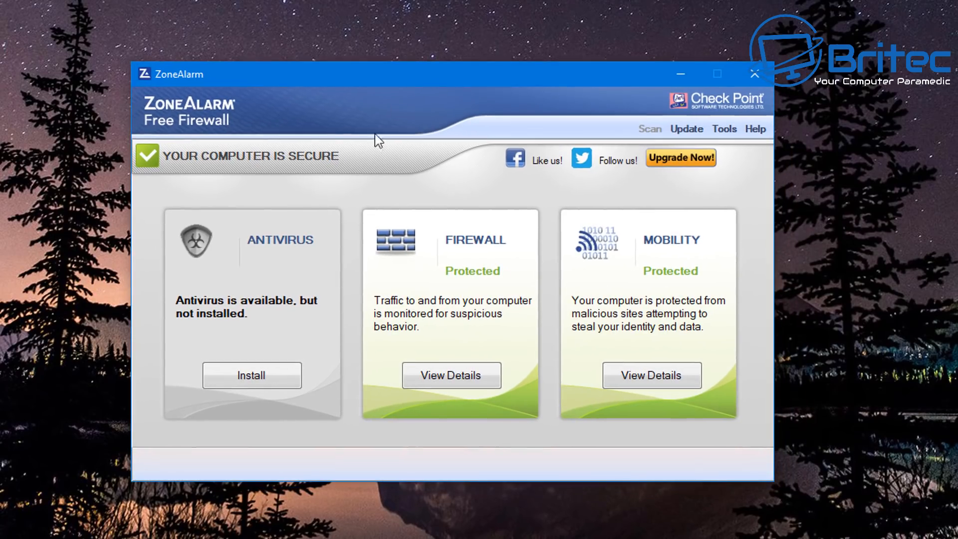
mouse_move(485, 435)
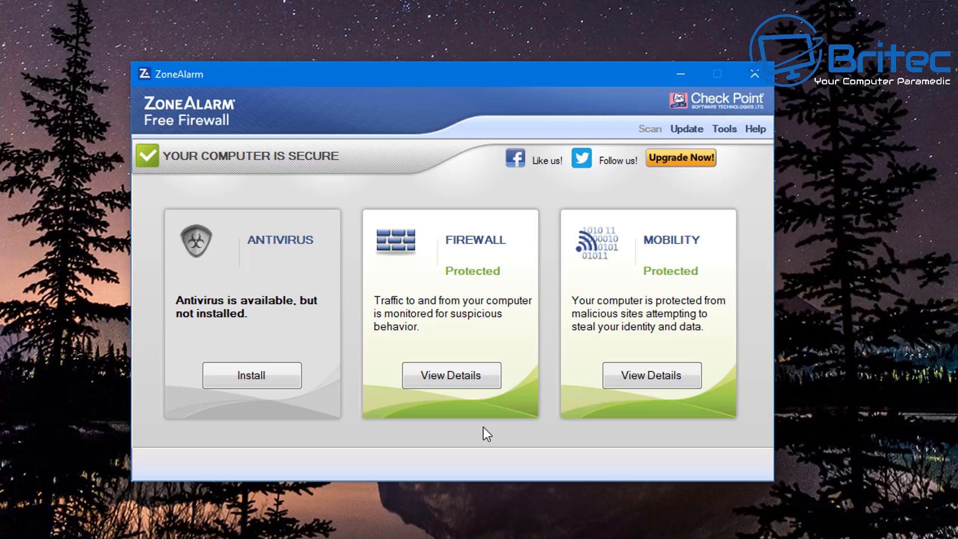
mouse_move(503, 362)
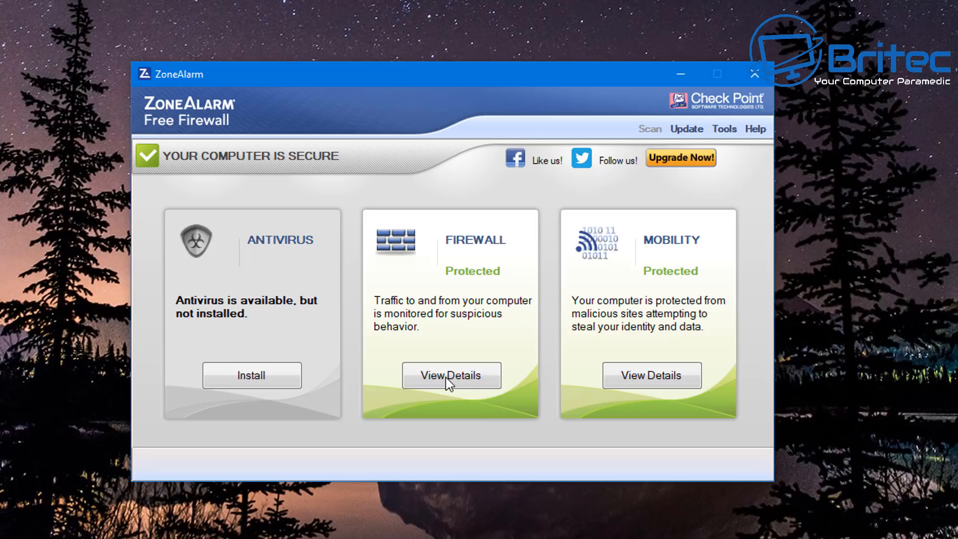
Step: View the Firewall details and the list of 215 programs secured under Application Control
left_click(451, 375)
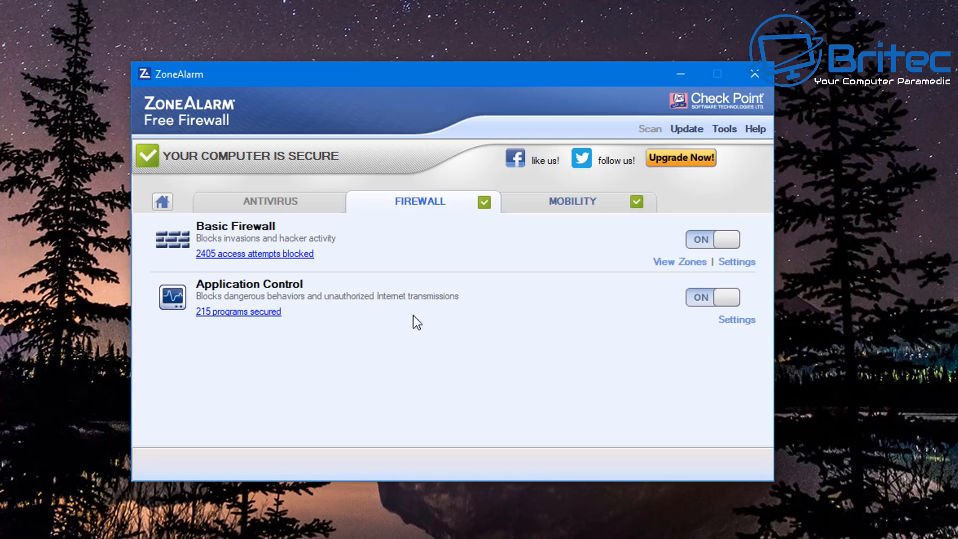
mouse_move(238, 324)
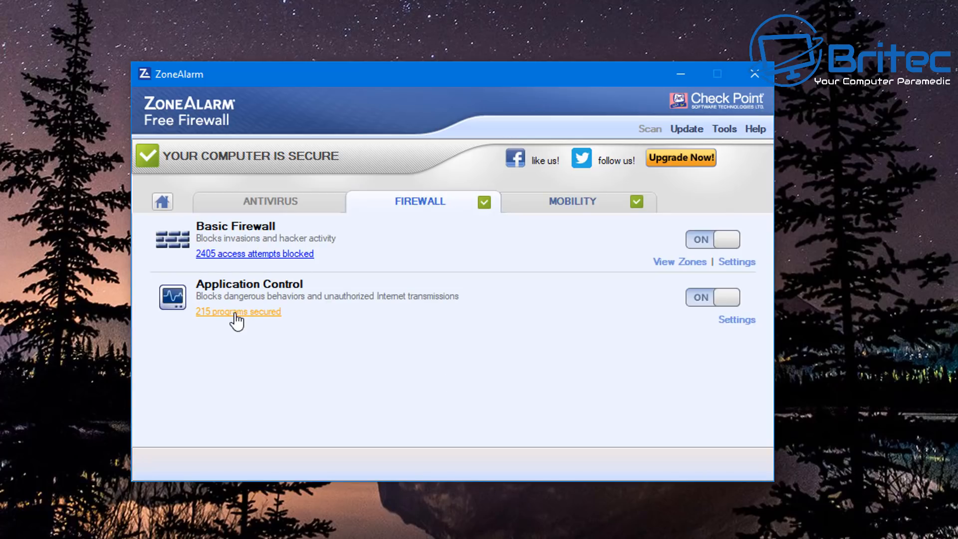
mouse_move(308, 273)
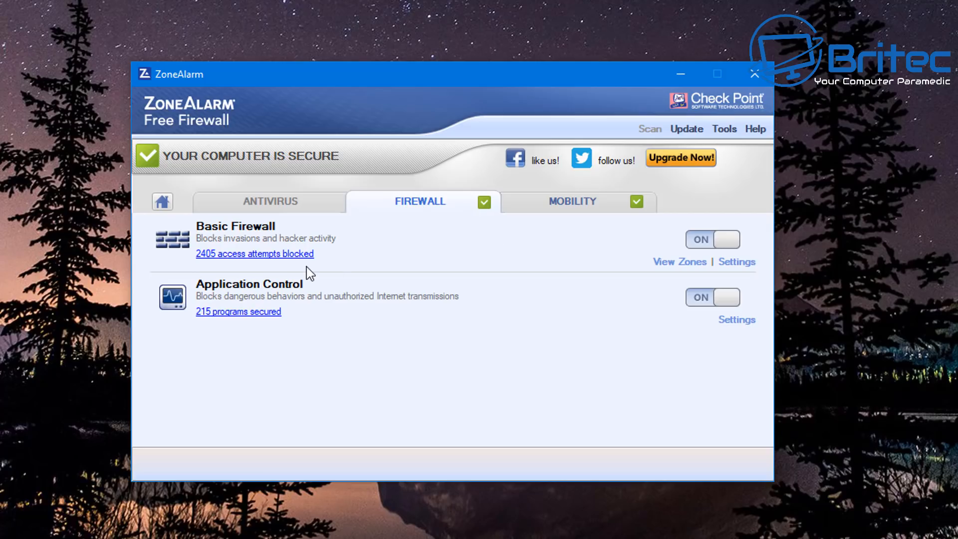
mouse_move(236, 326)
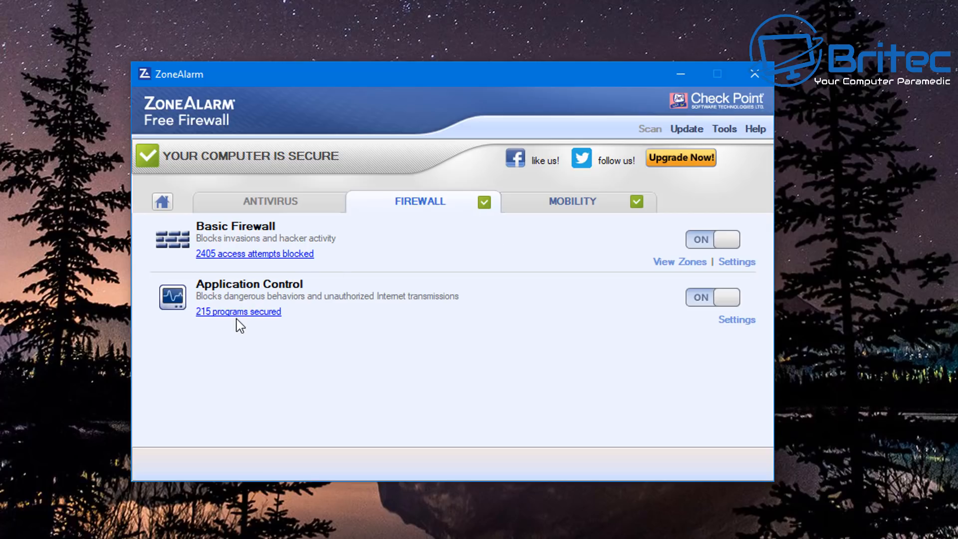
mouse_move(382, 317)
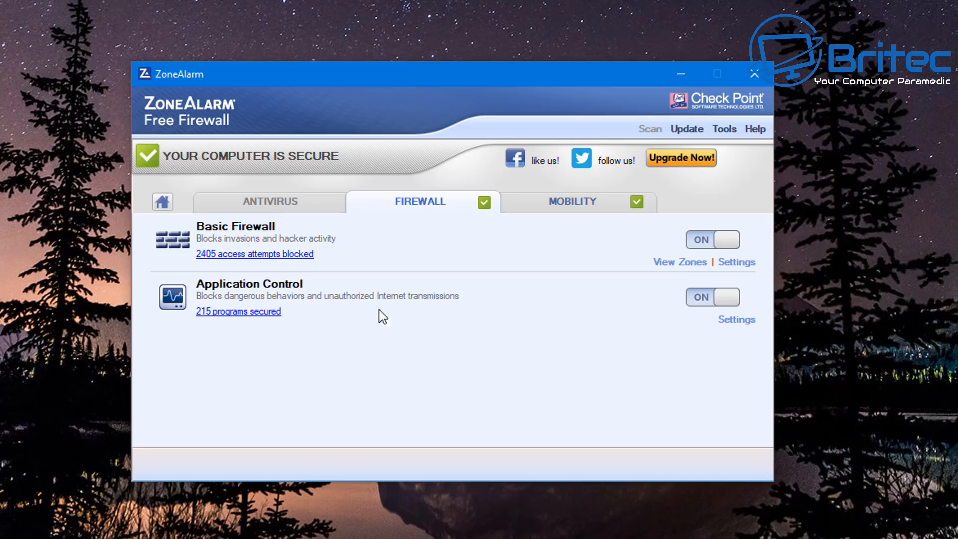
left_click(737, 320)
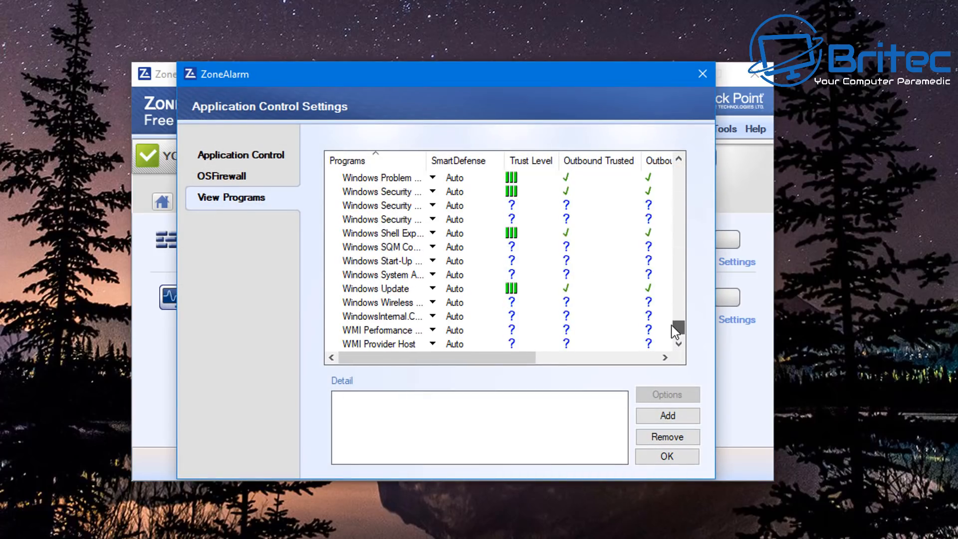
mouse_move(579, 291)
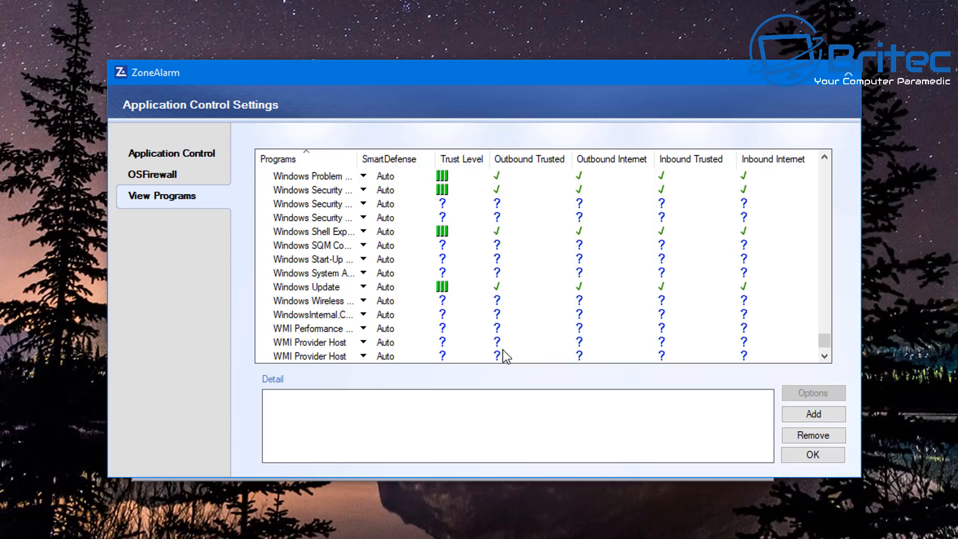
mouse_move(733, 190)
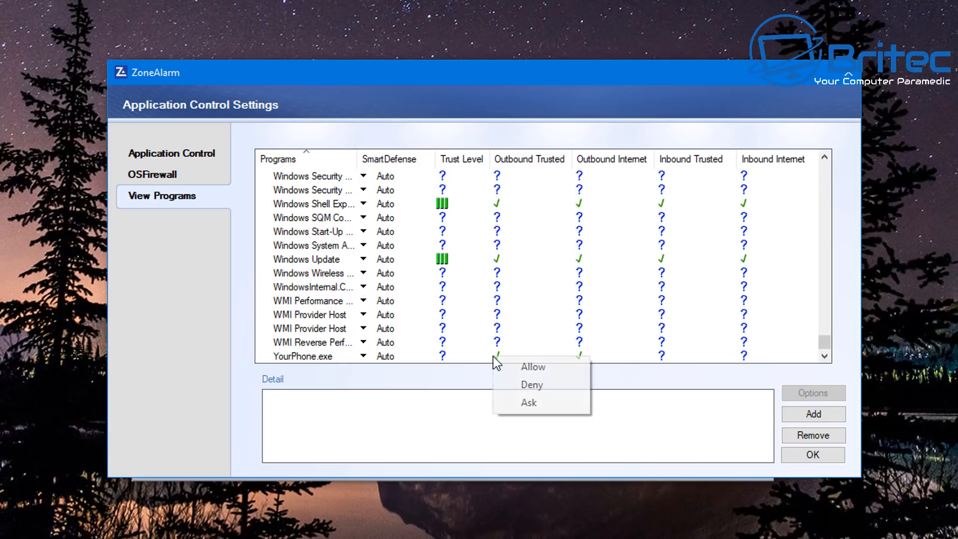
Step: Change YourPhone.exe's trust level to Restricted, denying it access, and show the trust choices again
left_click(531, 384)
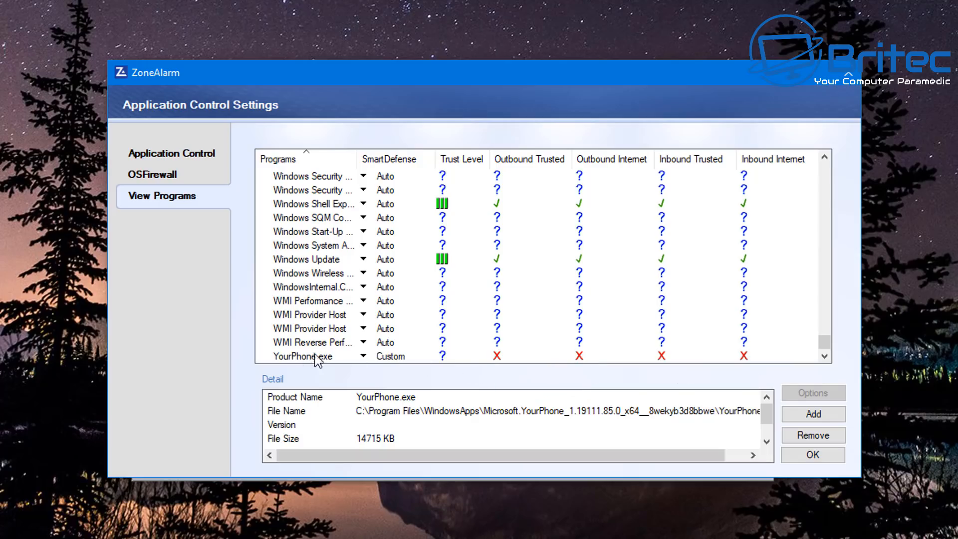
mouse_move(375, 358)
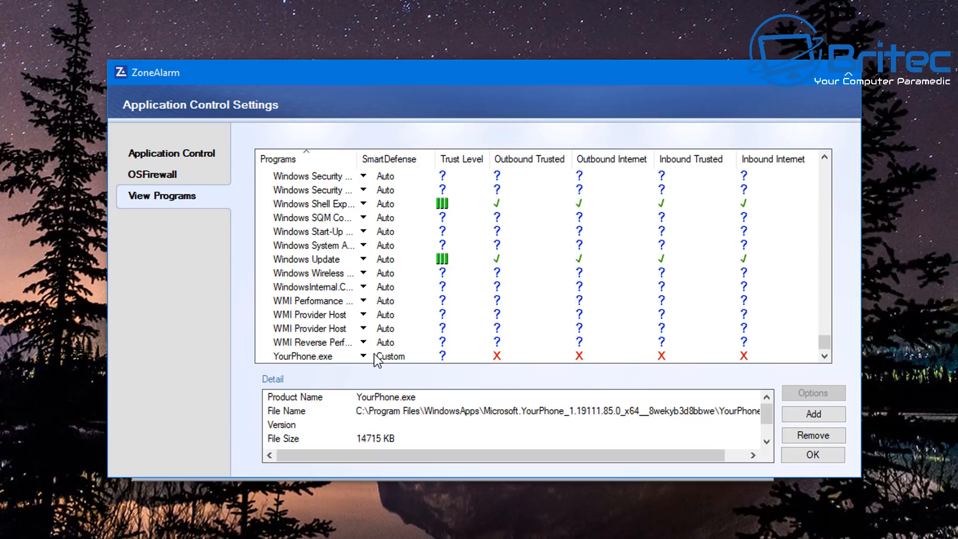
mouse_move(463, 359)
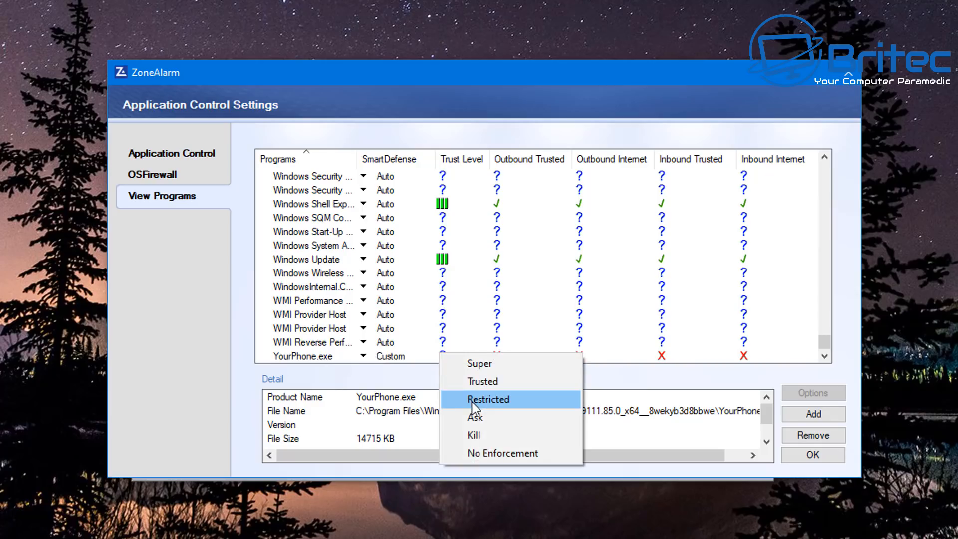
left_click(488, 399)
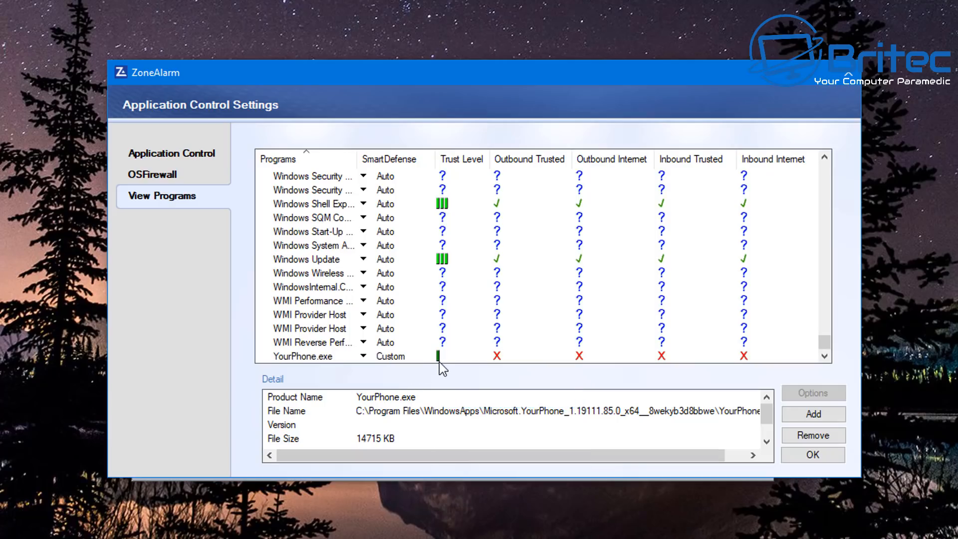
left_click(437, 356)
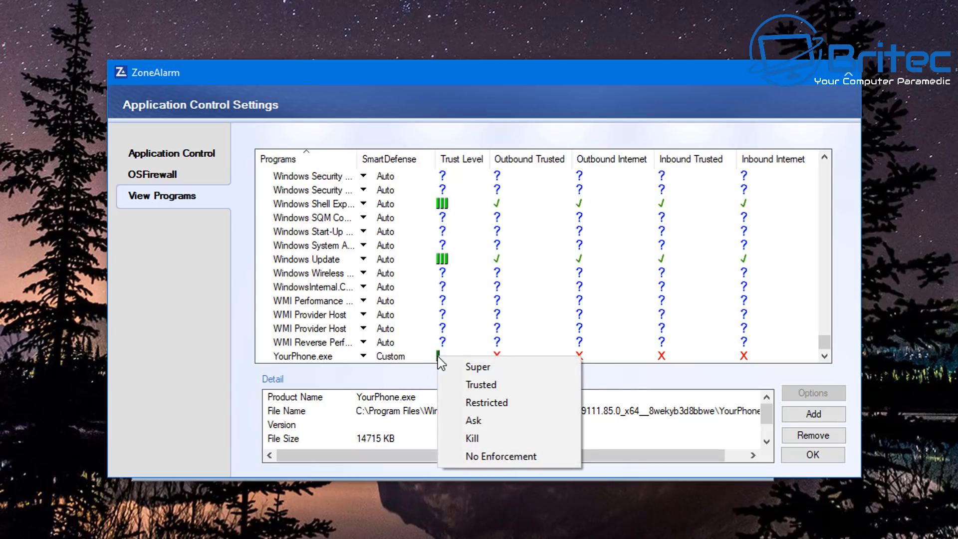
mouse_move(443, 392)
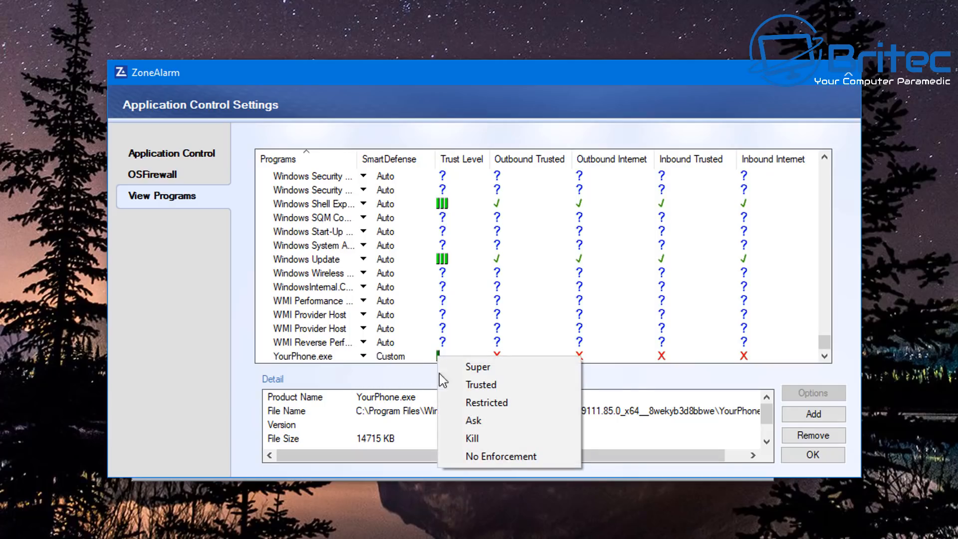
mouse_move(474, 427)
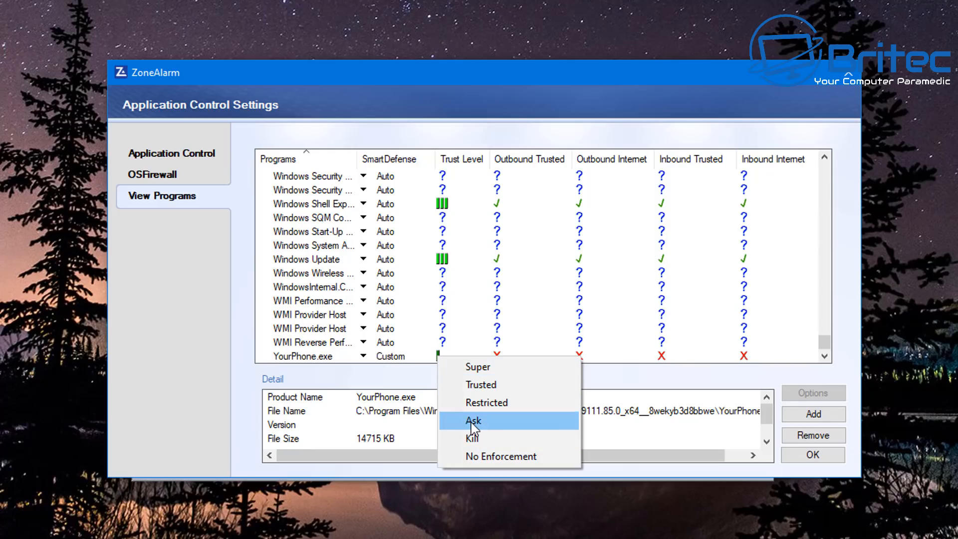
mouse_move(717, 377)
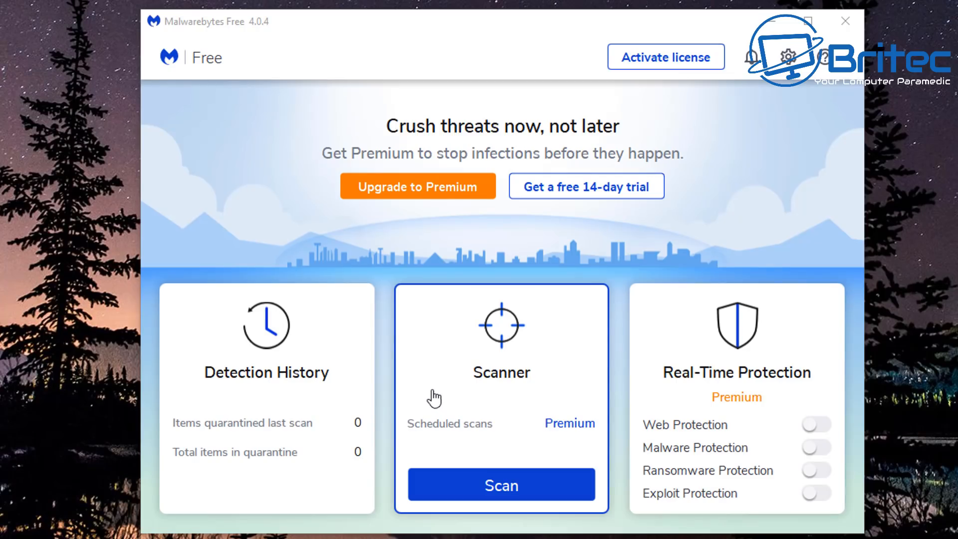
mouse_move(326, 434)
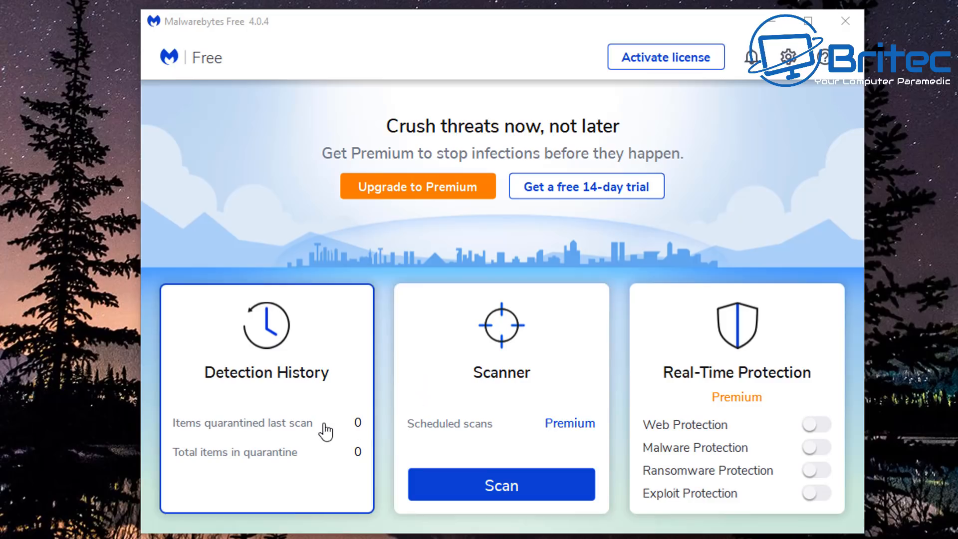
mouse_move(438, 452)
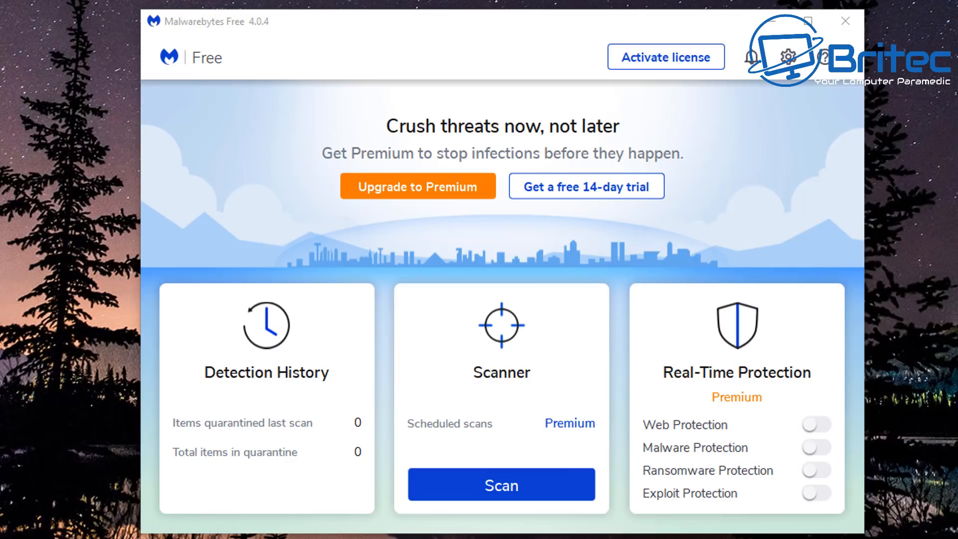
mouse_move(607, 499)
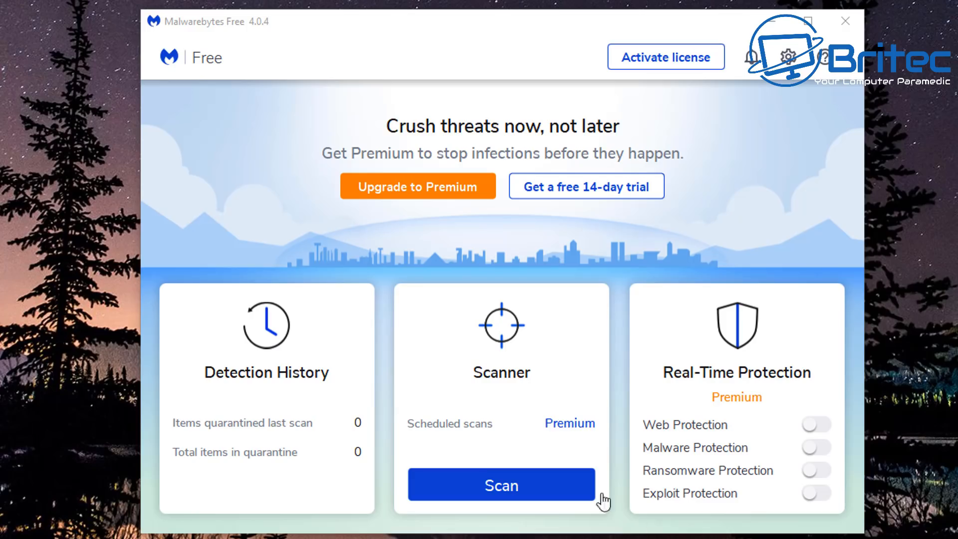
left_click(502, 486)
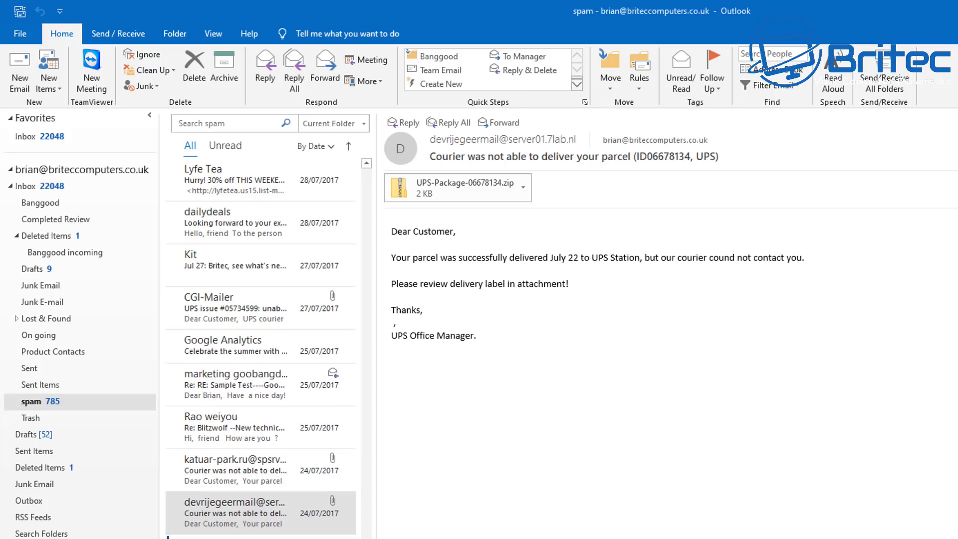
mouse_move(277, 518)
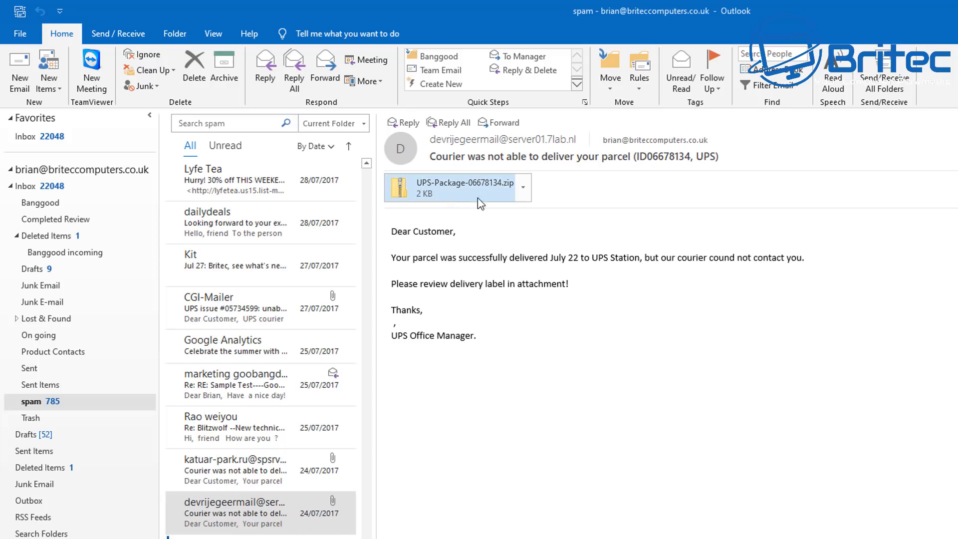
mouse_move(506, 191)
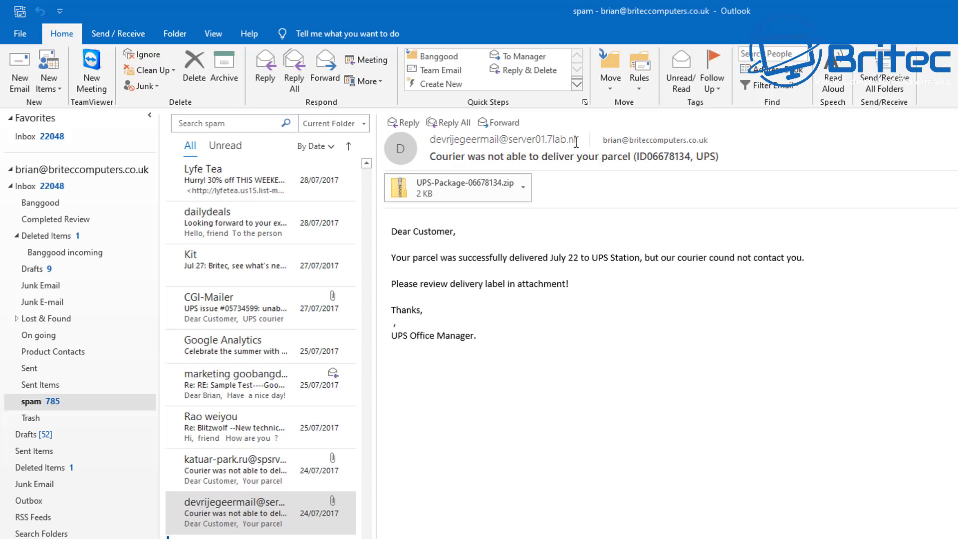
mouse_move(247, 476)
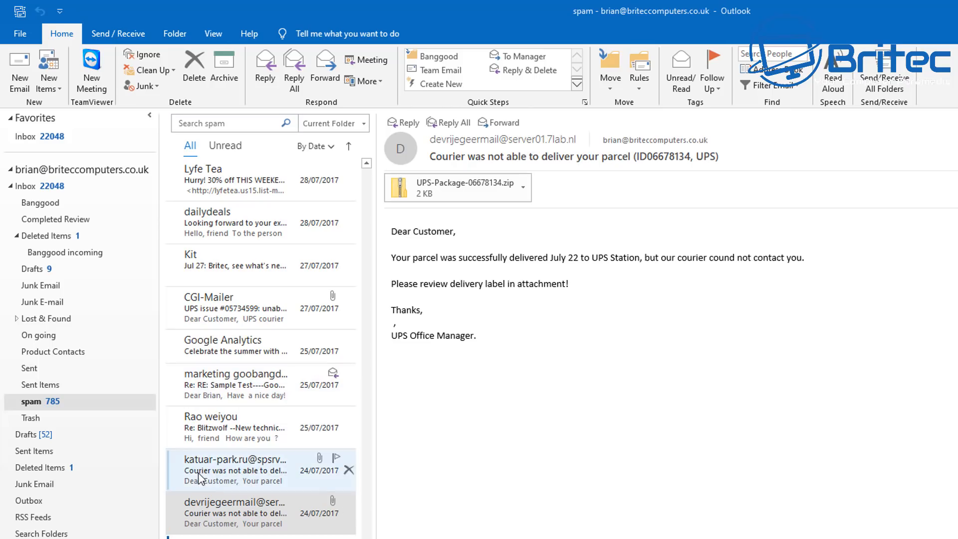
mouse_move(214, 473)
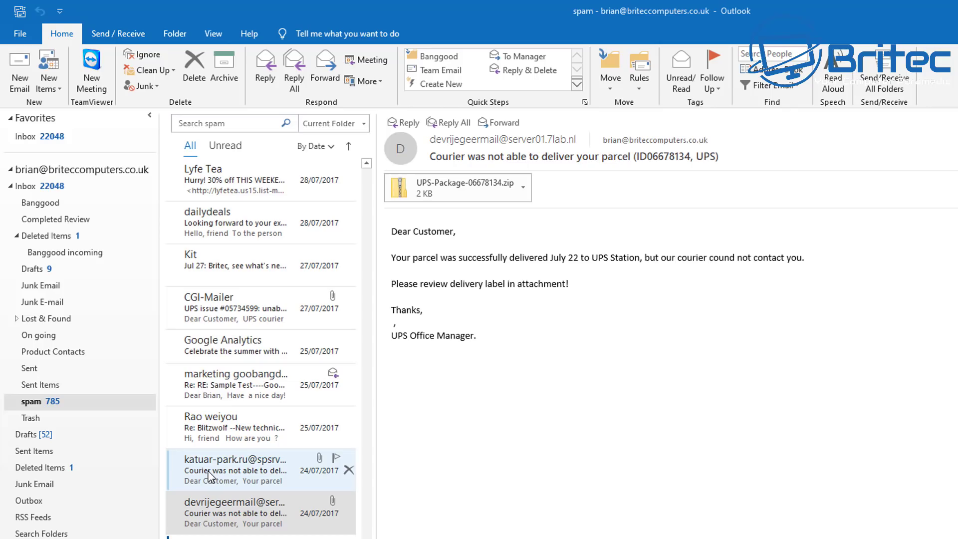
Step: View the katuar-park courier email and the CGI-Mailer UPS parcel phishing email with zip attachments
left_click(245, 471)
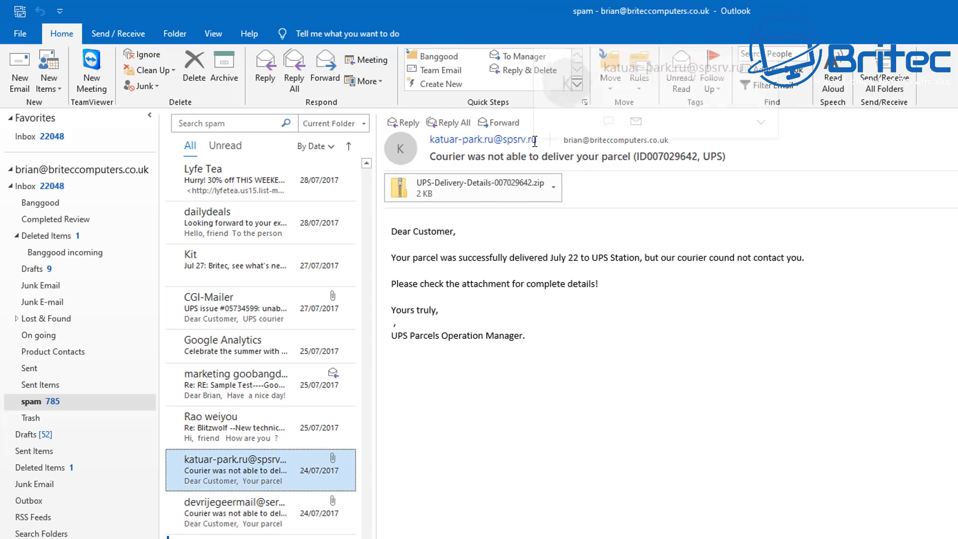
mouse_move(459, 197)
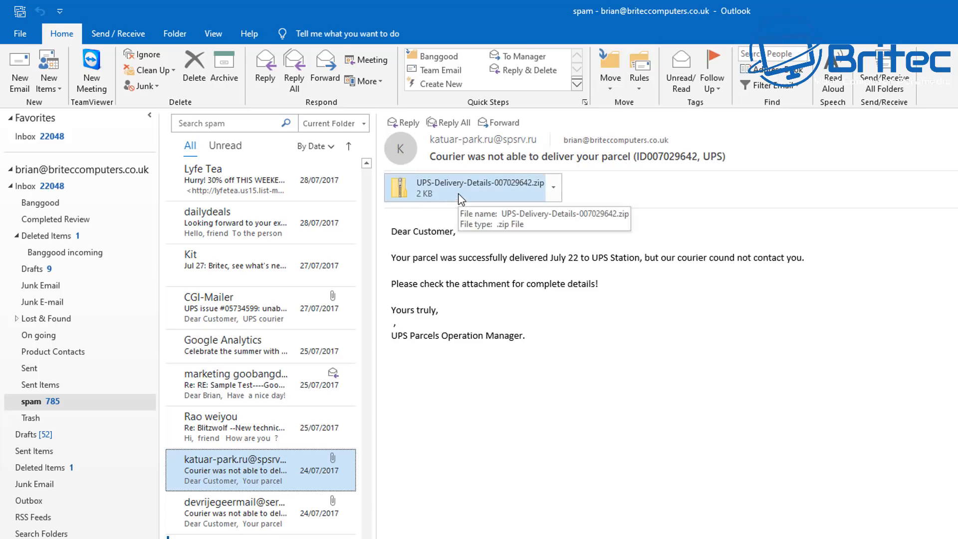
mouse_move(552, 365)
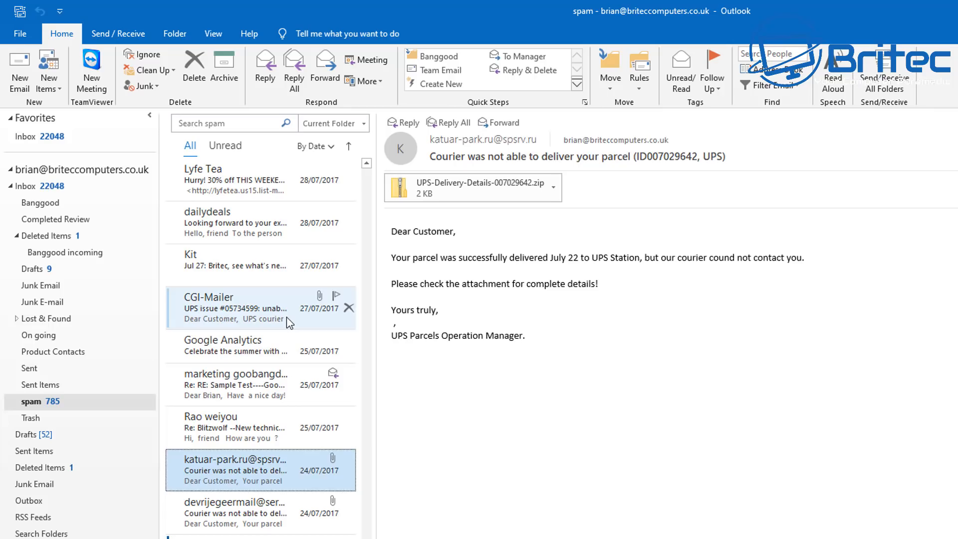
left_click(235, 307)
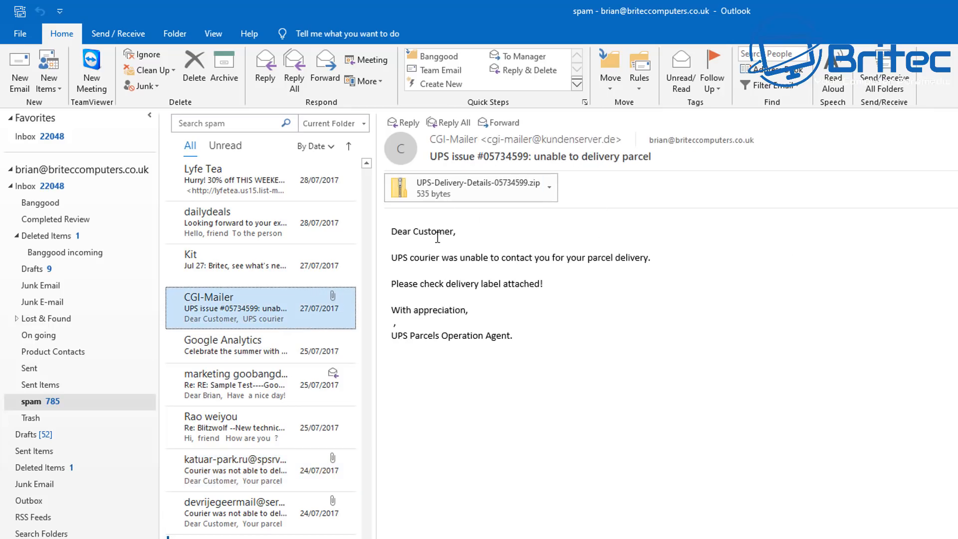
mouse_move(467, 283)
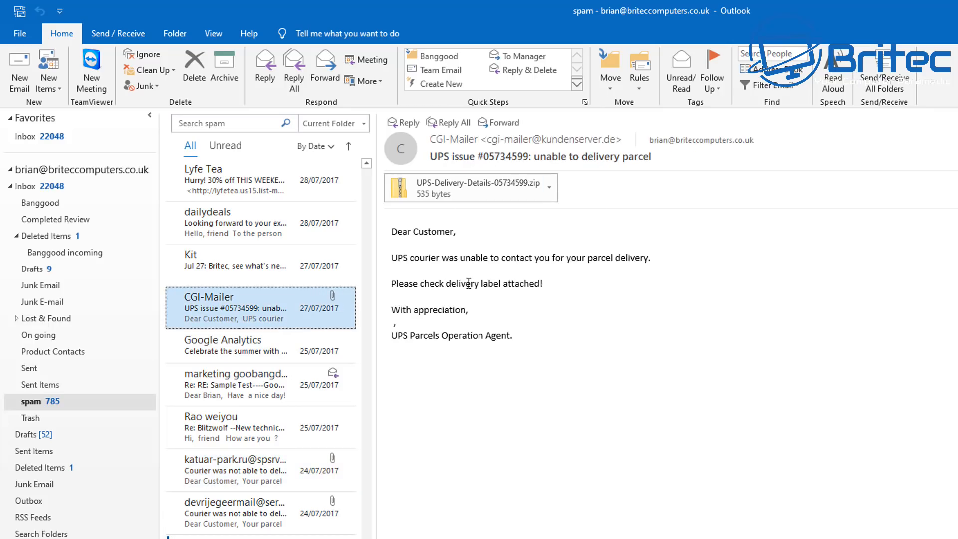
mouse_move(623, 235)
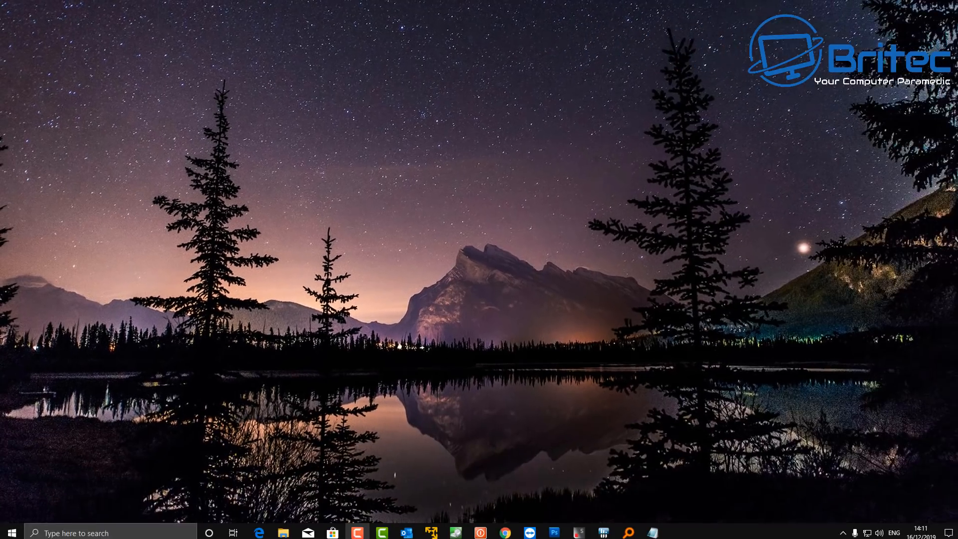
left_click(503, 529)
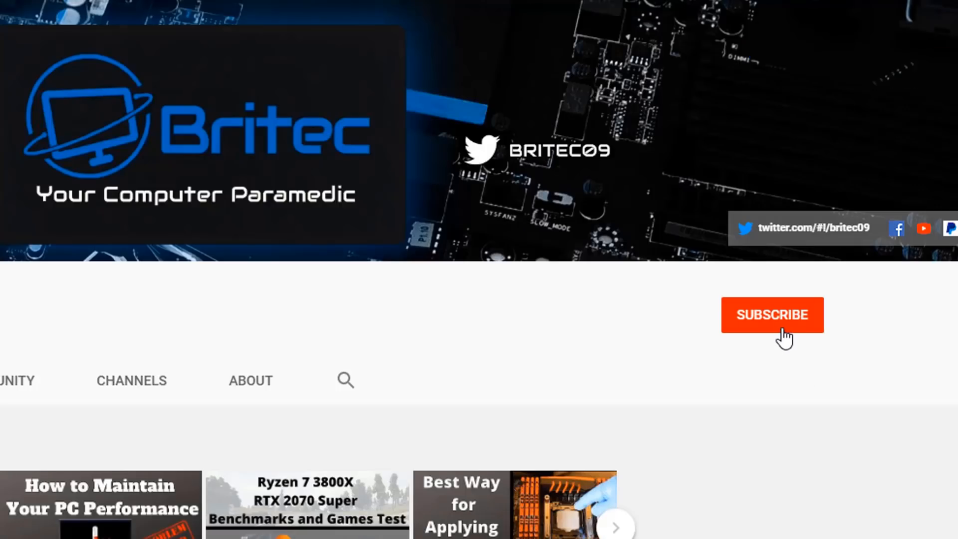
Step: Subscribe to the Britec channel and show its All or Personalized notification choices
left_click(772, 314)
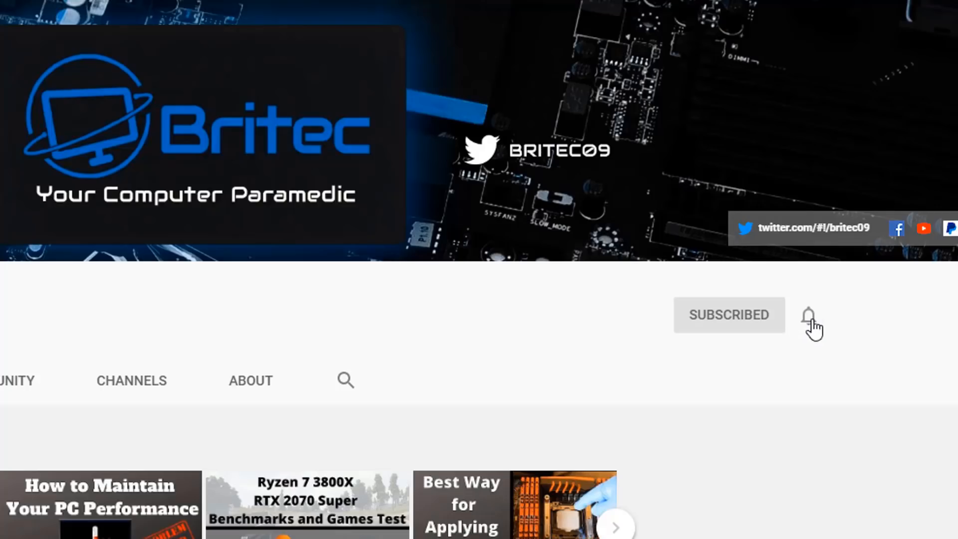
left_click(808, 315)
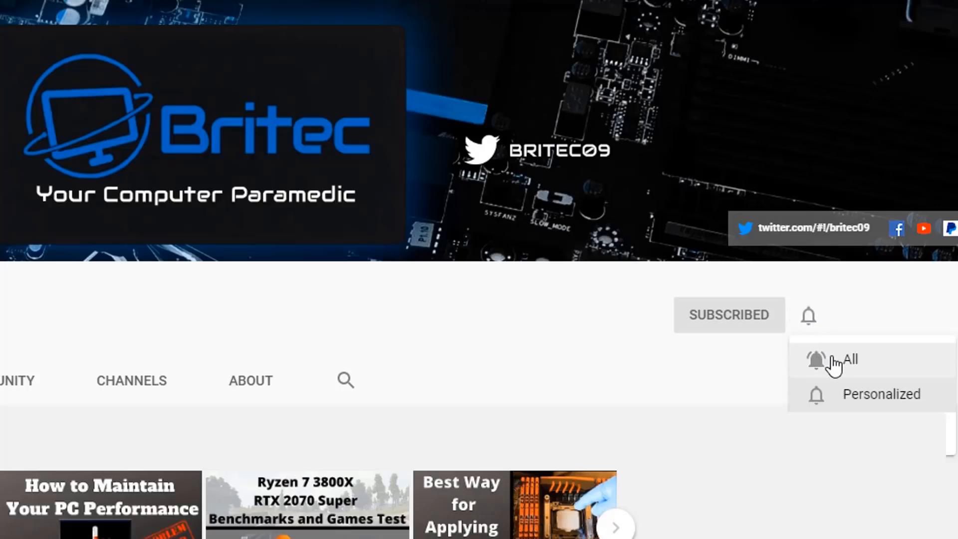